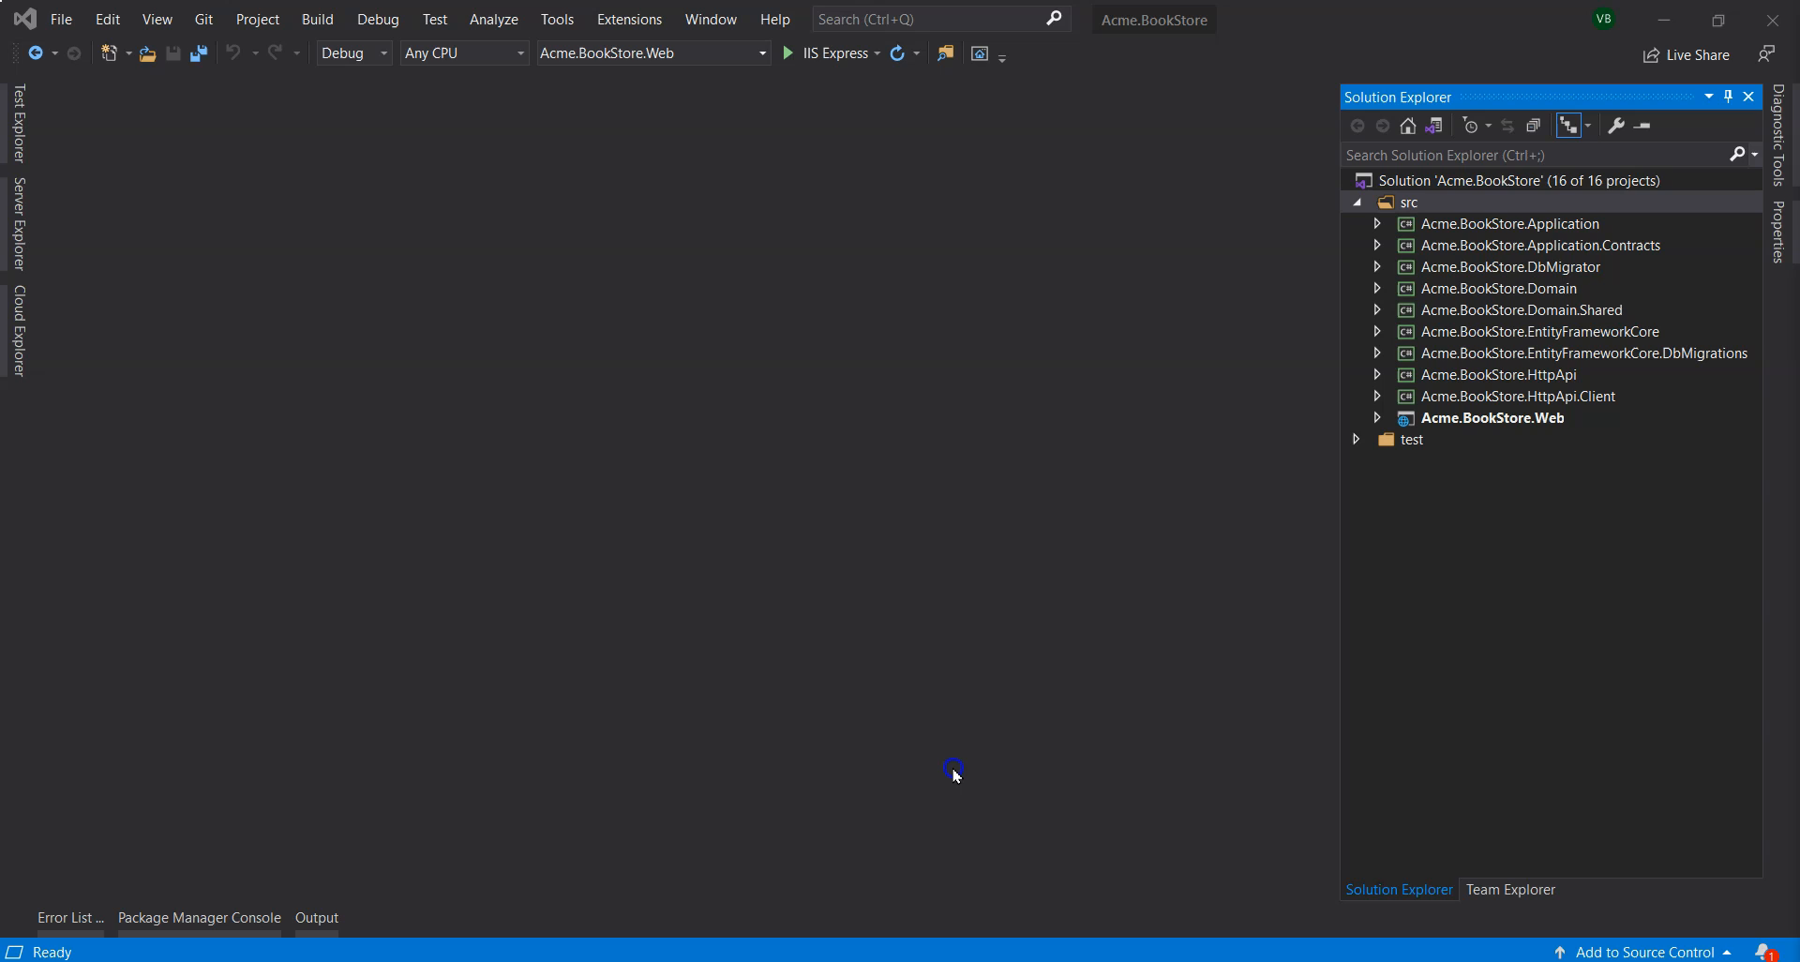
Build and run Acme.BookStore.Web with IIS Express so the welcome page loads.
left_click(1408, 202)
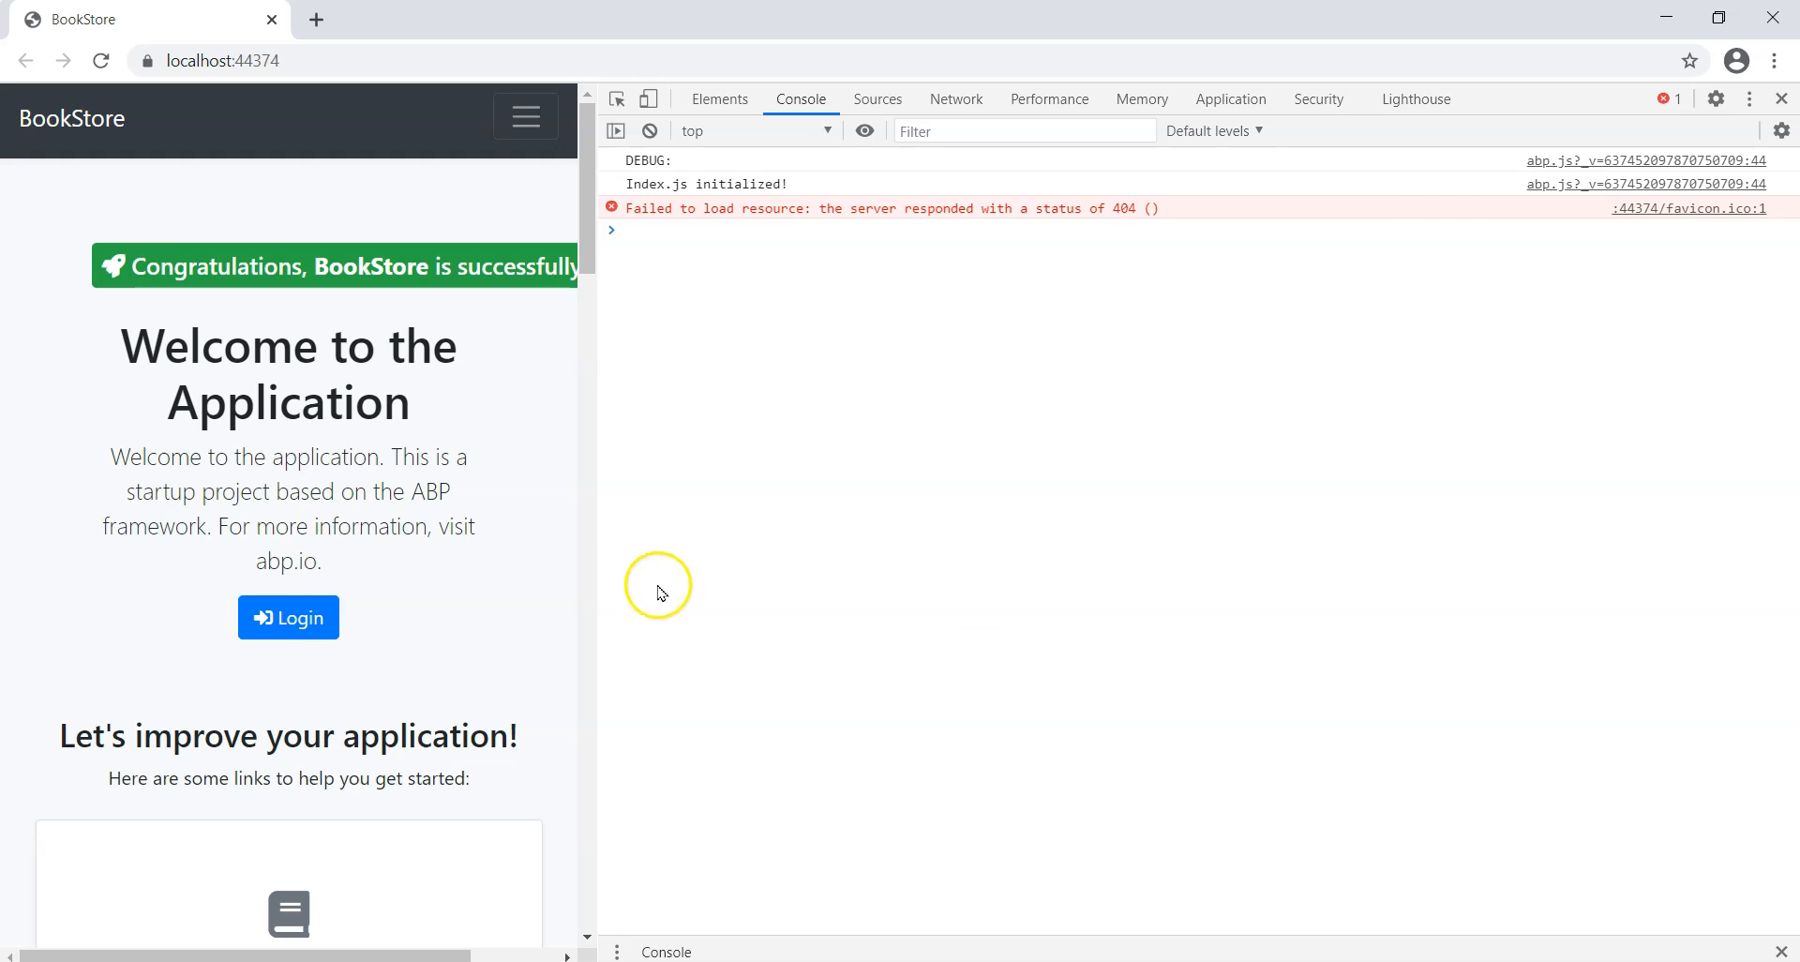
Enter acme.bookStore.books.book.getList({}).done(...) logging the result in the Console.
left_click_drag(596, 574, 922, 576)
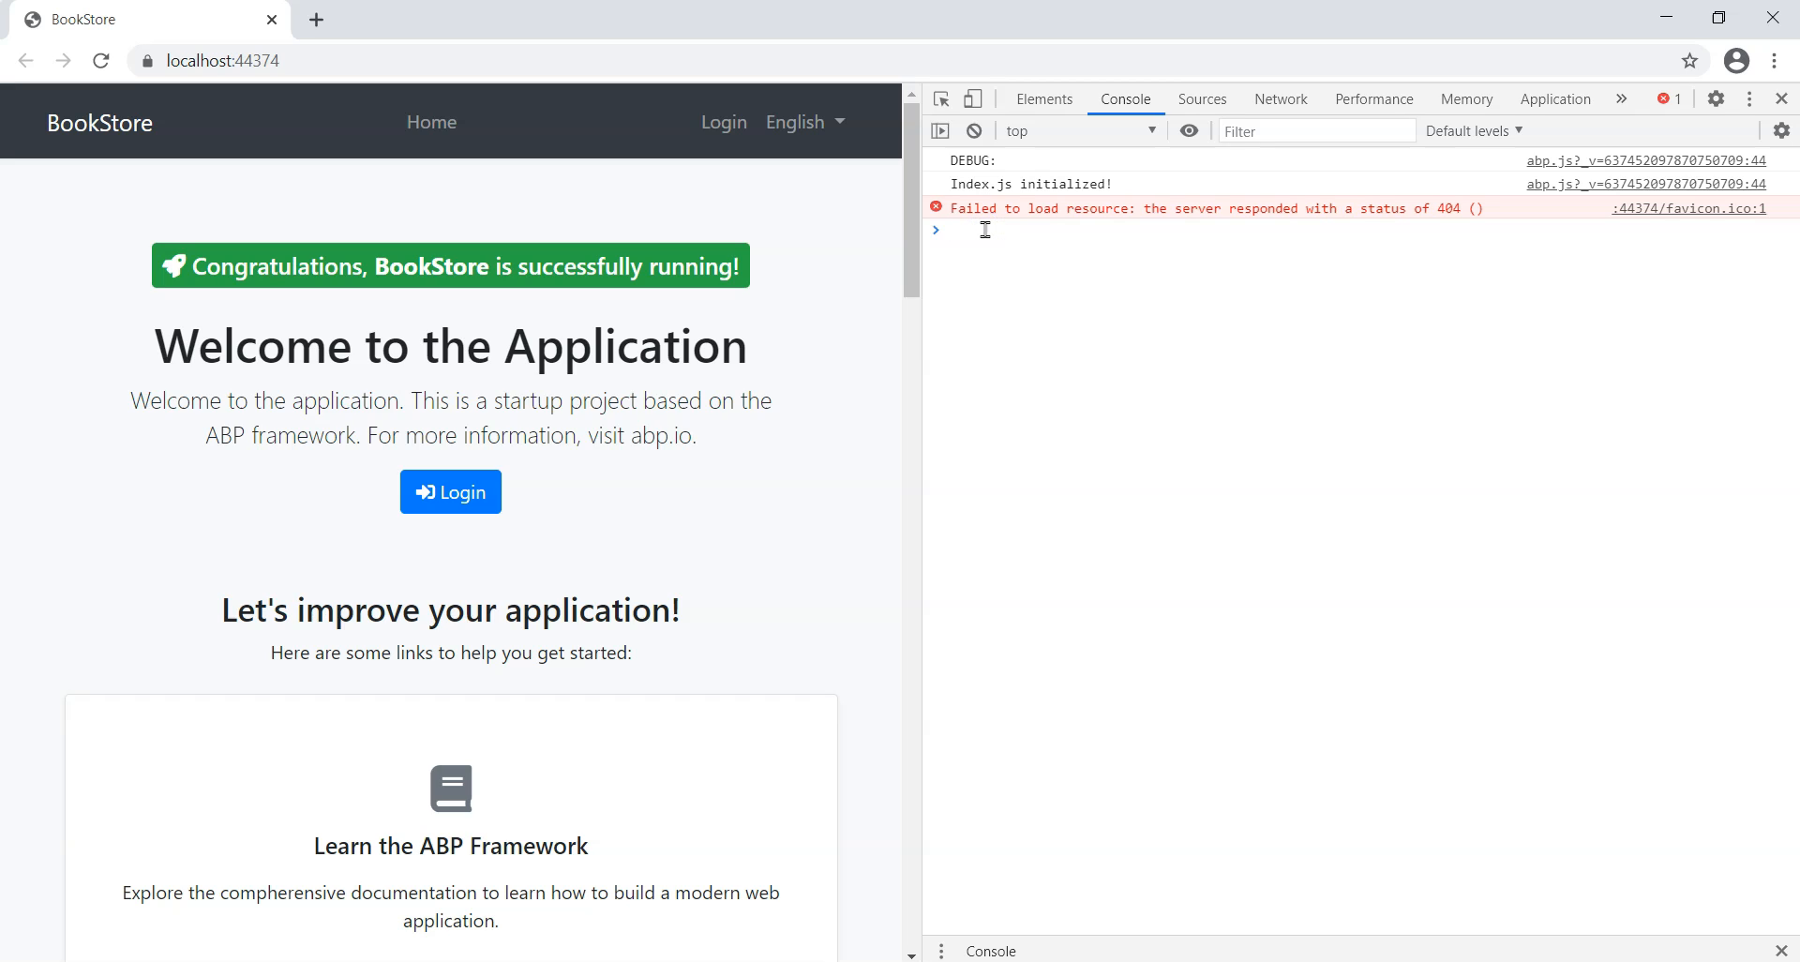
type("acme.bookStore.books.book.getList({}).done(function (result) { console.log(result); });")
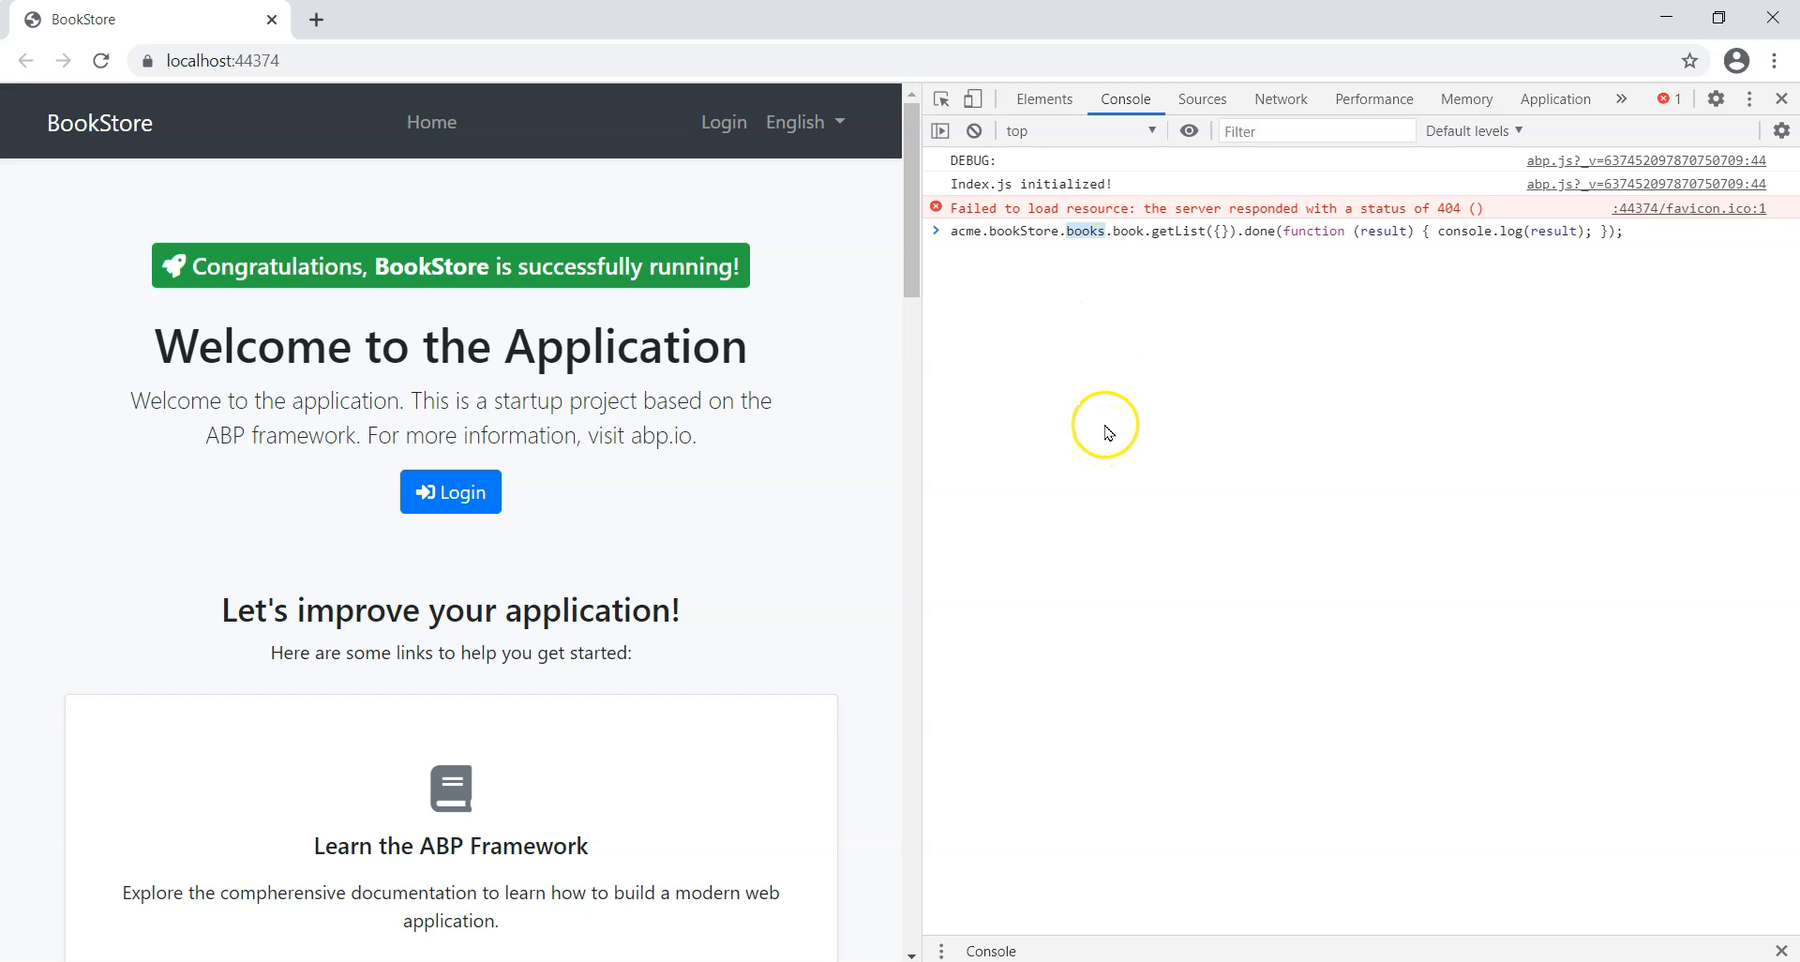
mouse_move(1101, 433)
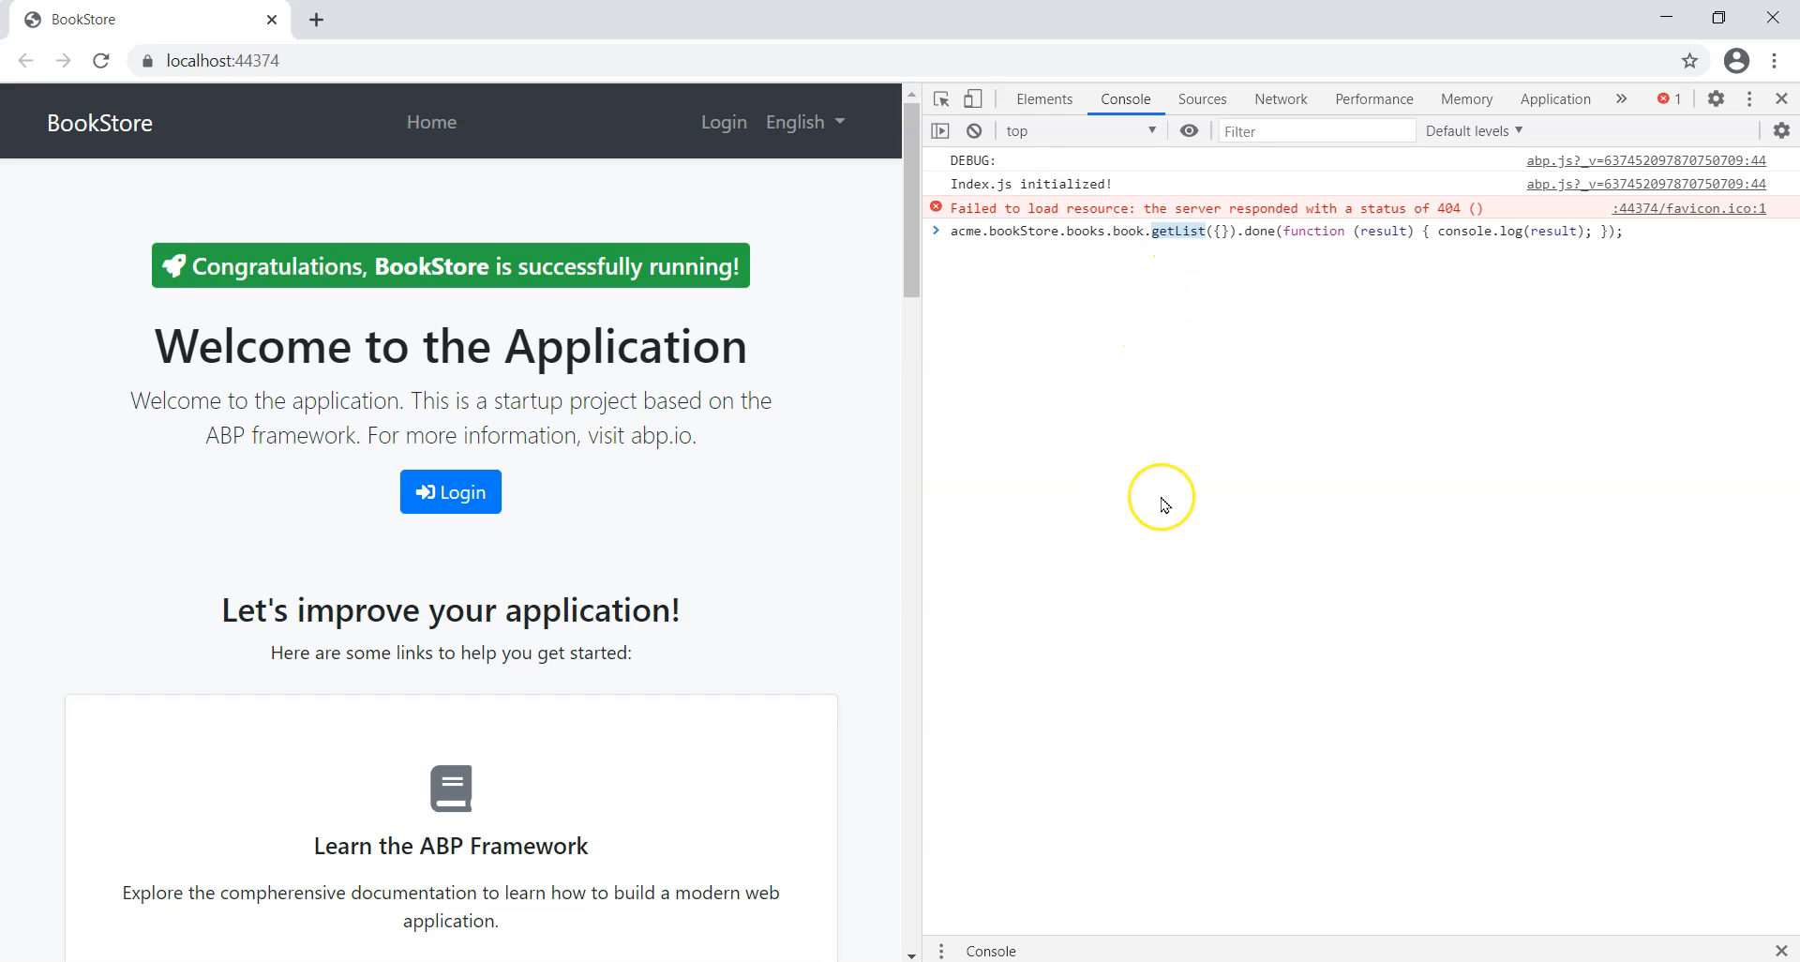
mouse_move(1163, 505)
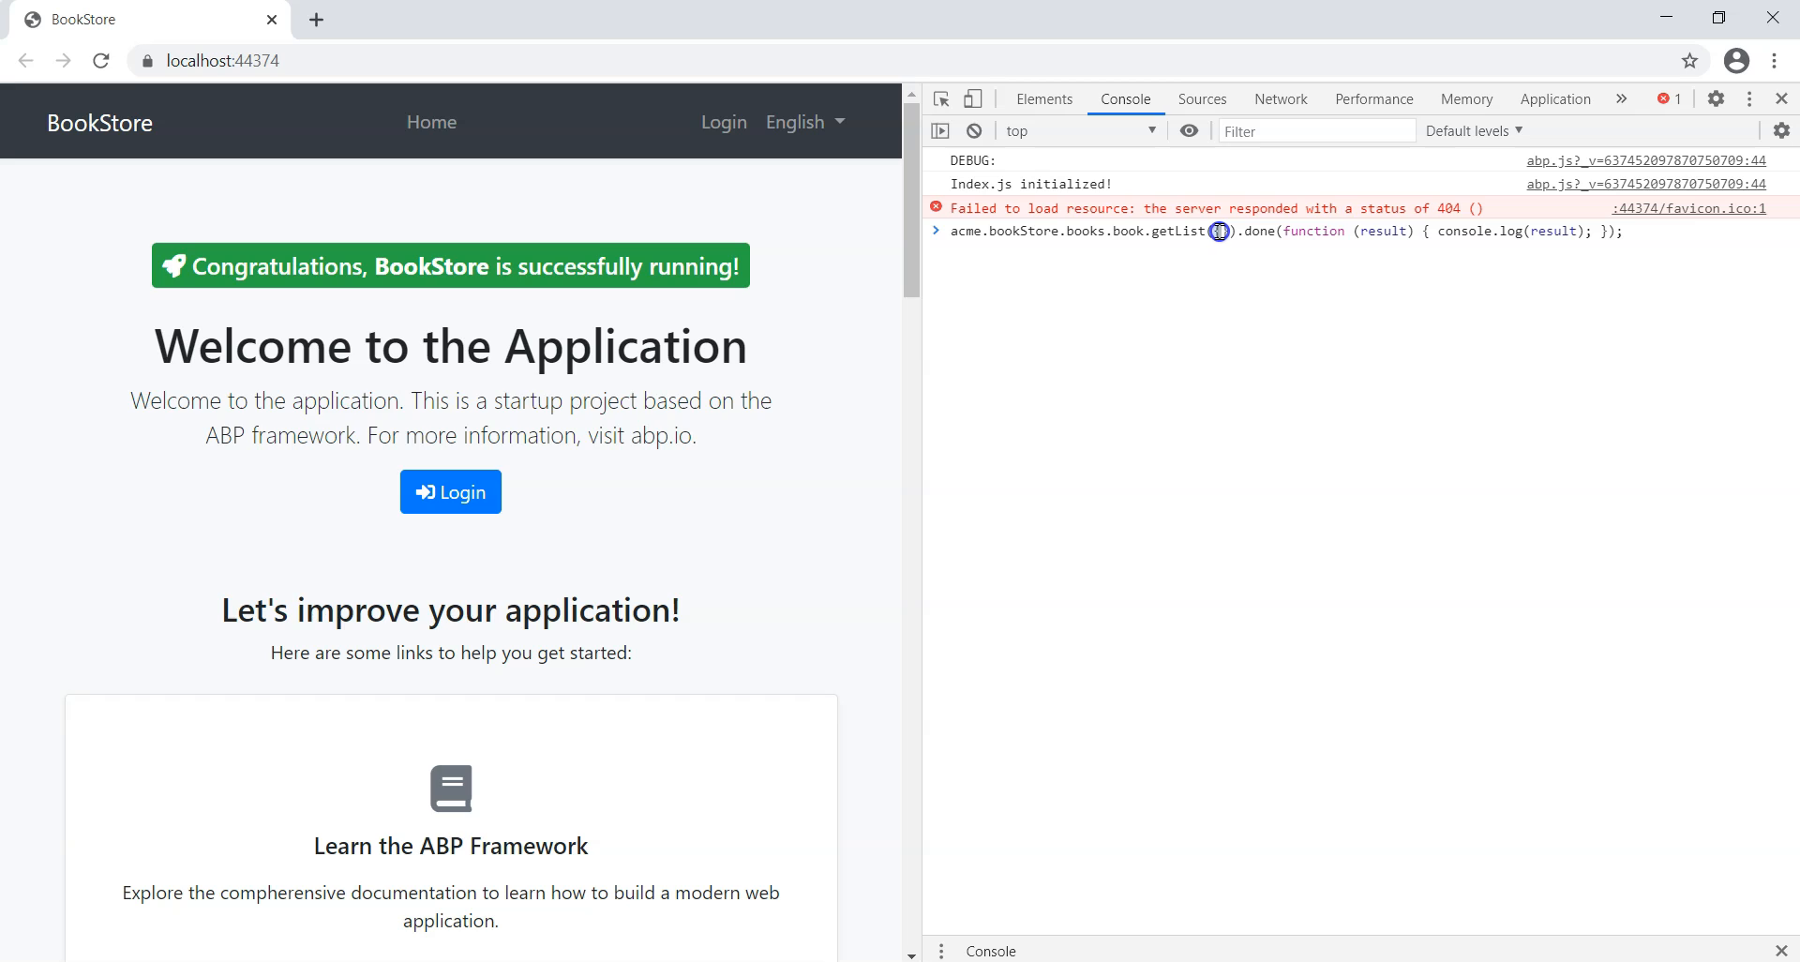
mouse_move(1189, 484)
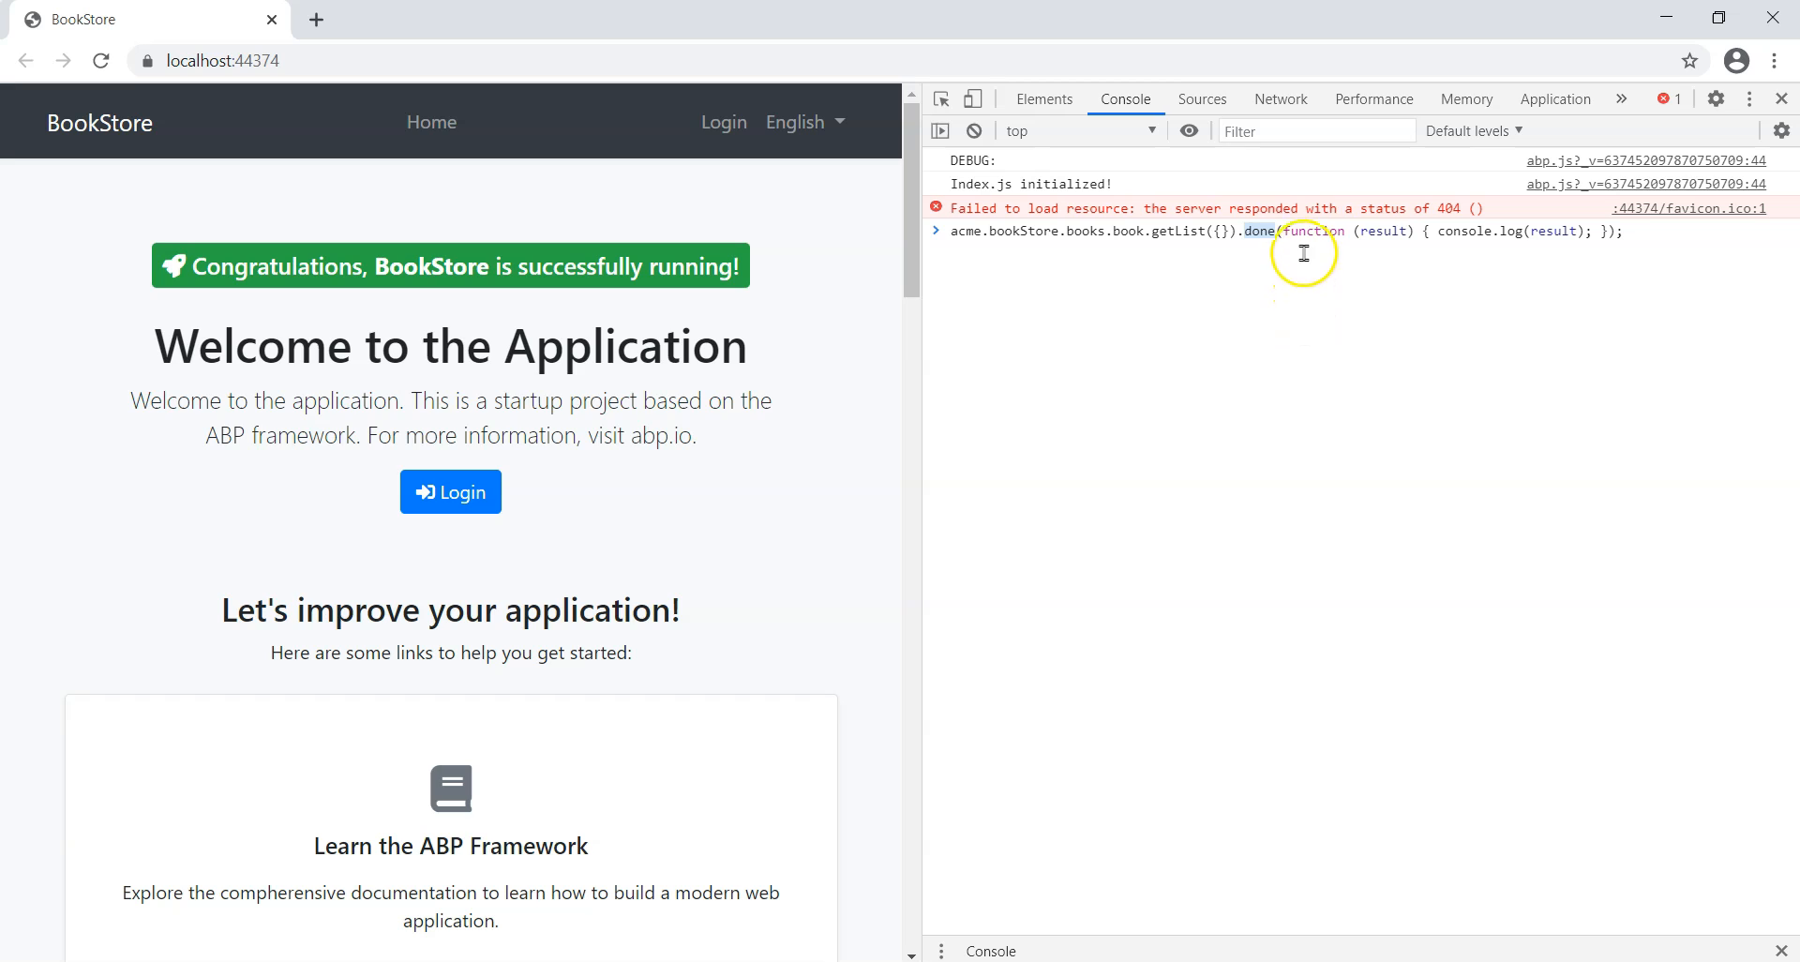
mouse_move(1286, 238)
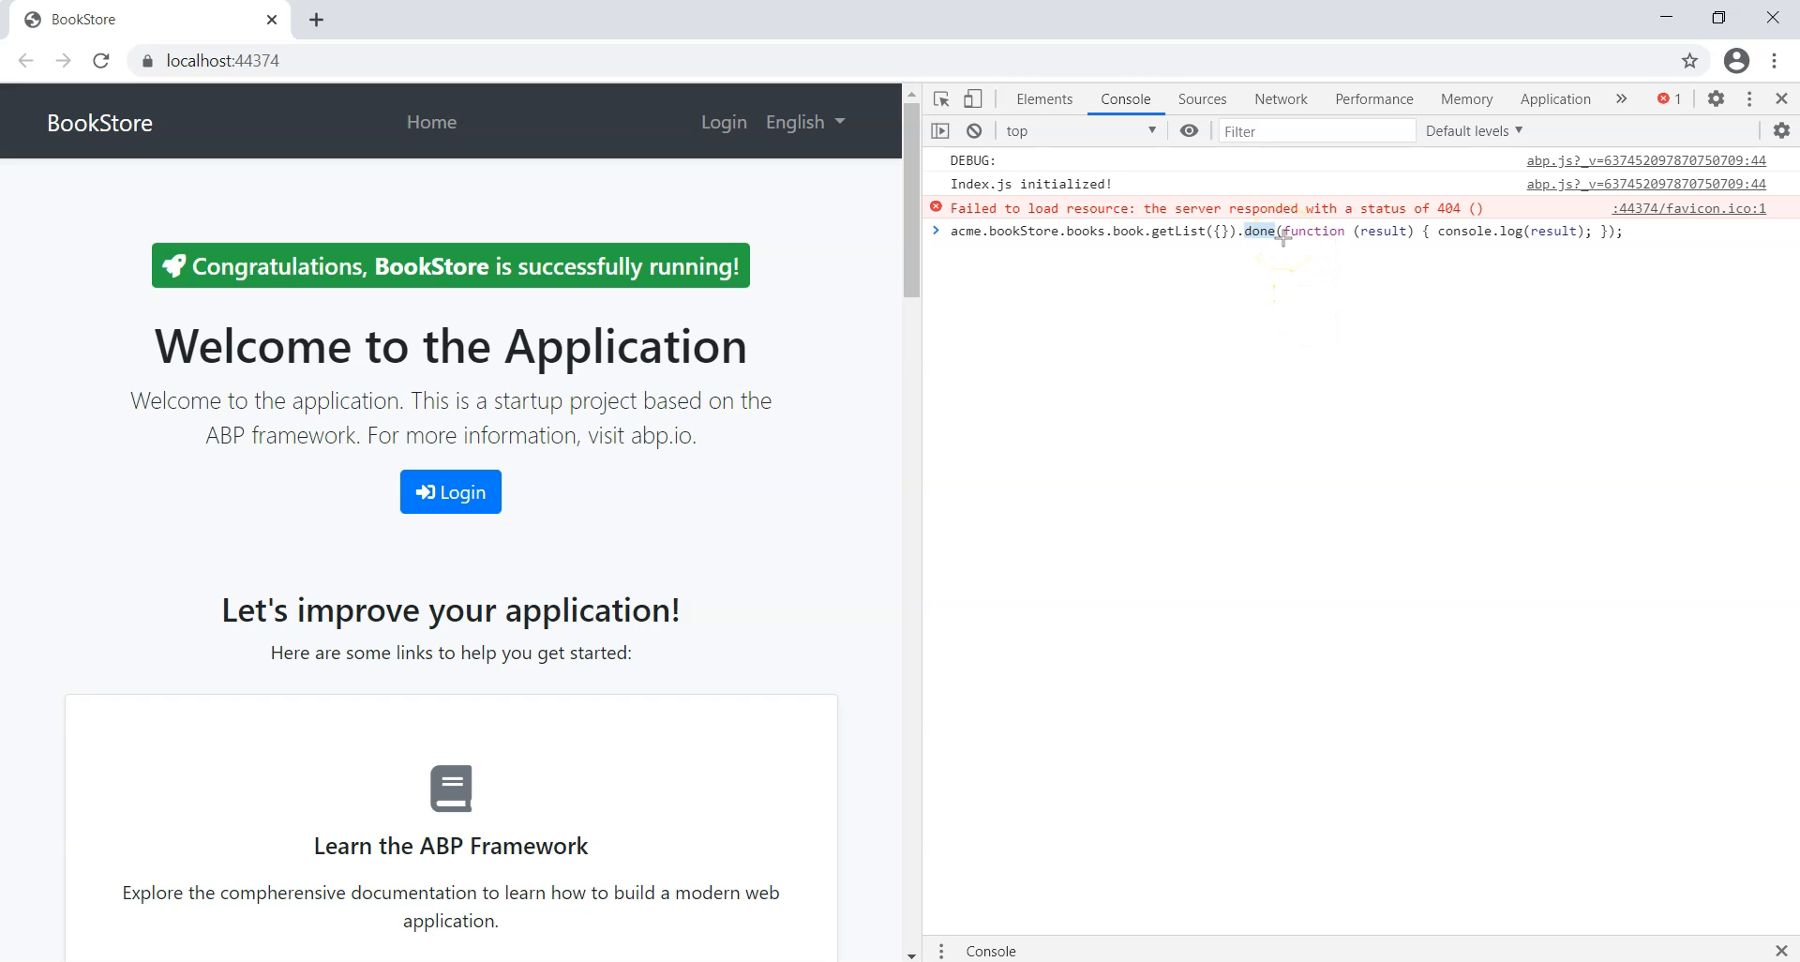
mouse_move(1639, 234)
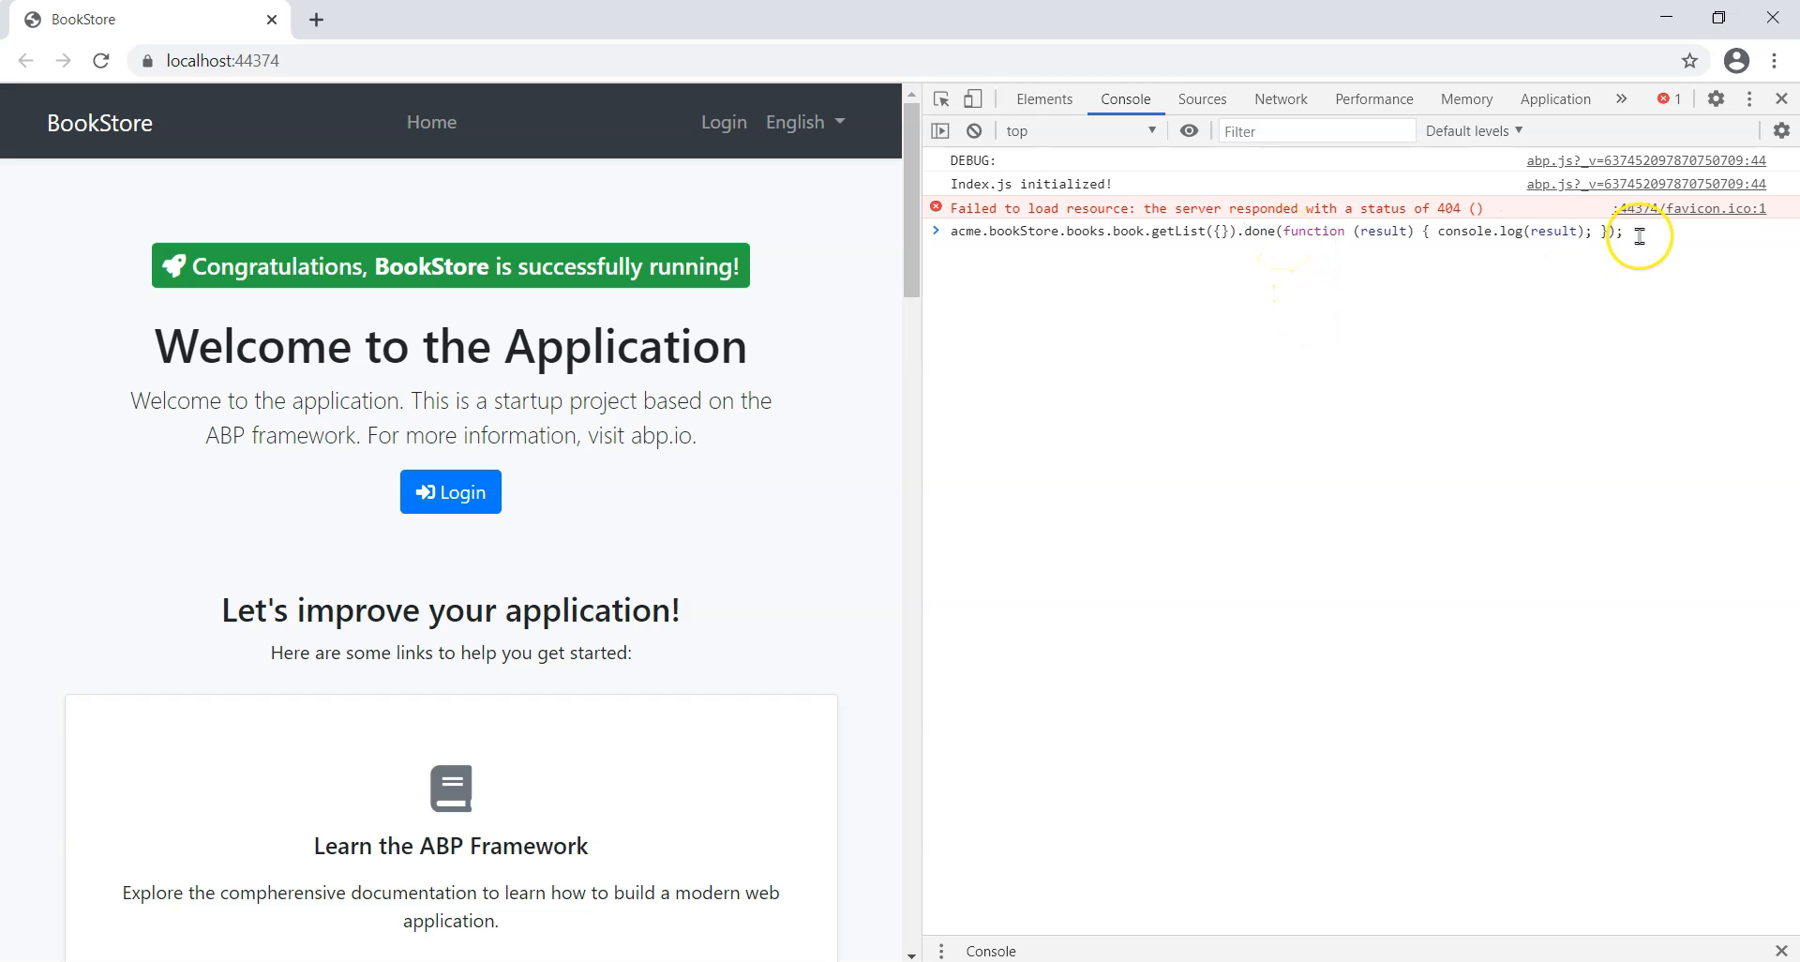
Check the book-list request in Network and expand the logged result with the two books.
left_click(1279, 99)
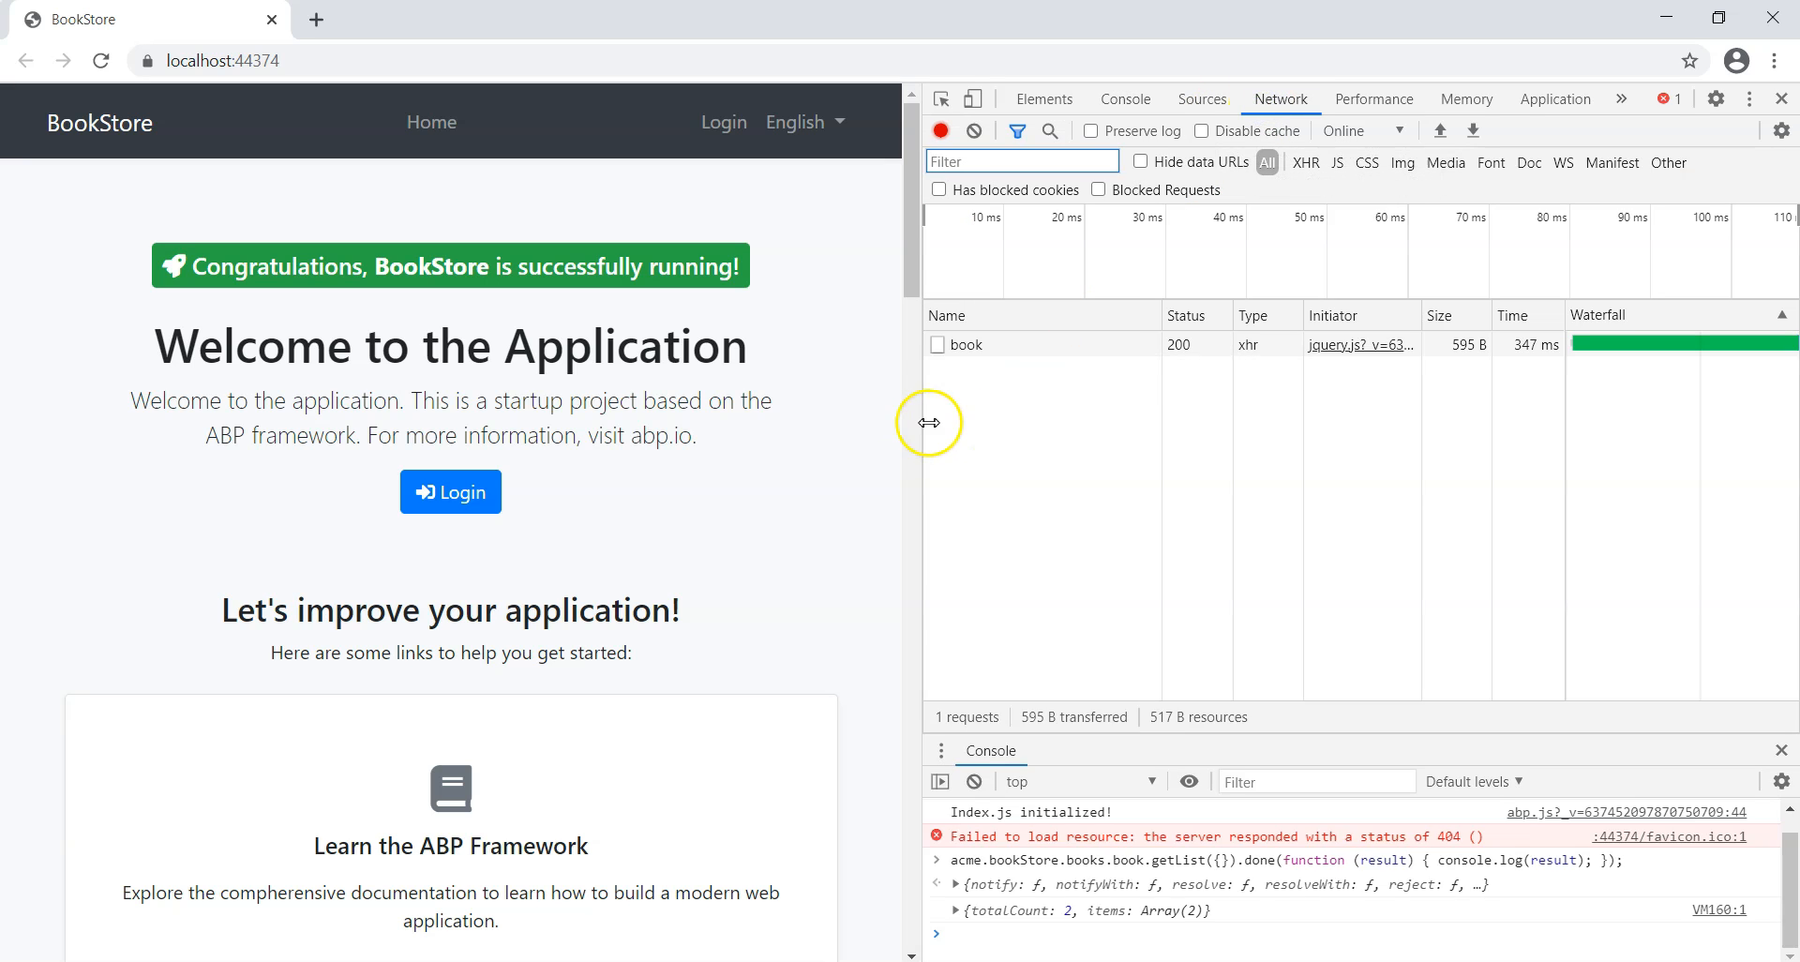
left_click_drag(929, 422, 386, 422)
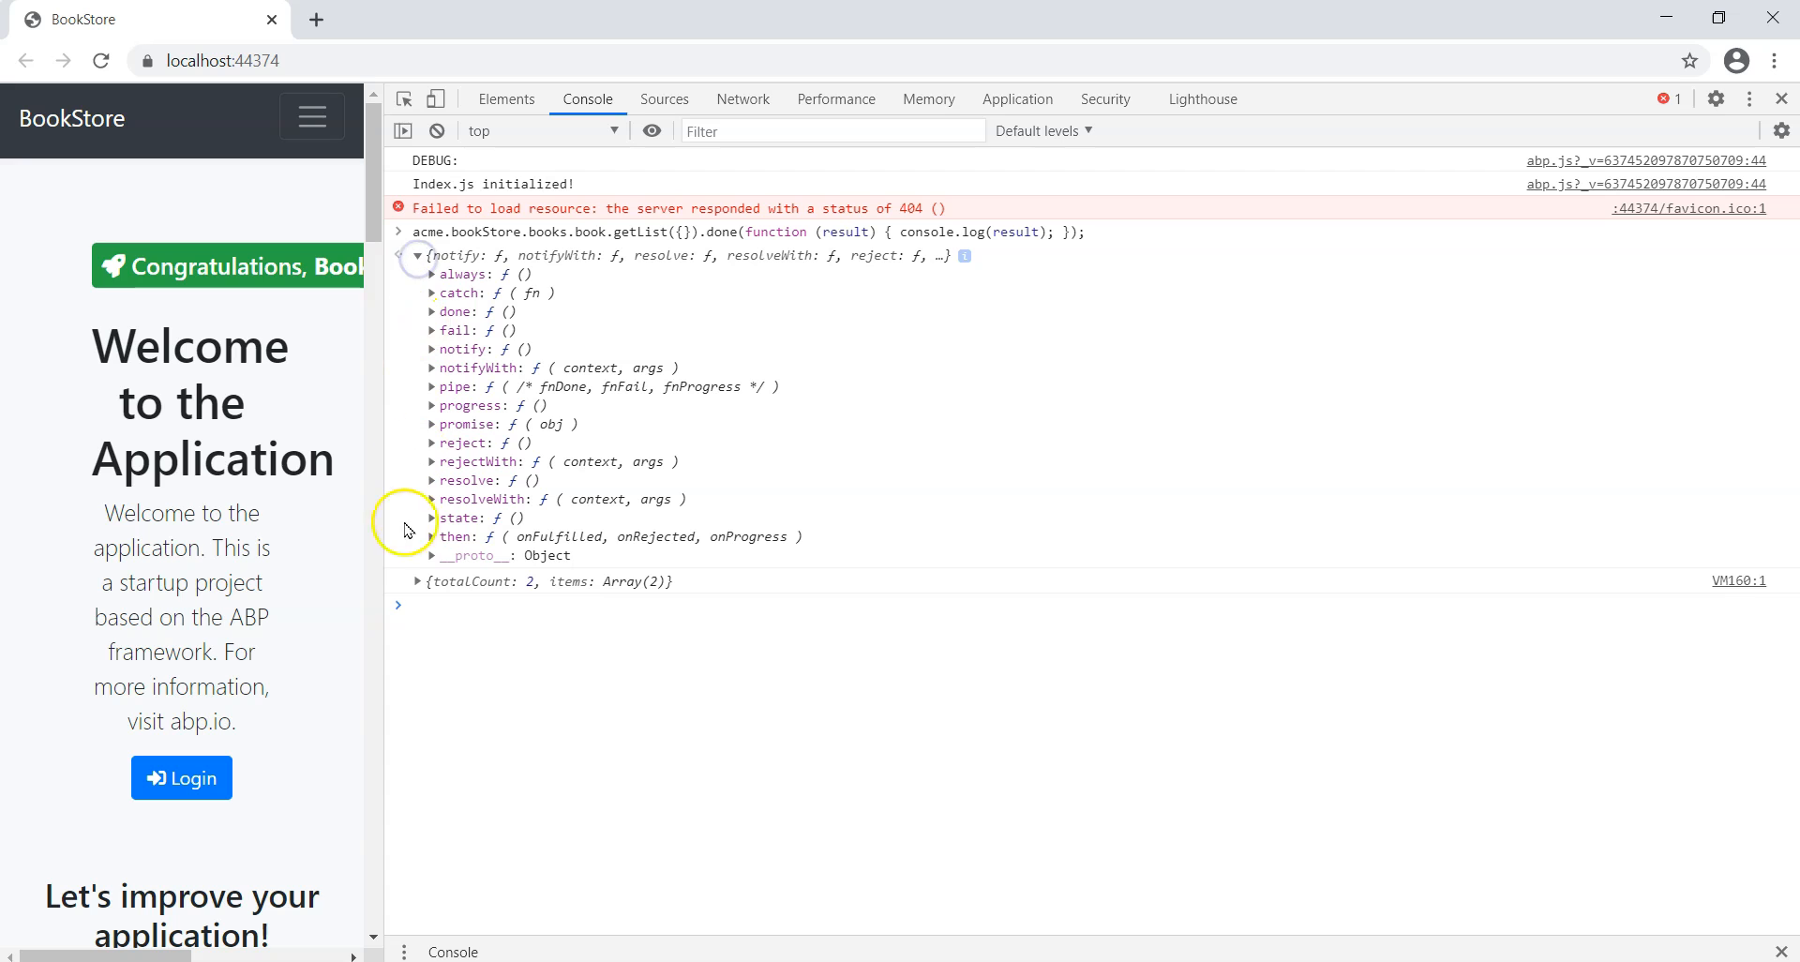
left_click(418, 581)
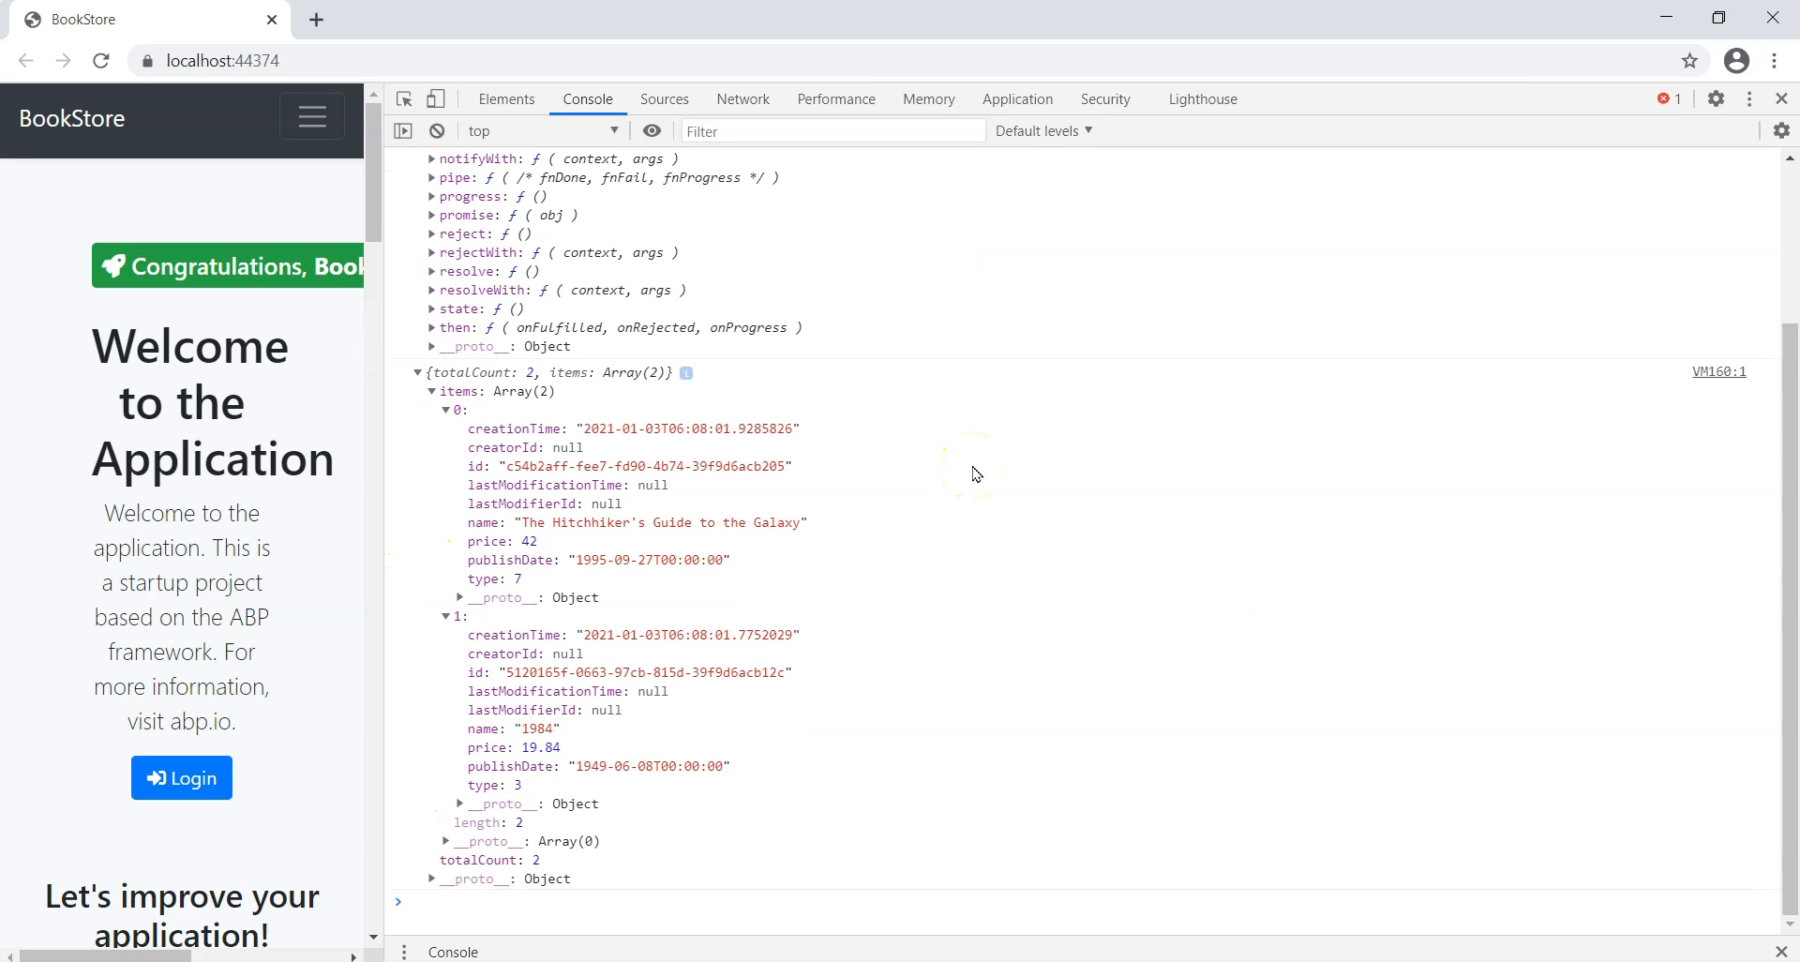
mouse_move(715, 427)
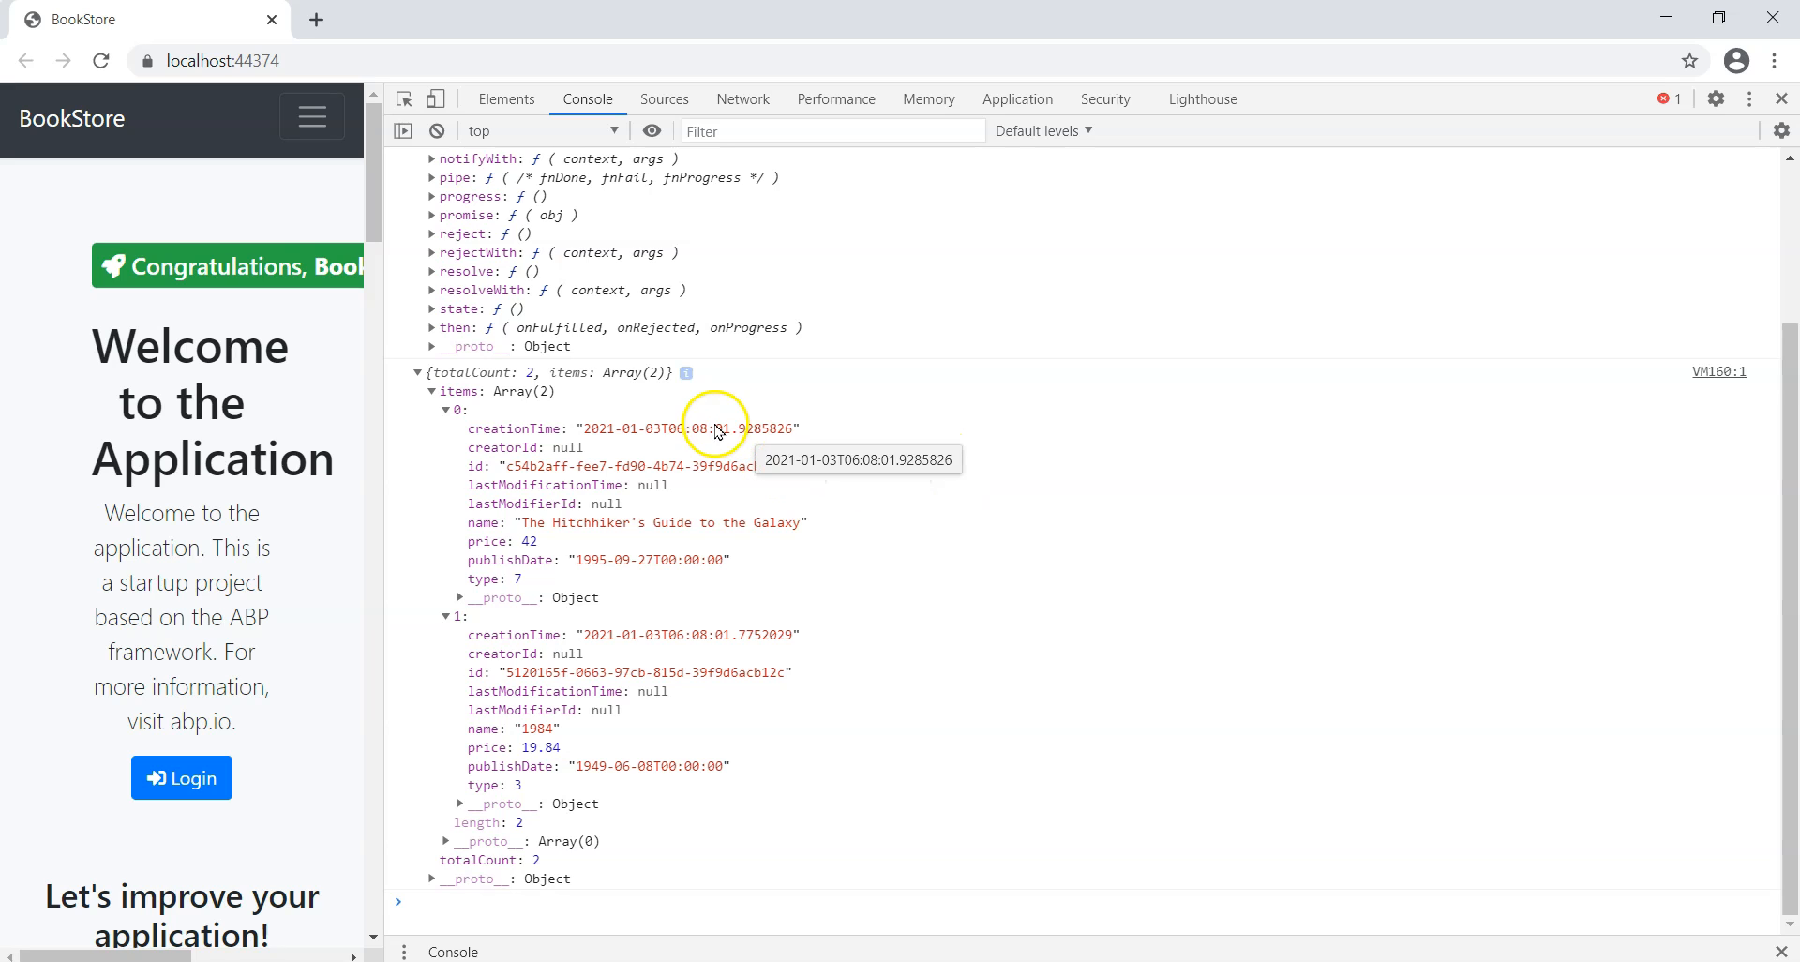
left_click(435, 129)
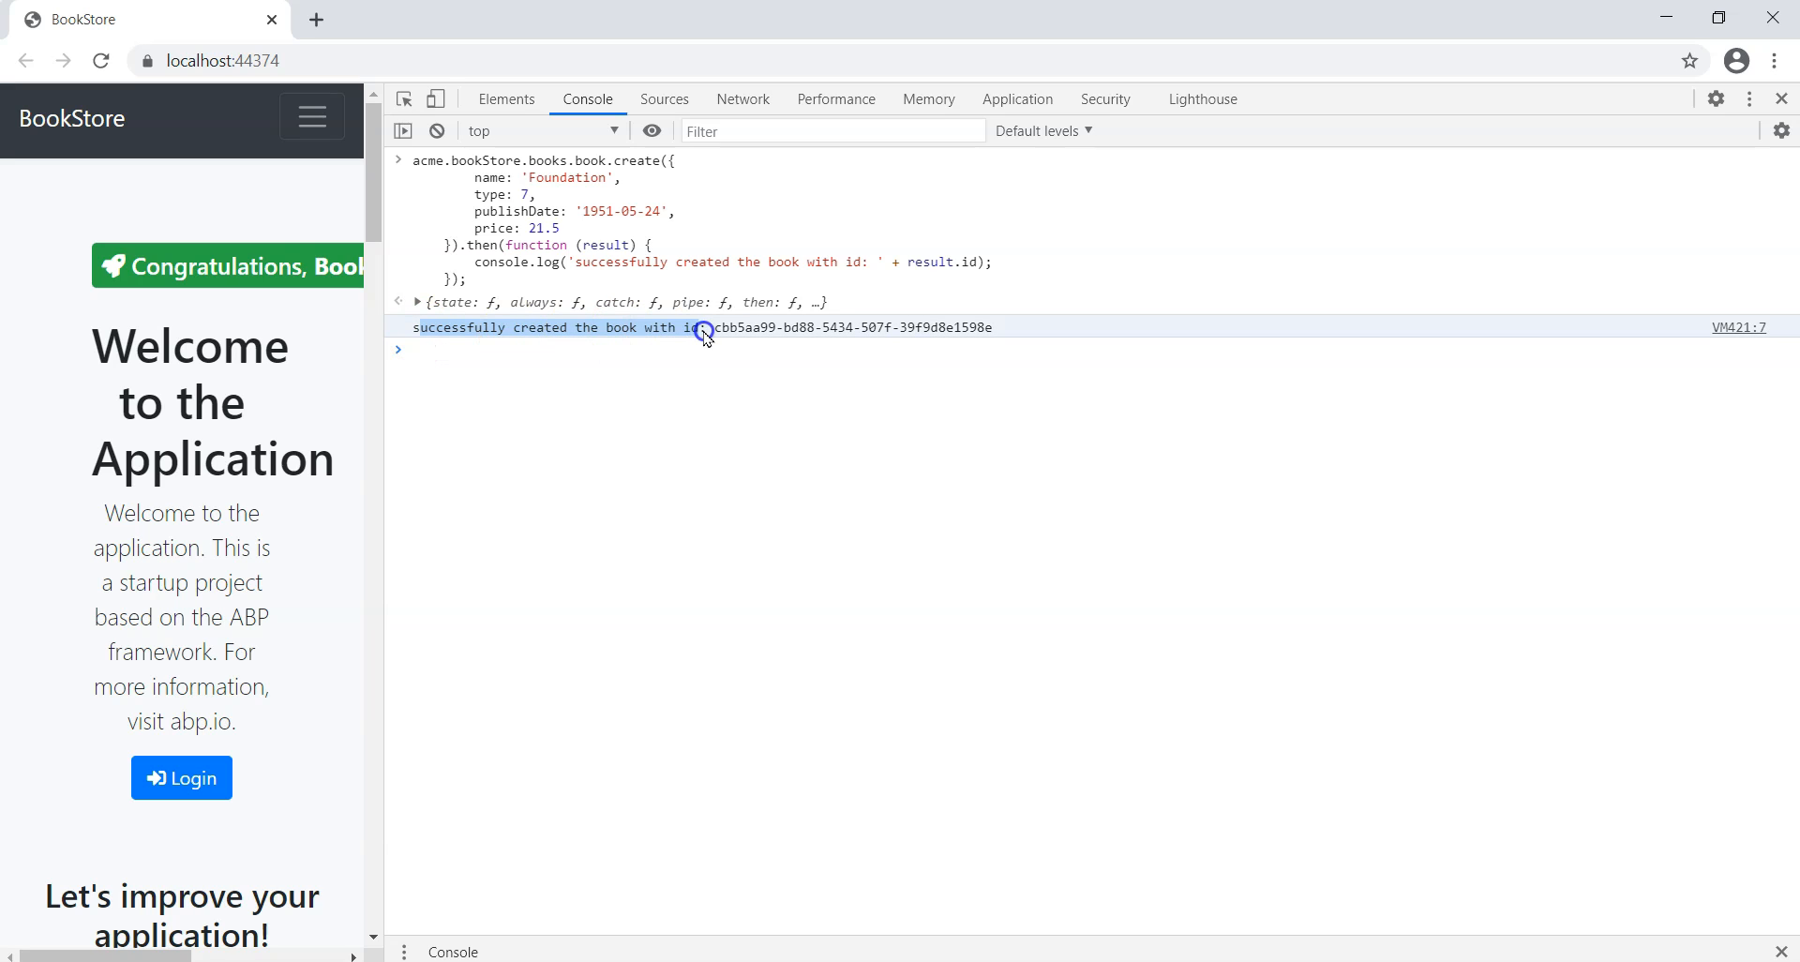
mouse_move(989, 334)
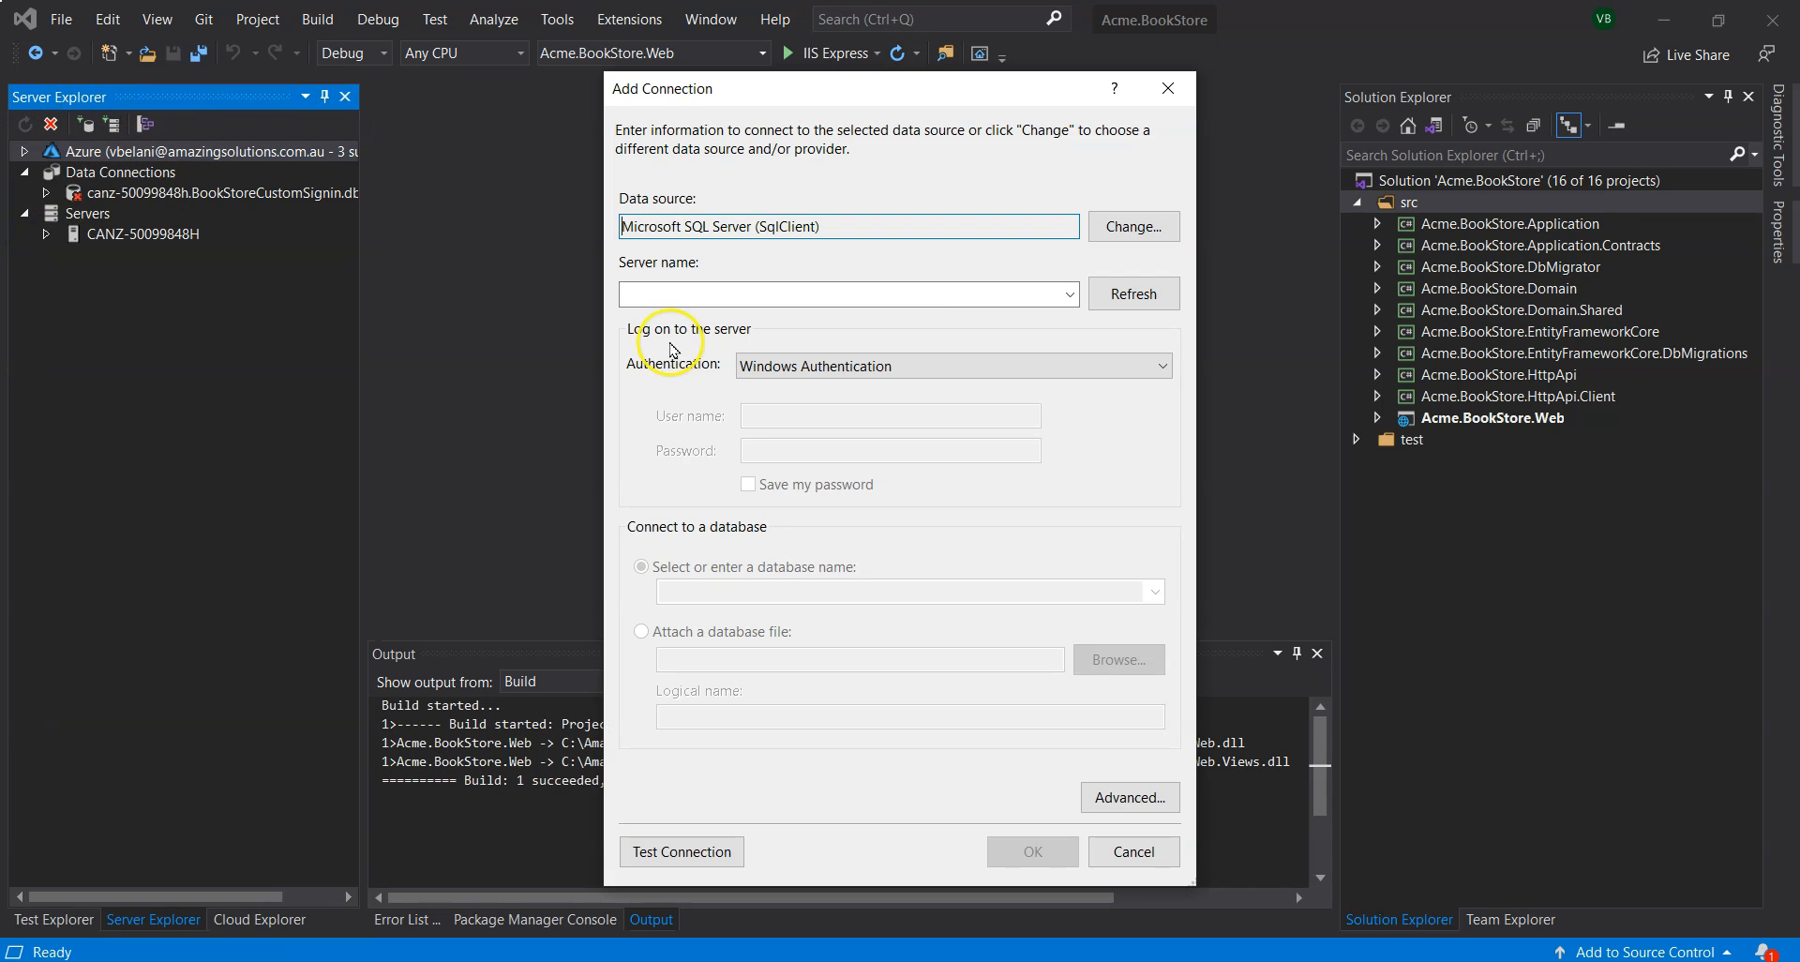
Connect to the BookStore database and show the AppBooks table data with three books.
left_click(1030, 852)
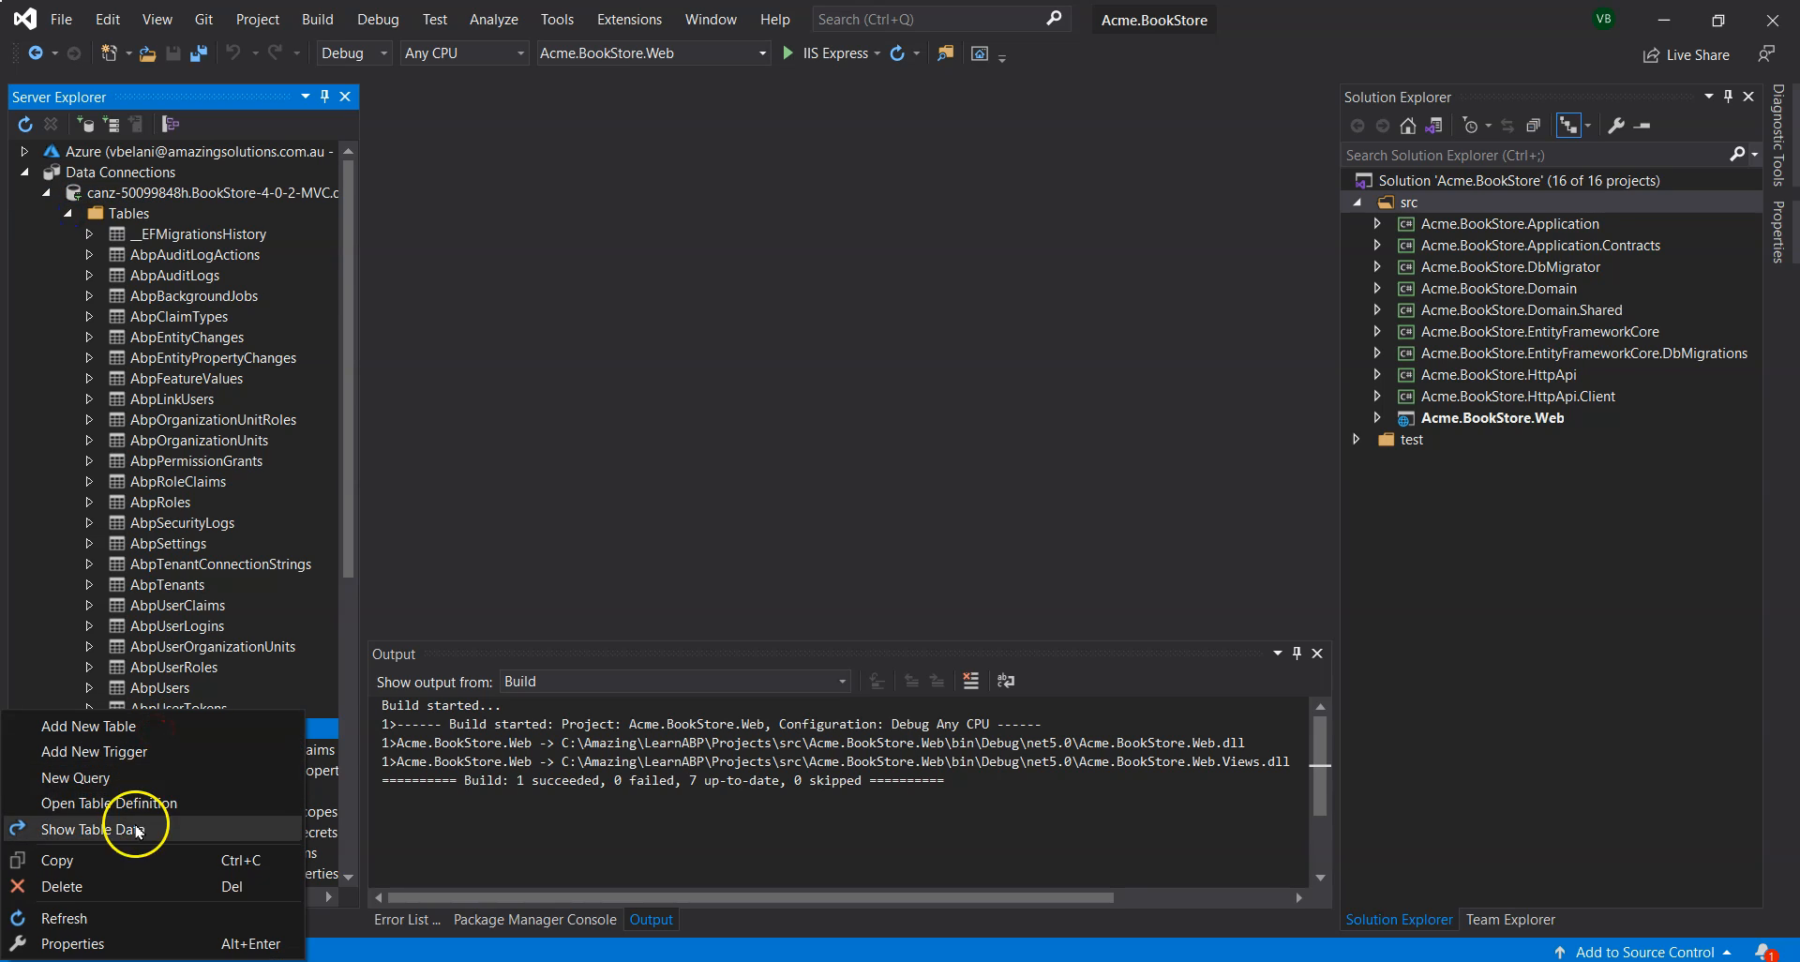
left_click(96, 829)
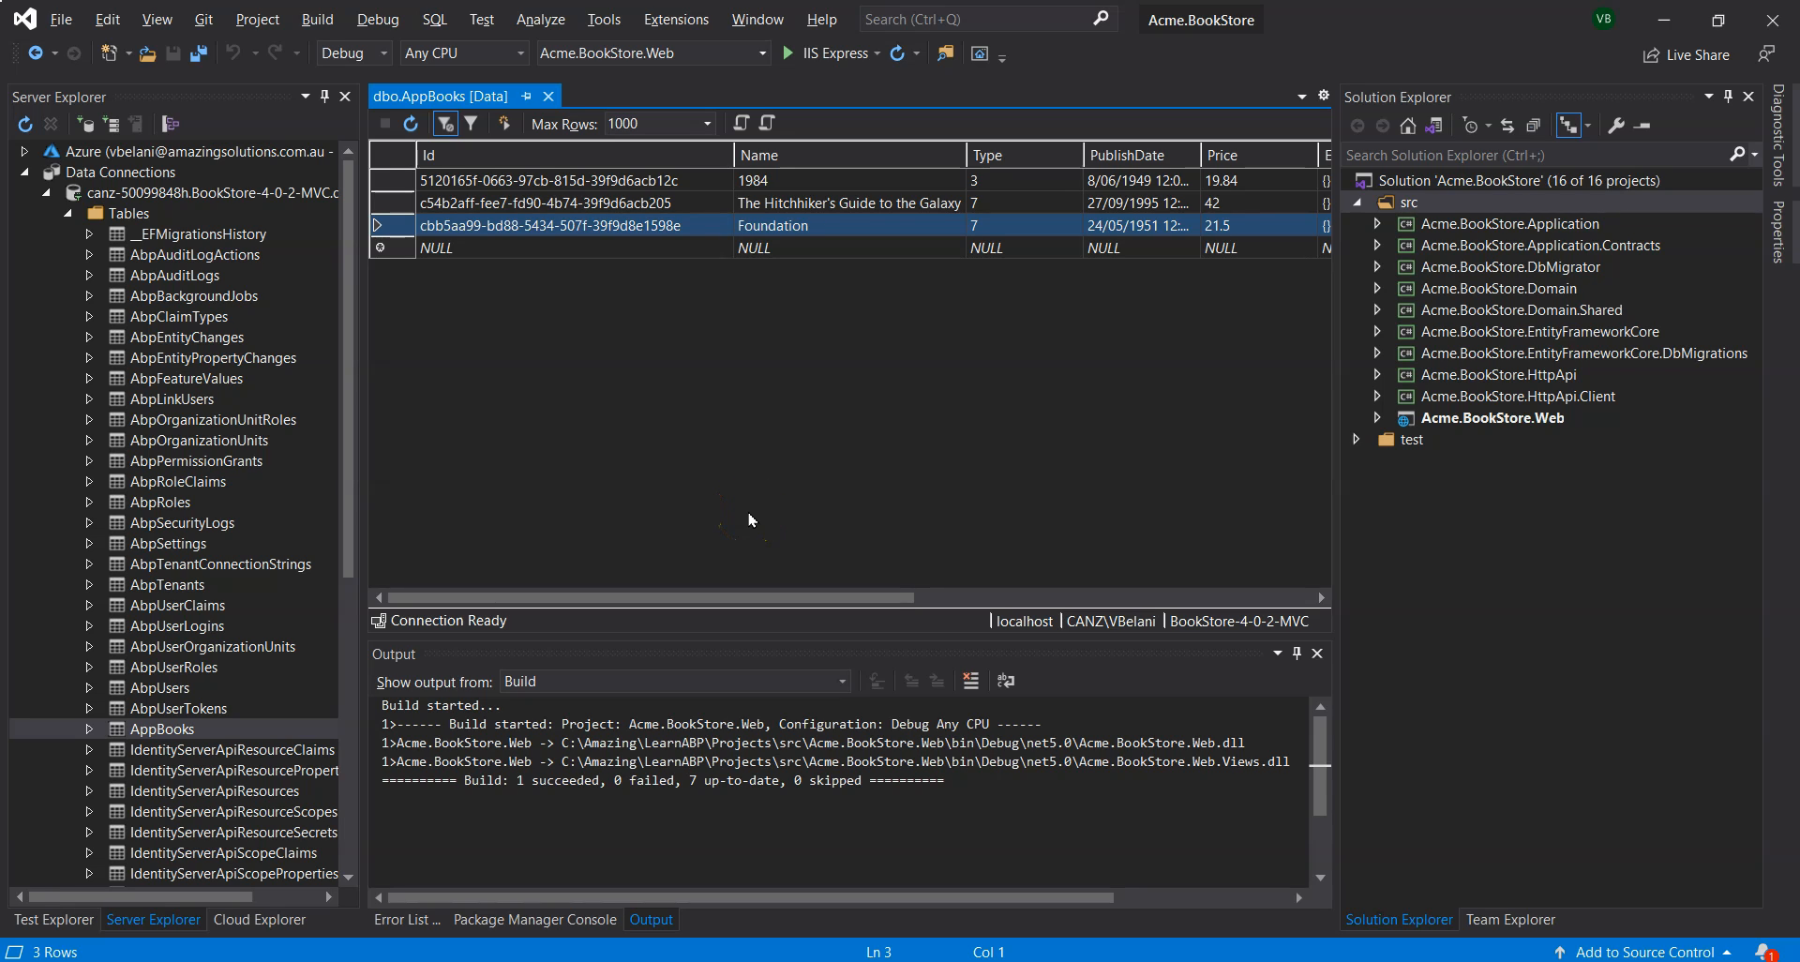
mouse_move(731, 496)
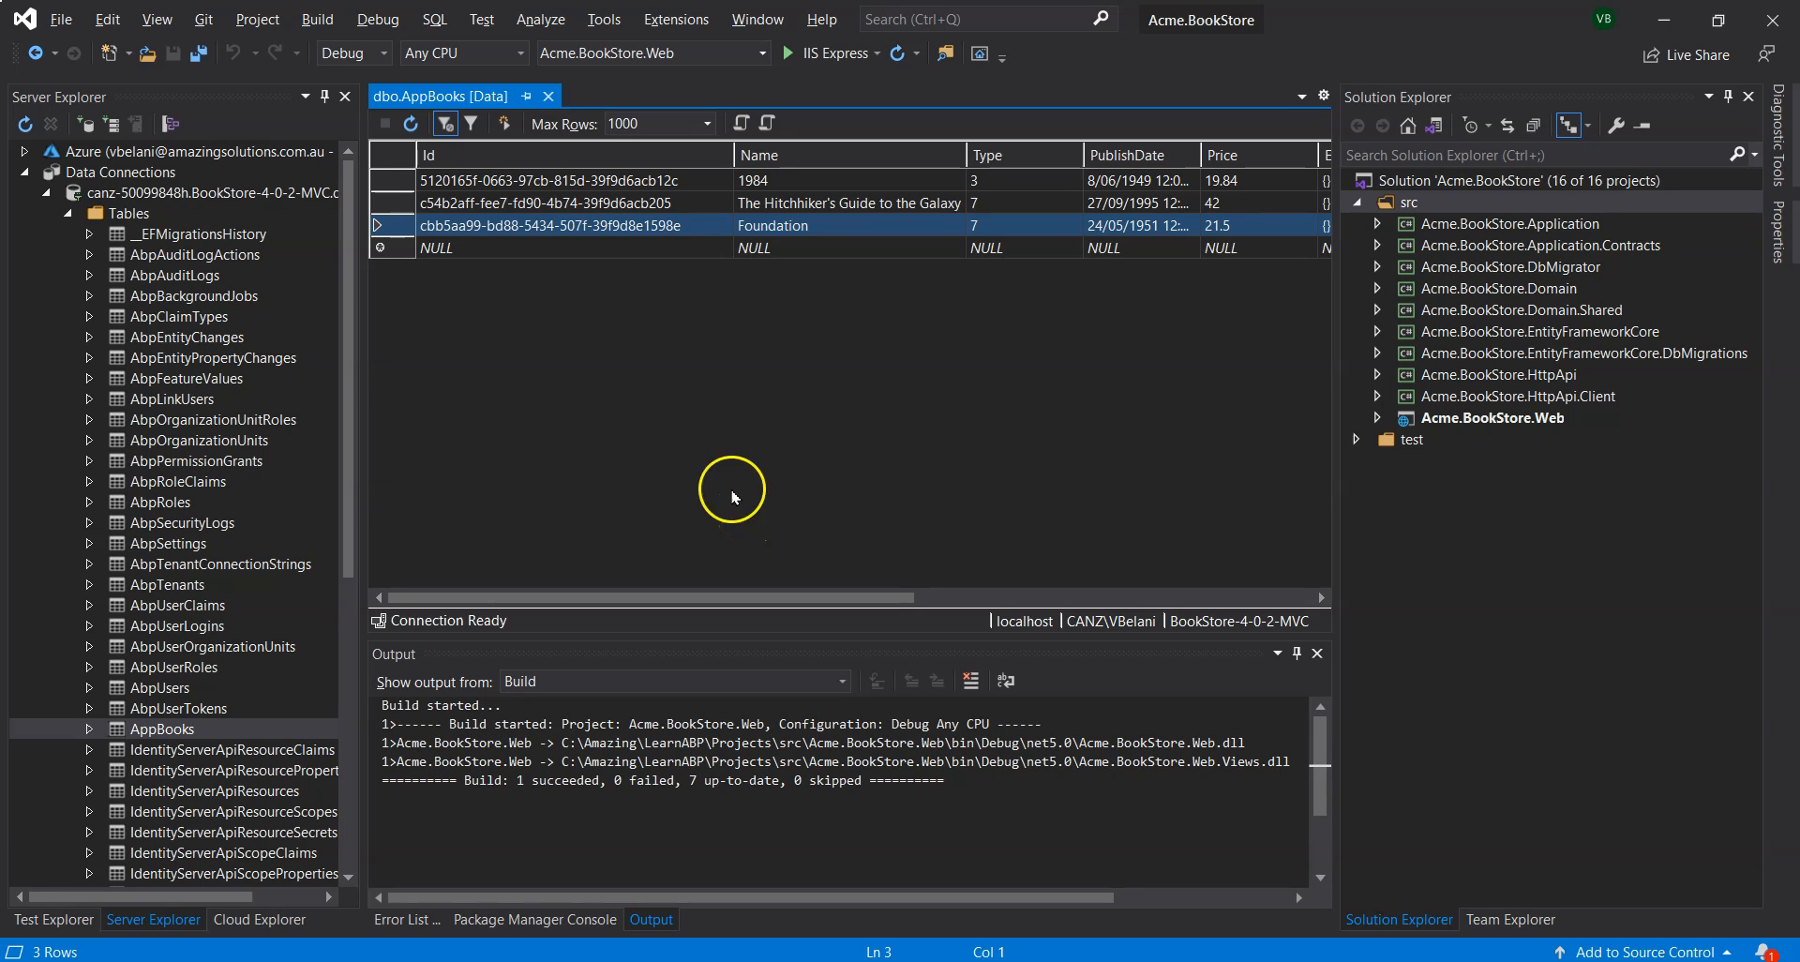
mouse_move(733, 495)
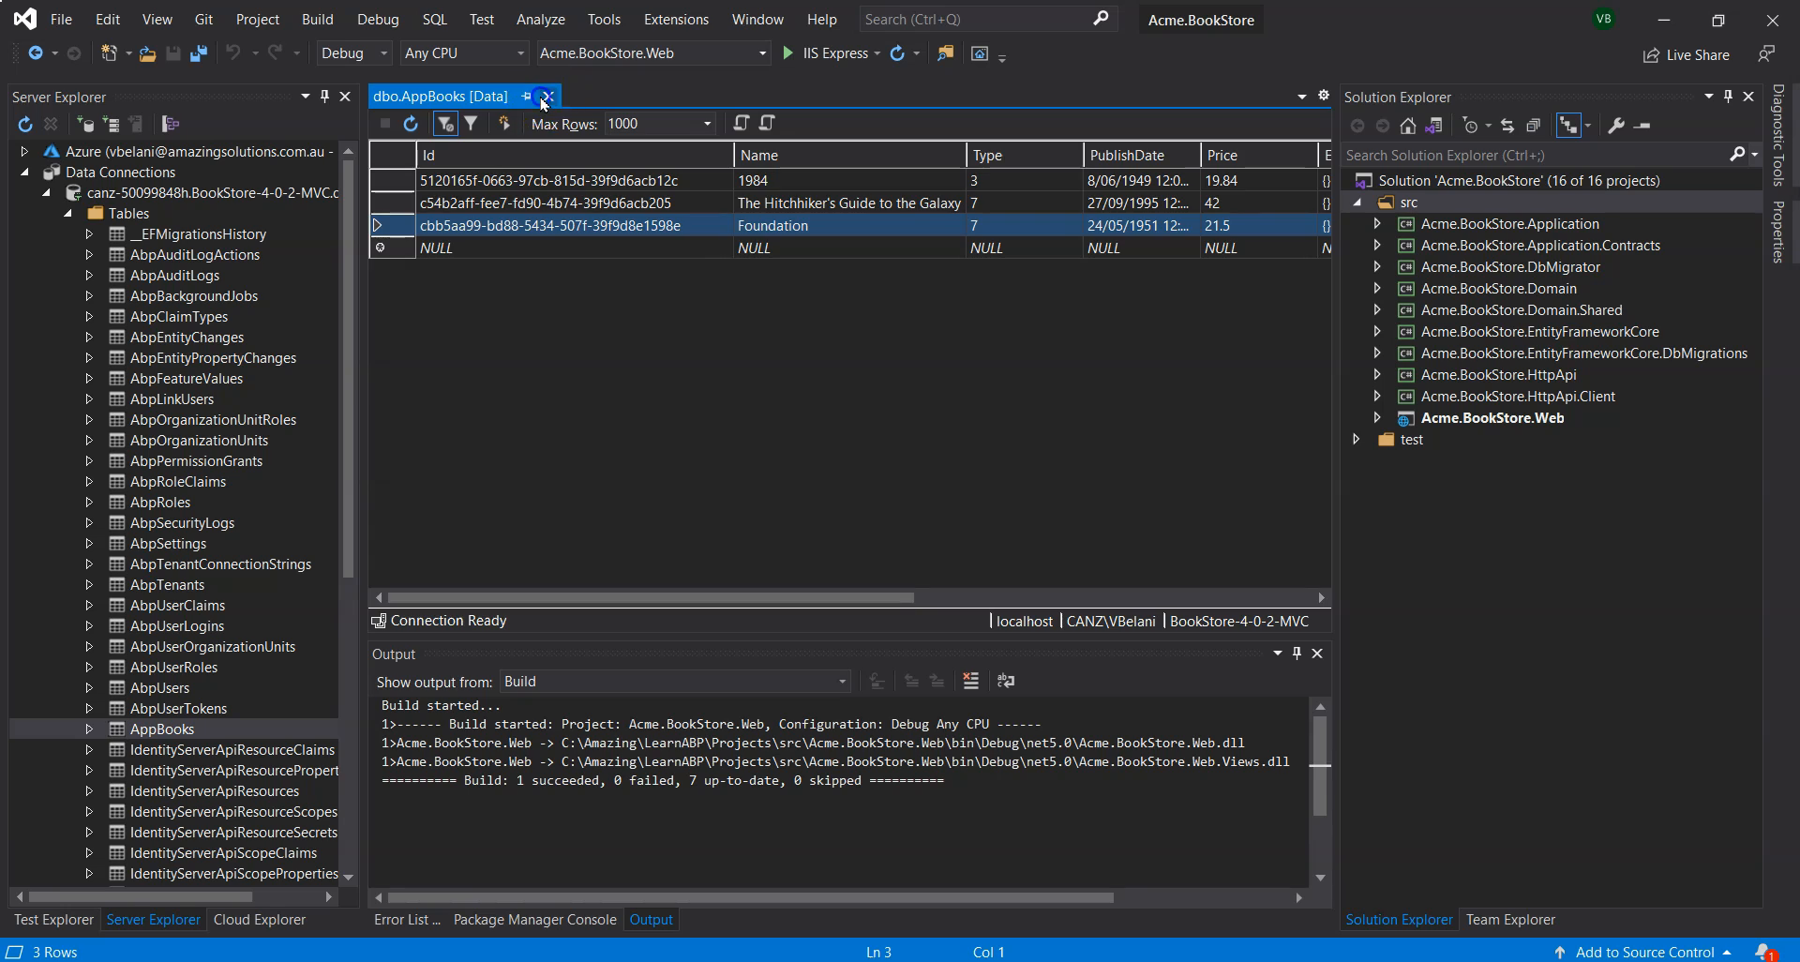
Open en.json under Domain.Shared > Localization > BookStore for the book texts.
left_click(547, 95)
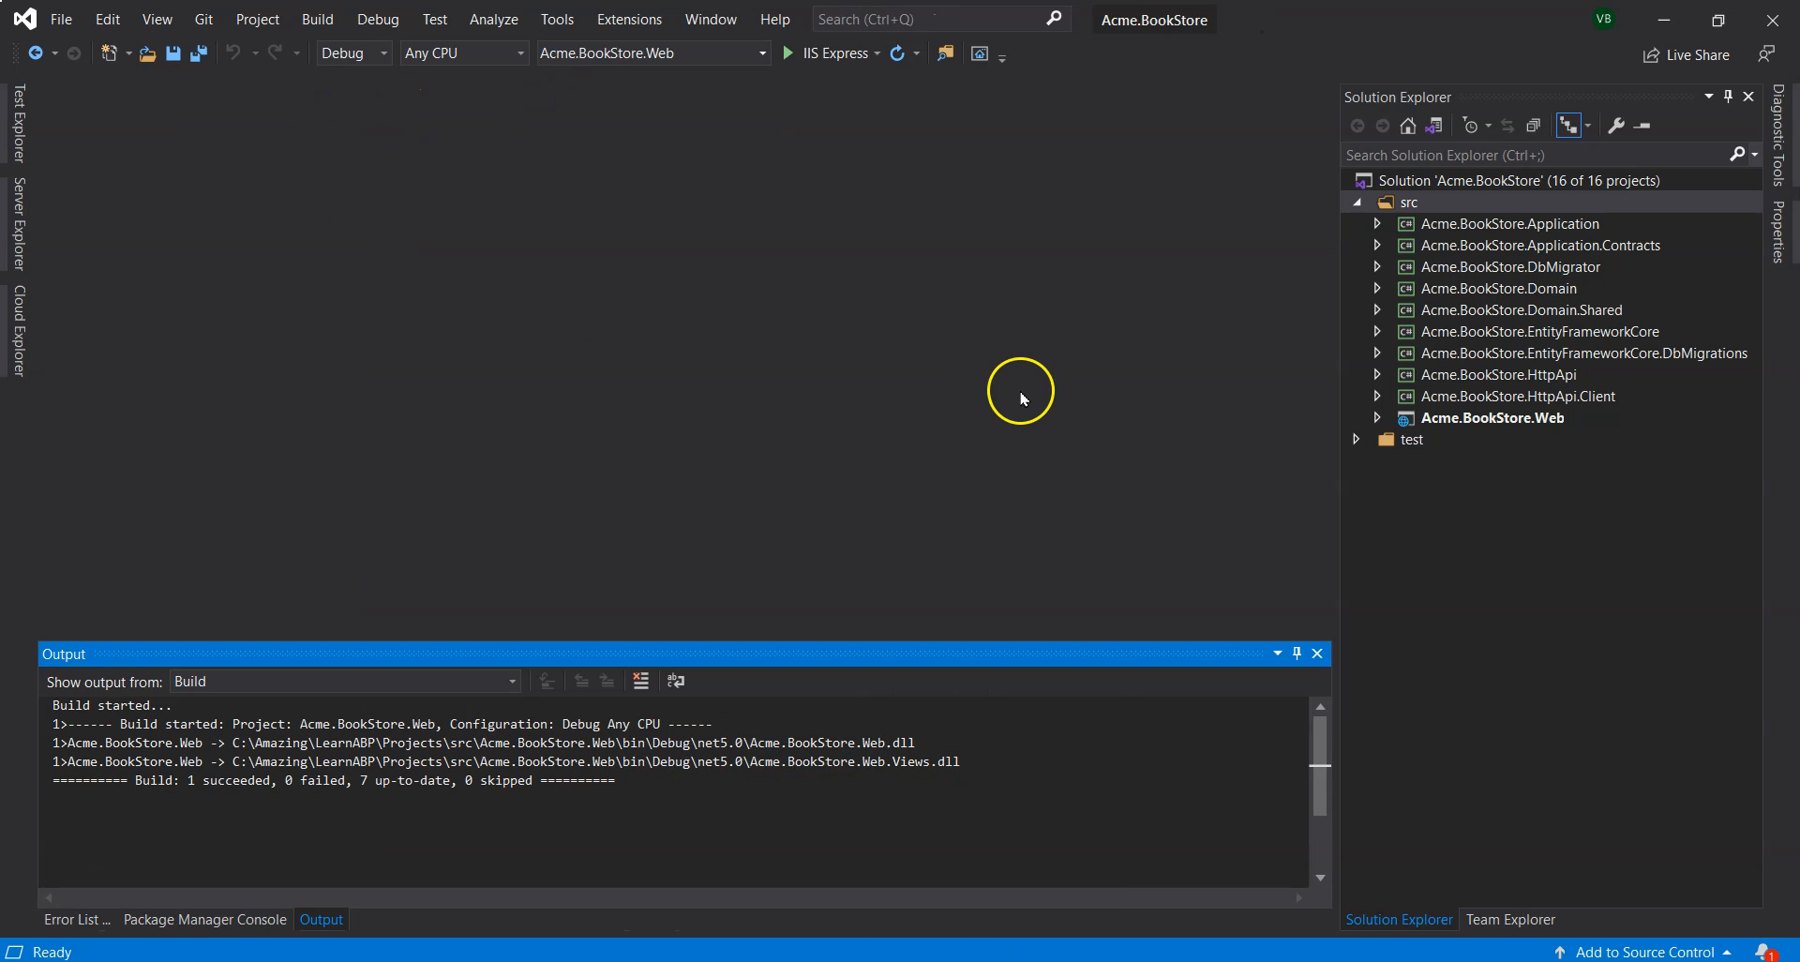
left_click(1377, 309)
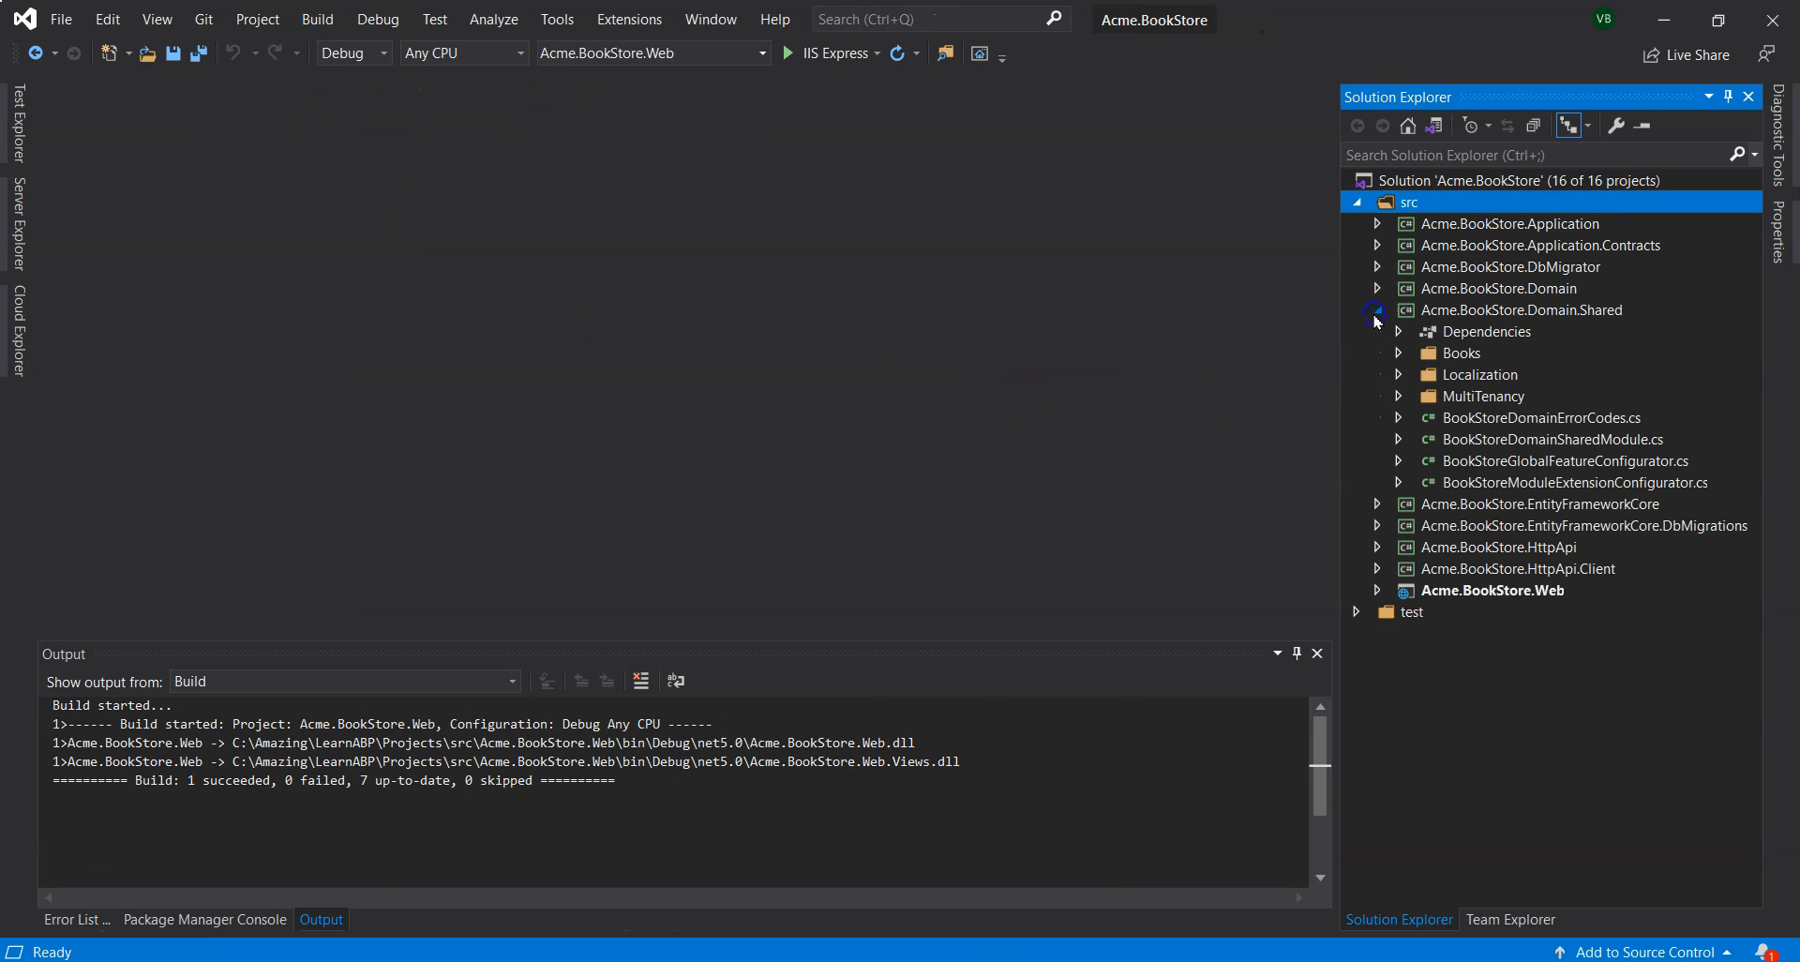
left_click(1399, 375)
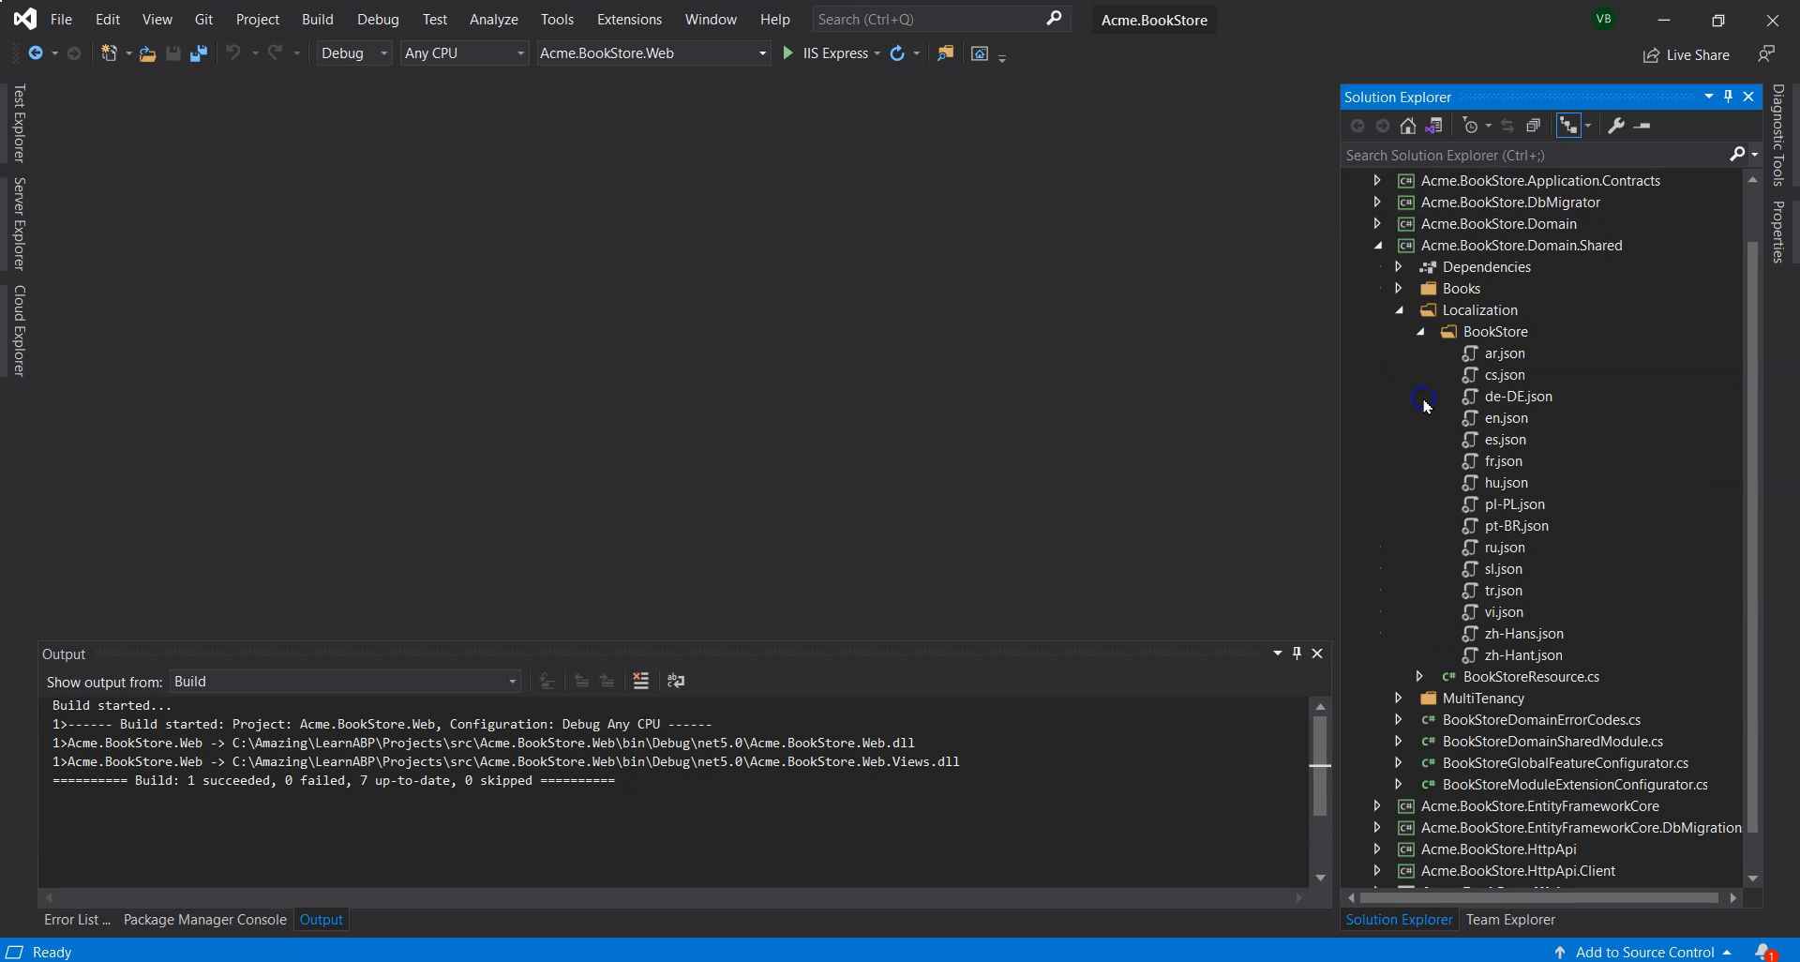
mouse_move(1514, 428)
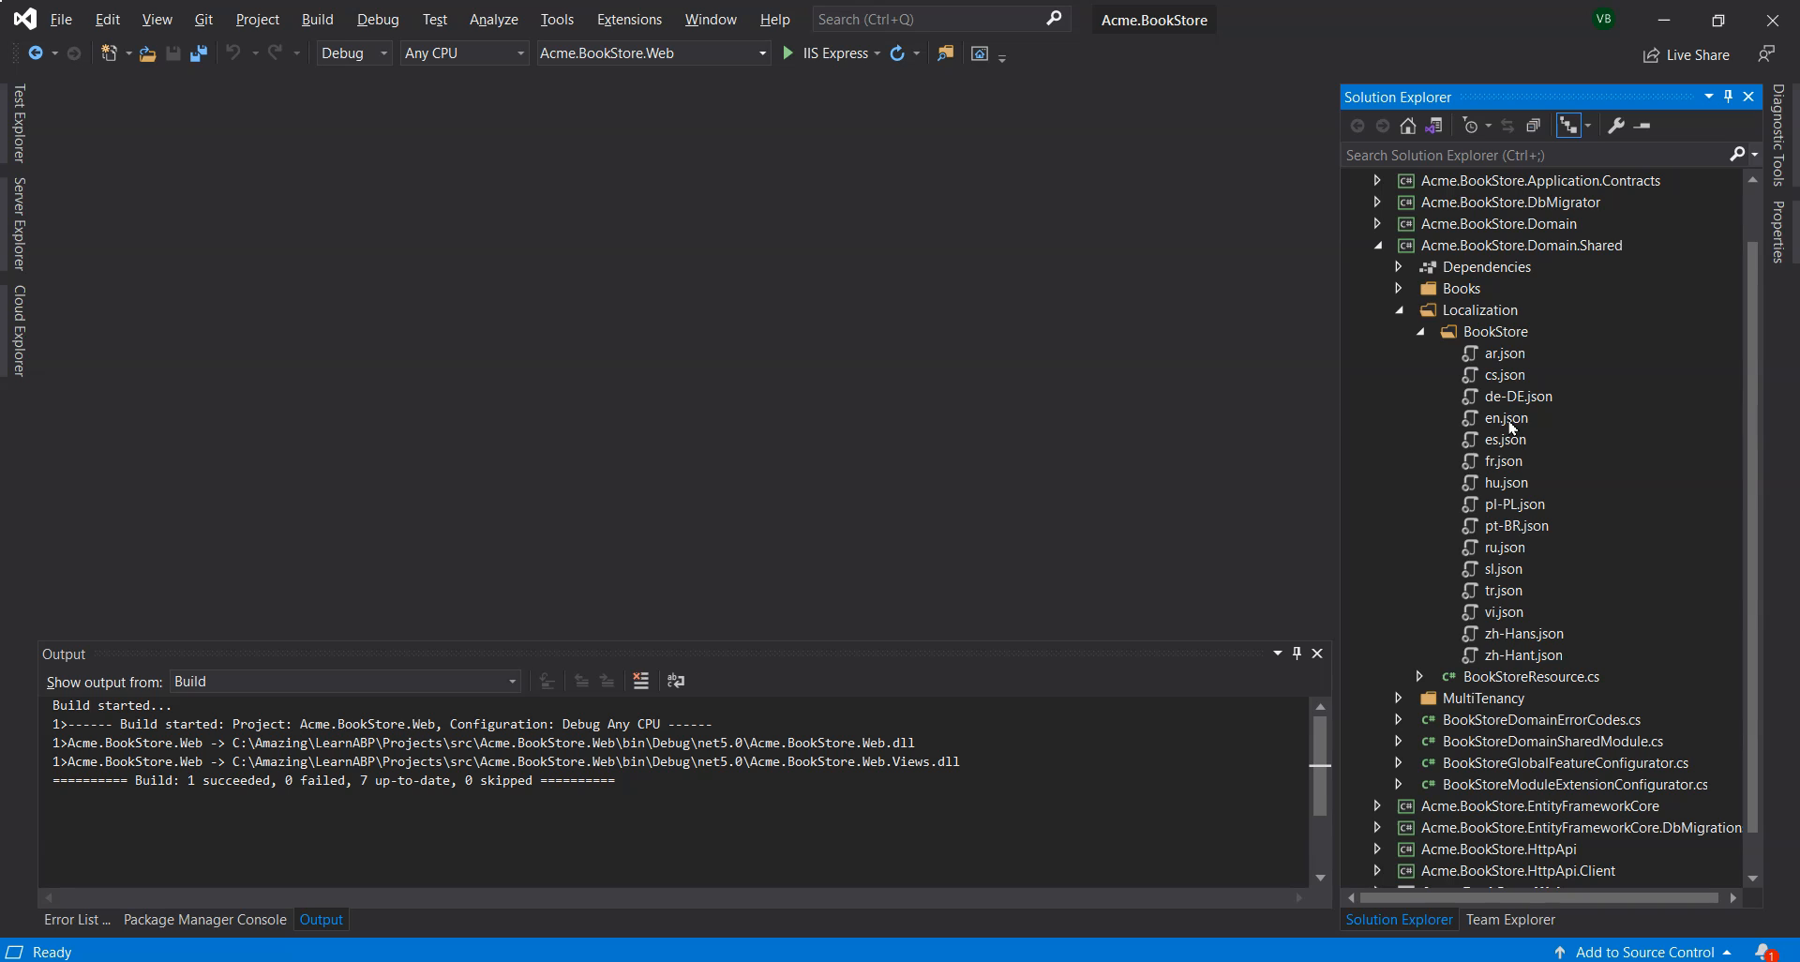
double_click(1506, 418)
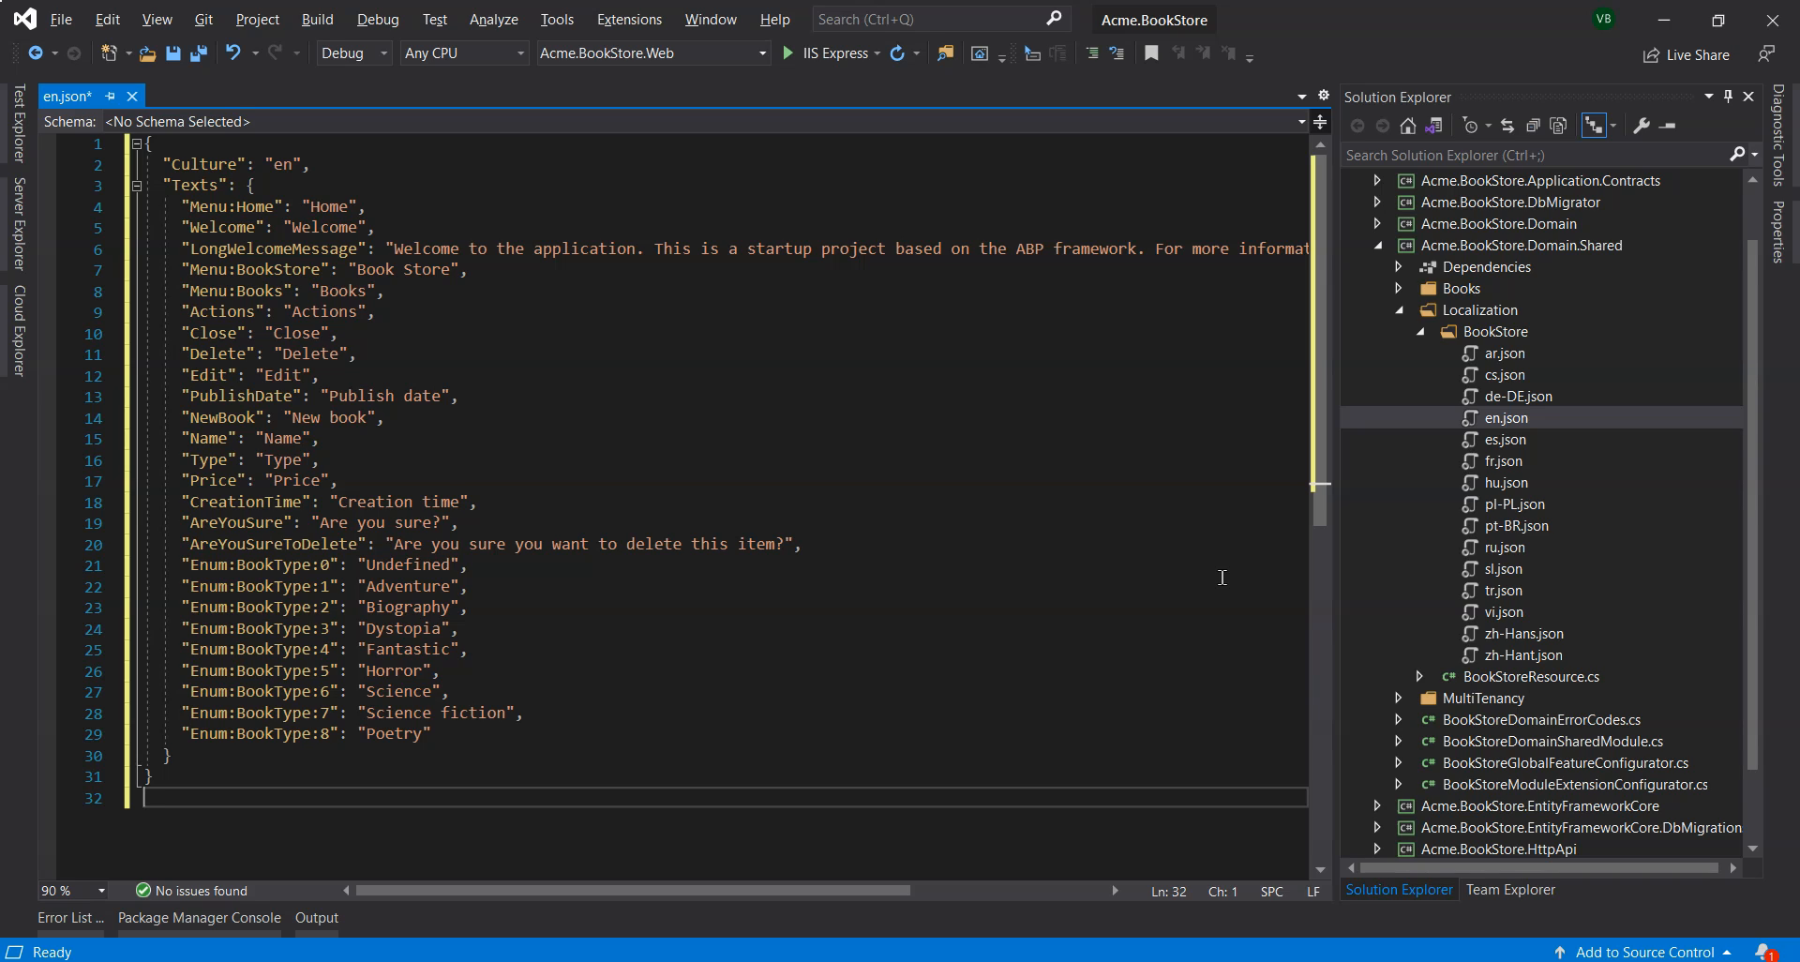
mouse_move(186, 208)
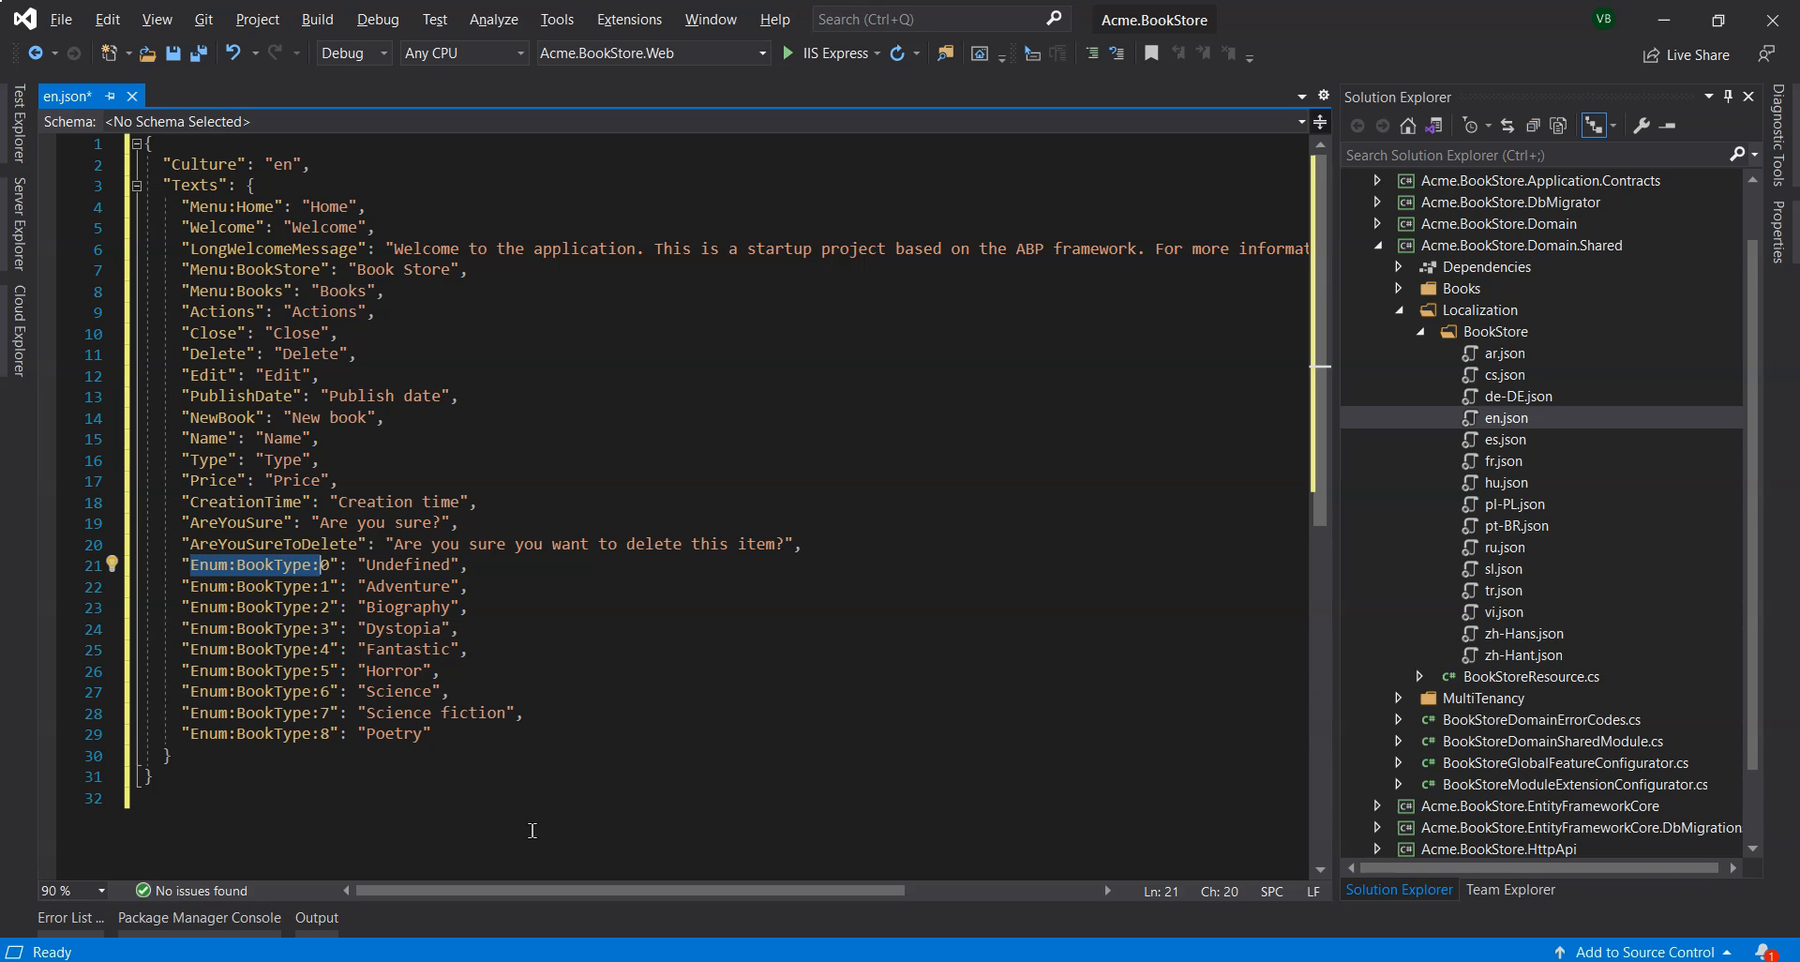
mouse_move(896, 767)
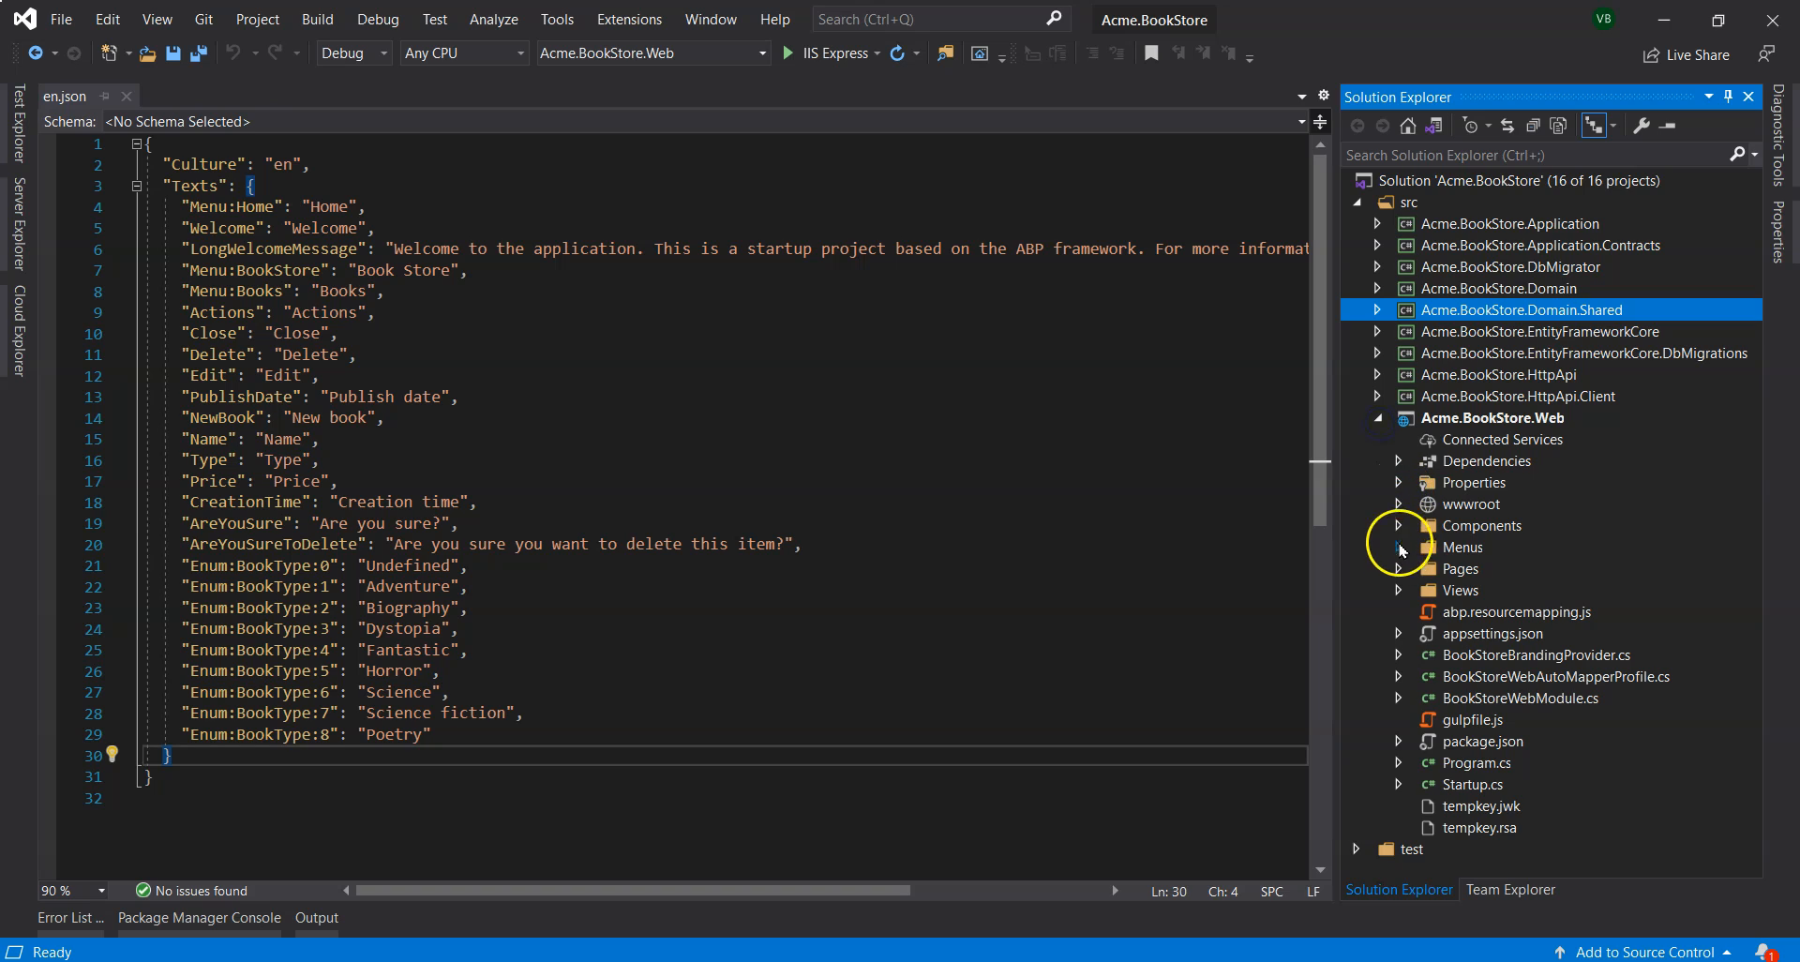
Add an empty Razor page Index.cshtml to the web project's Pages/Books folder.
right_click(1461, 568)
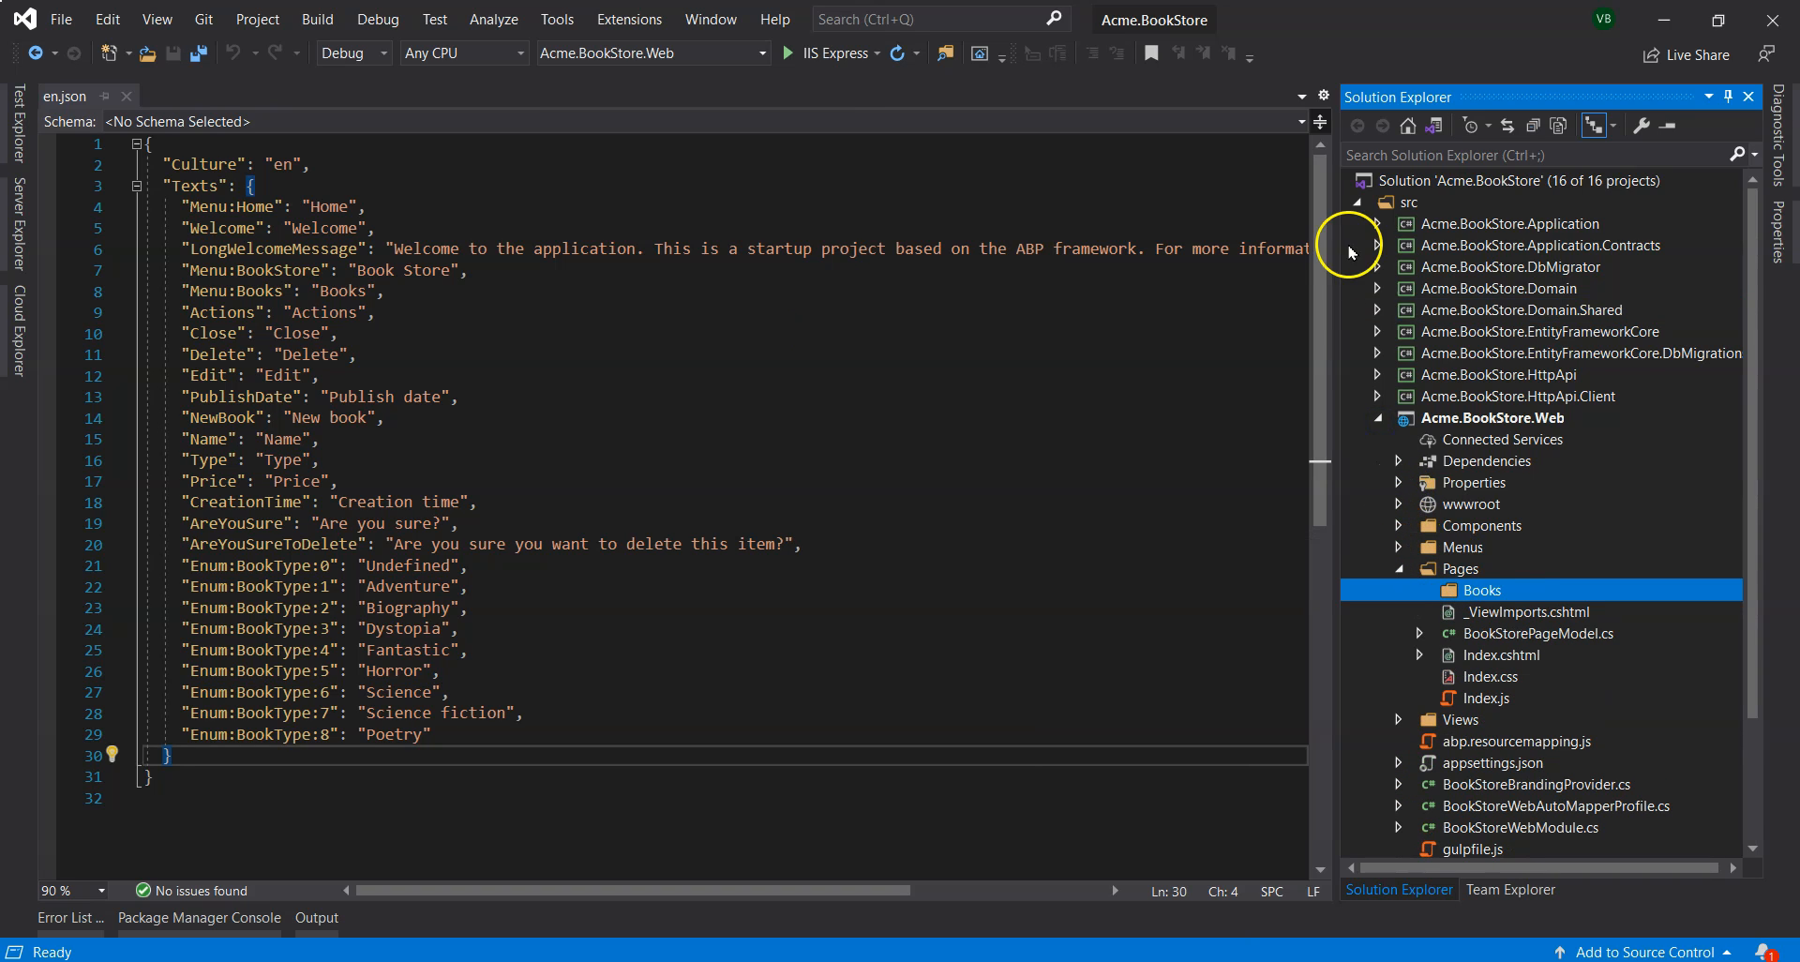
right_click(1481, 589)
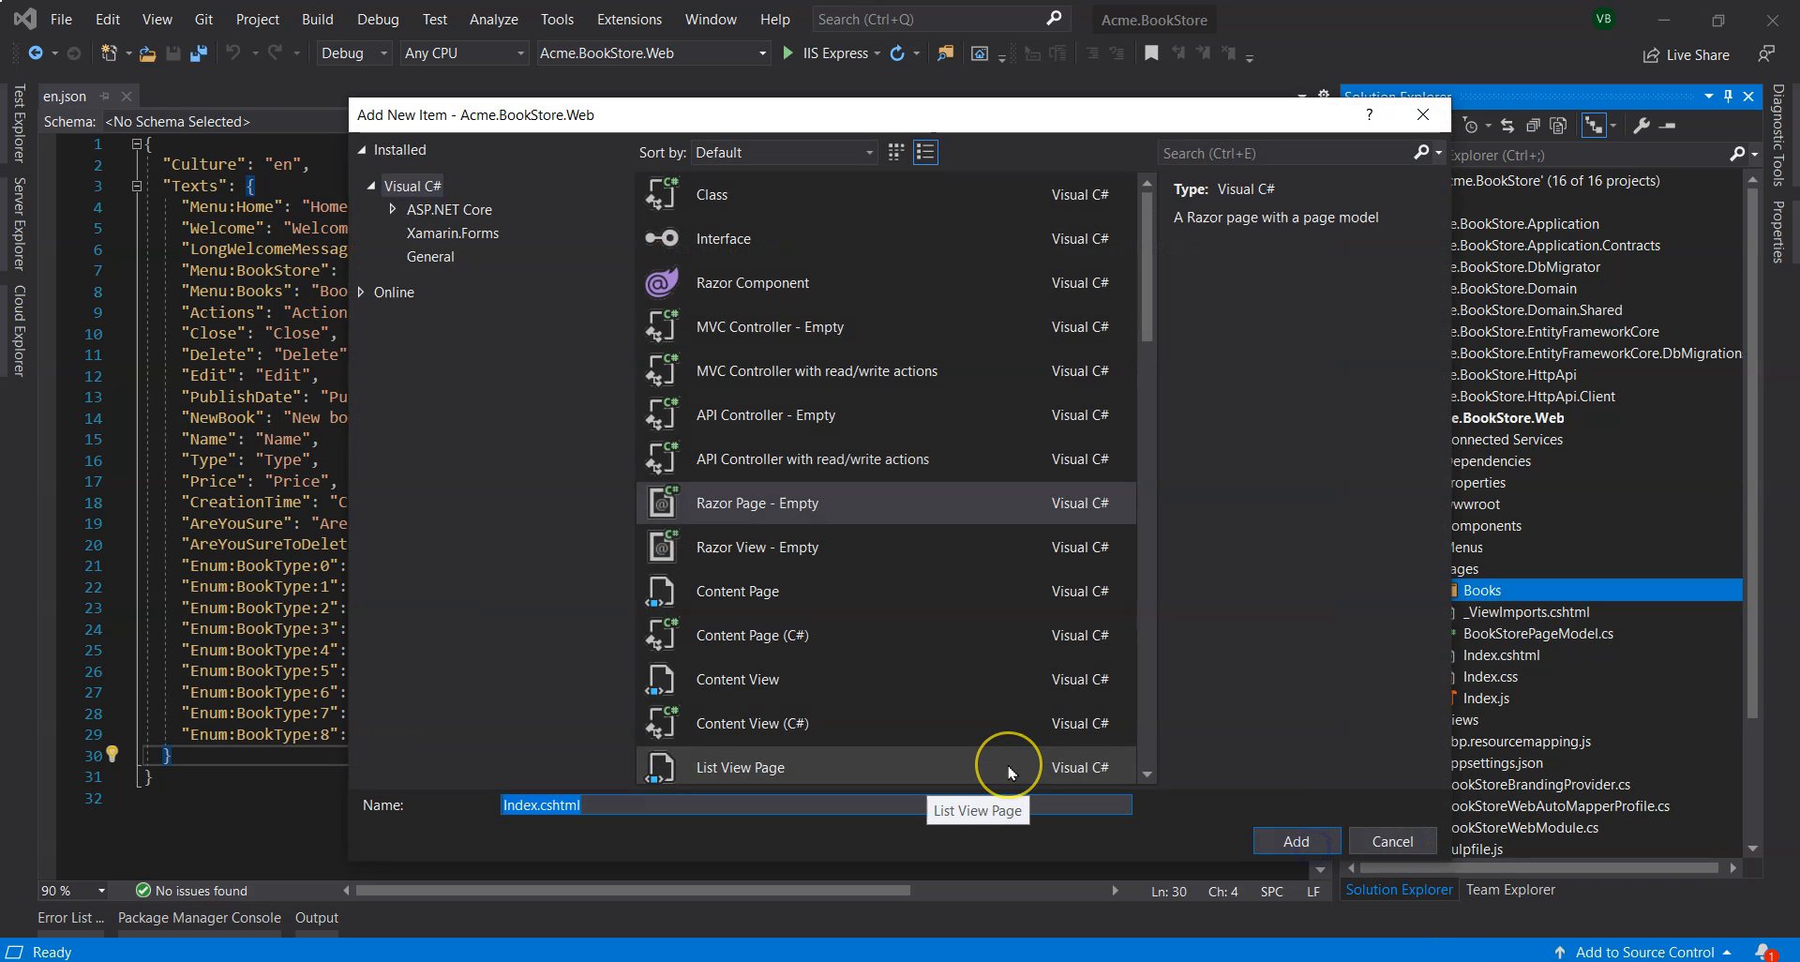
left_click(1295, 840)
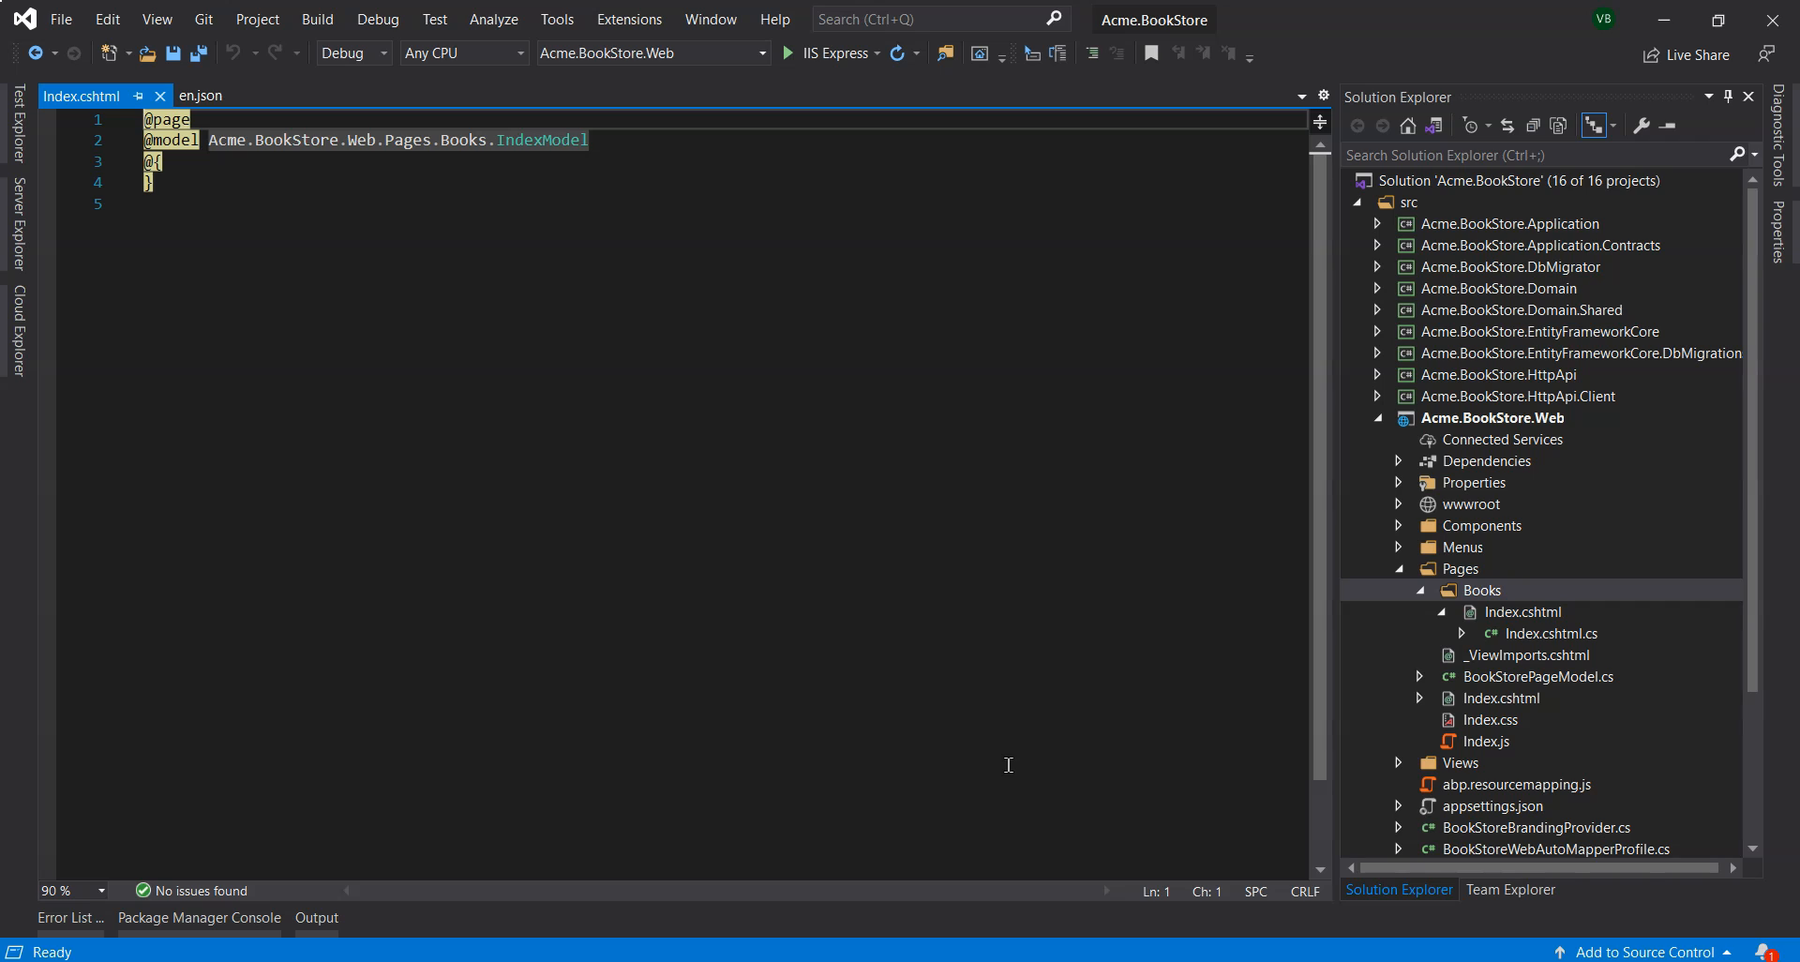
mouse_move(800, 697)
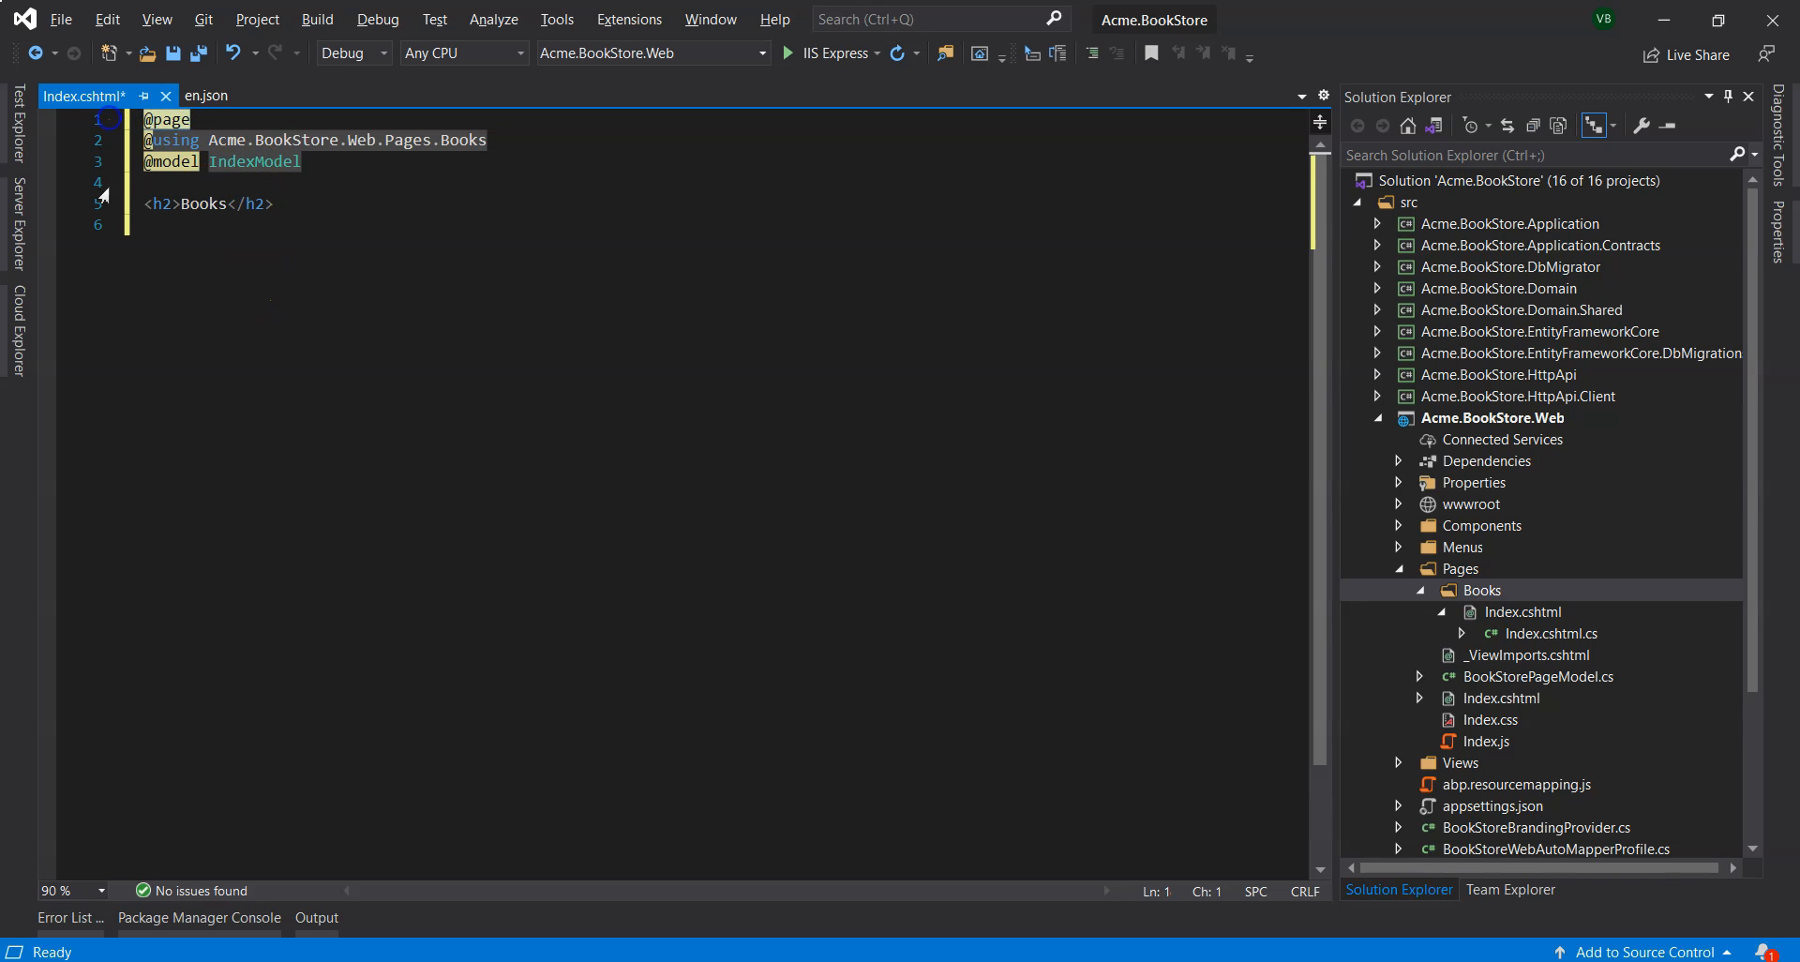
mouse_move(98, 516)
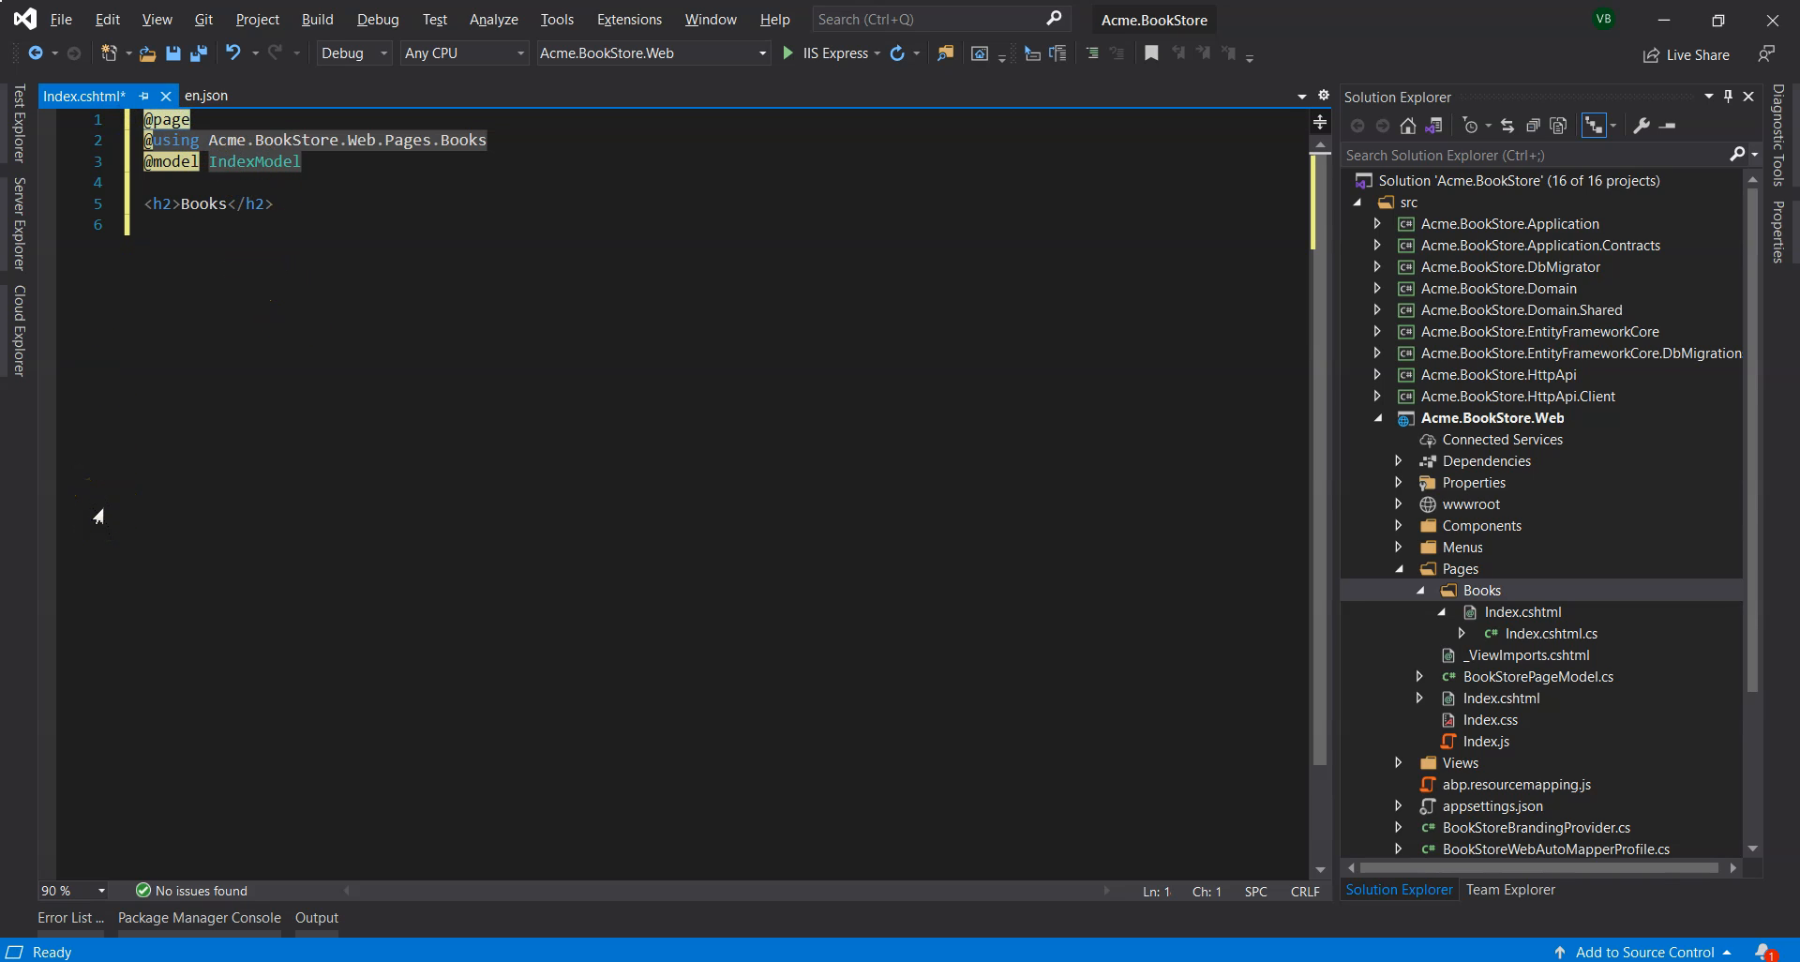
Review Index.cshtml.cs, highlighting the PageModel base class and the OnGet handler.
left_click(488, 140)
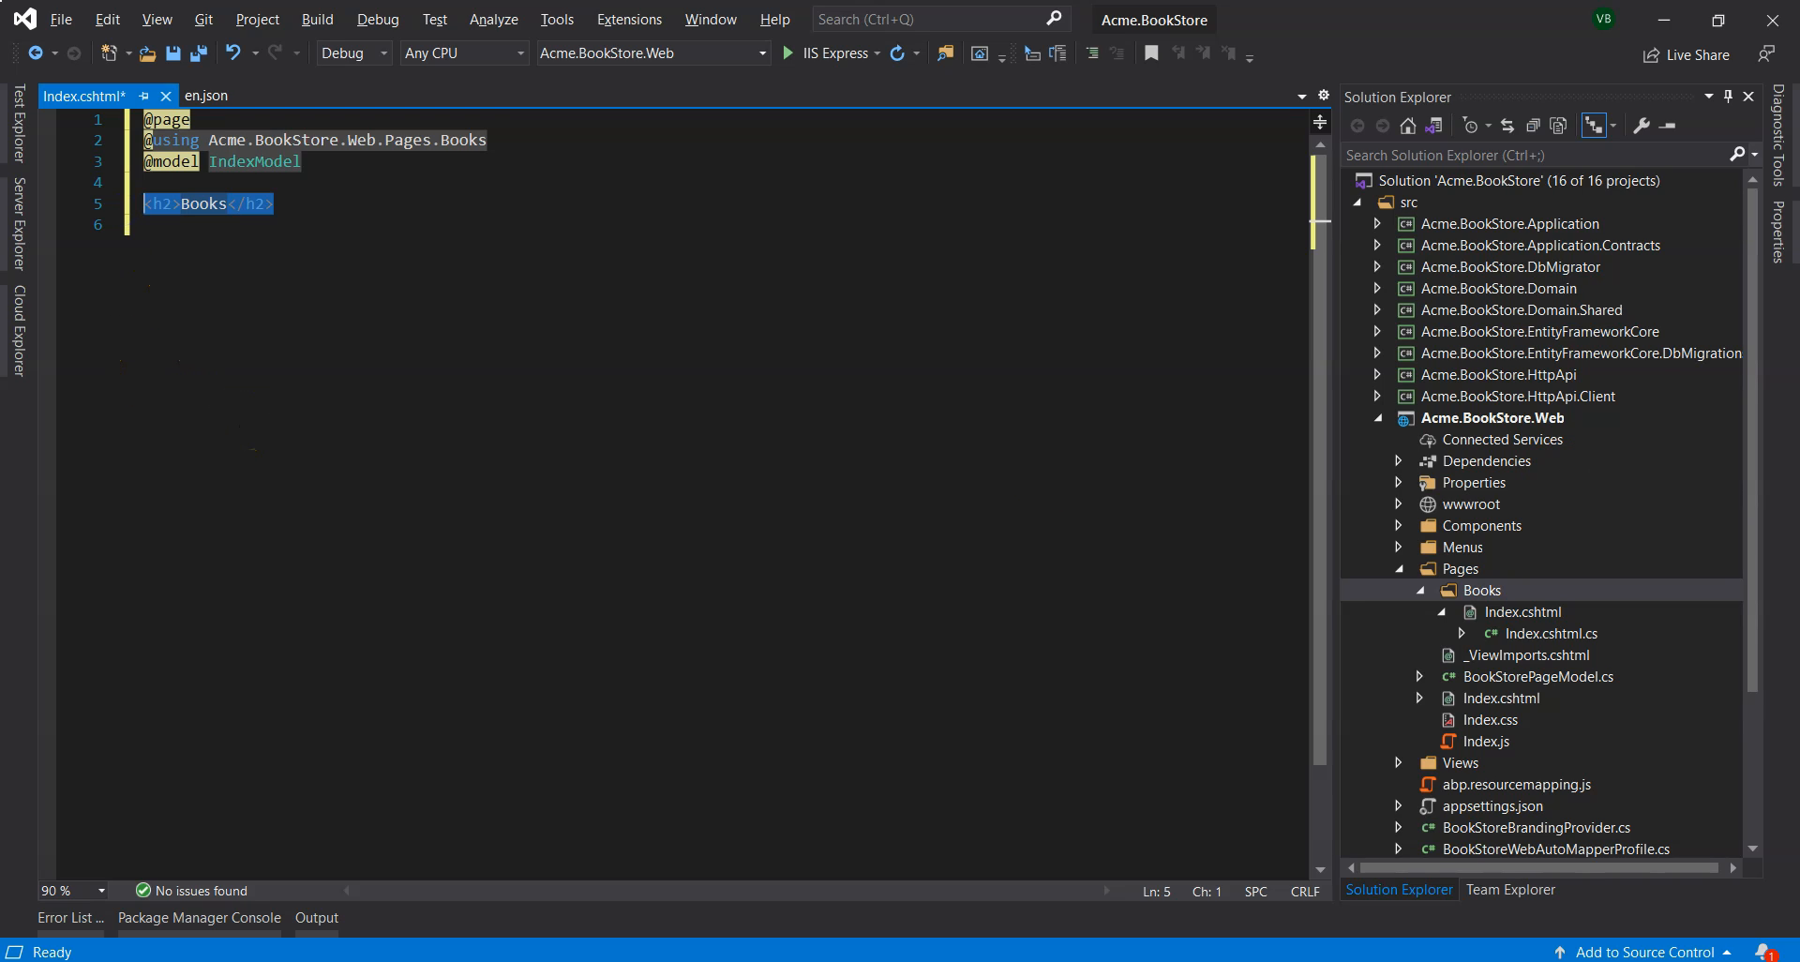
mouse_move(1506, 666)
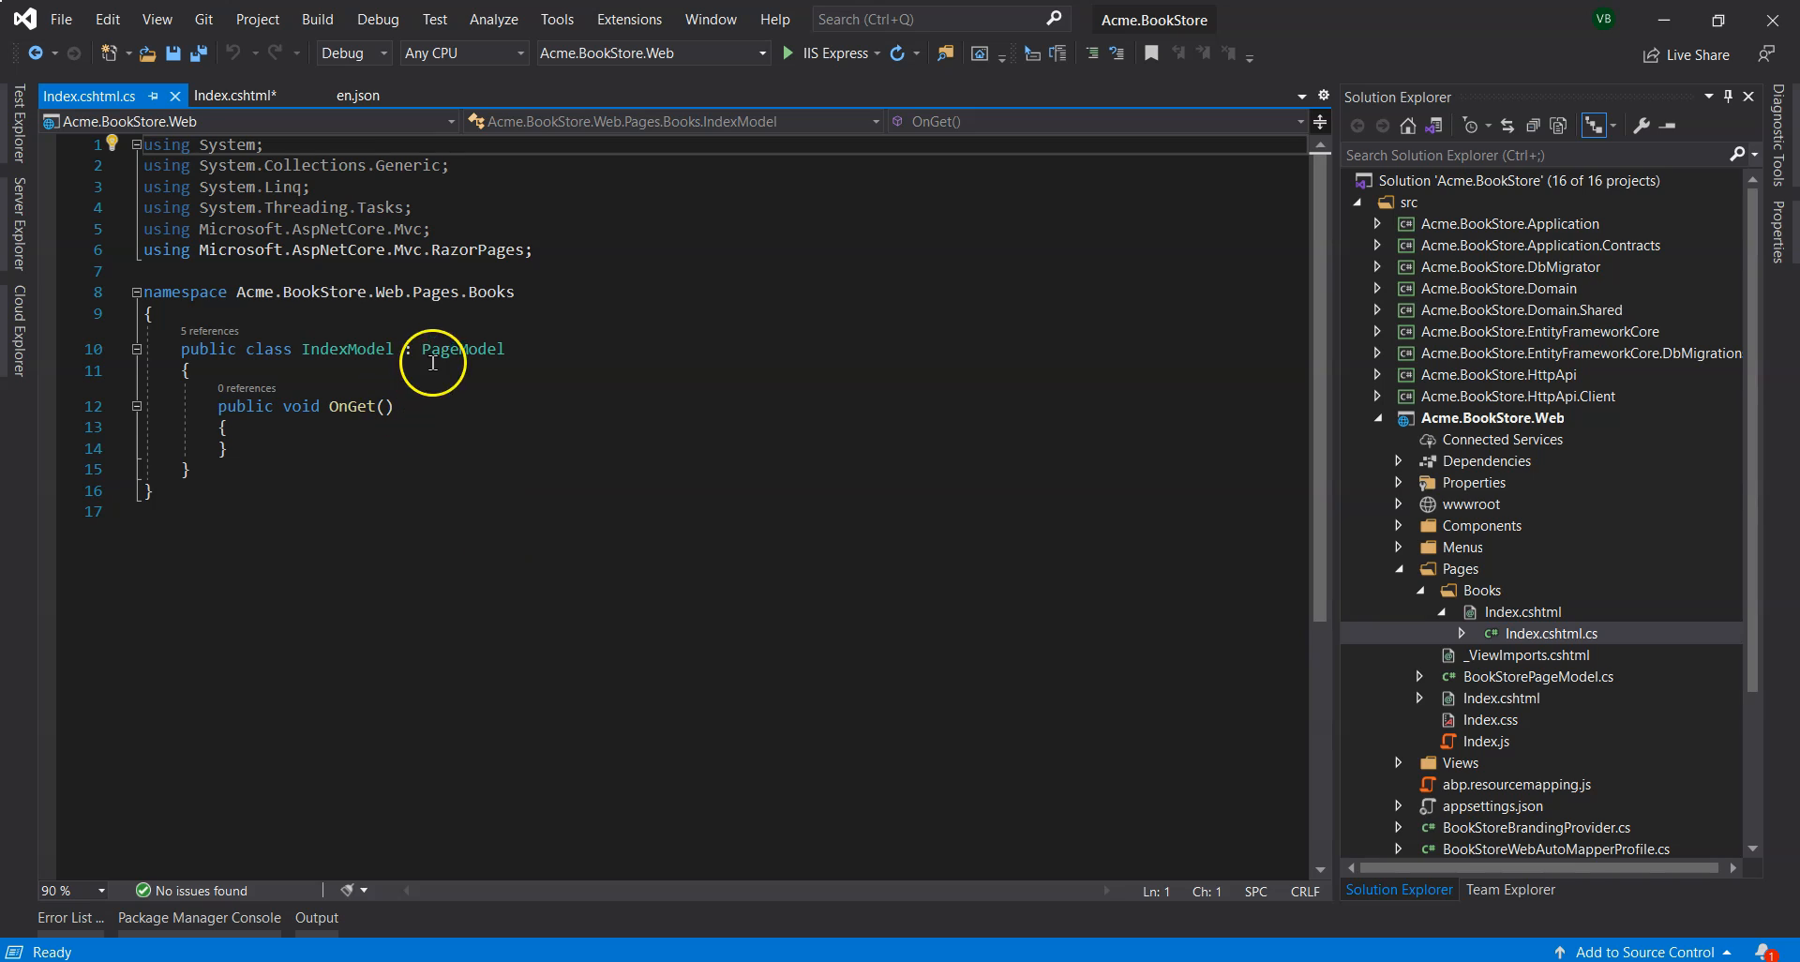
double_click(464, 349)
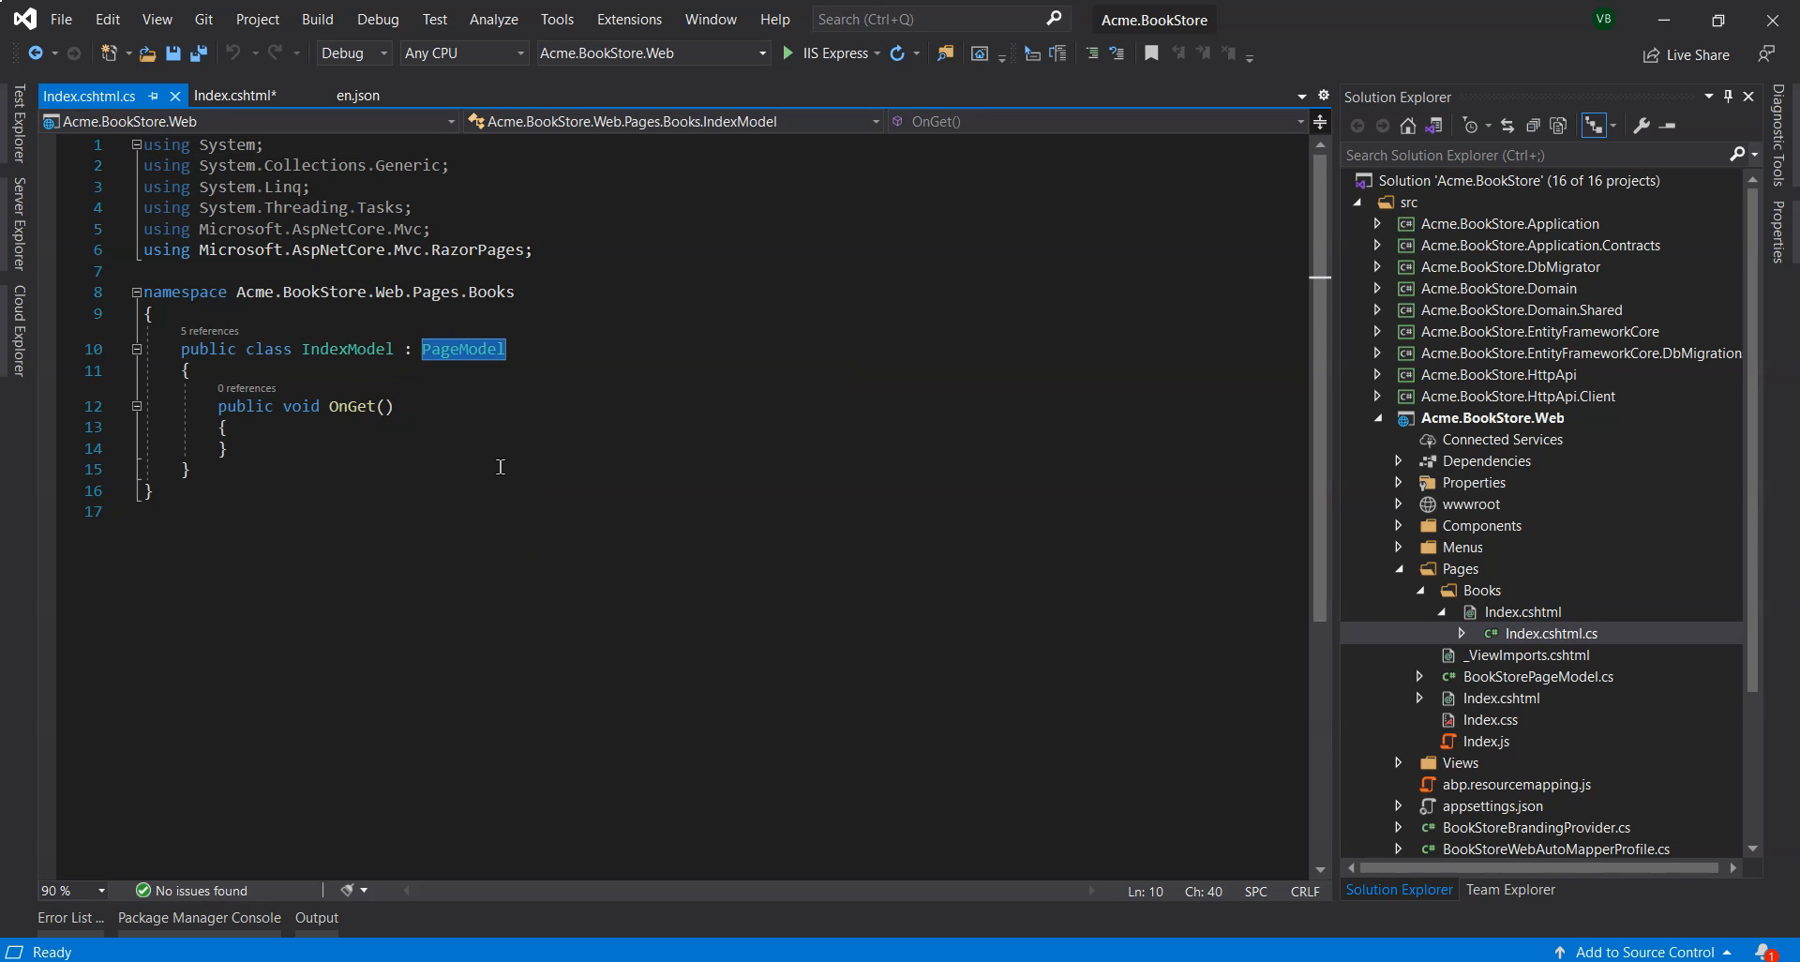
double_click(352, 405)
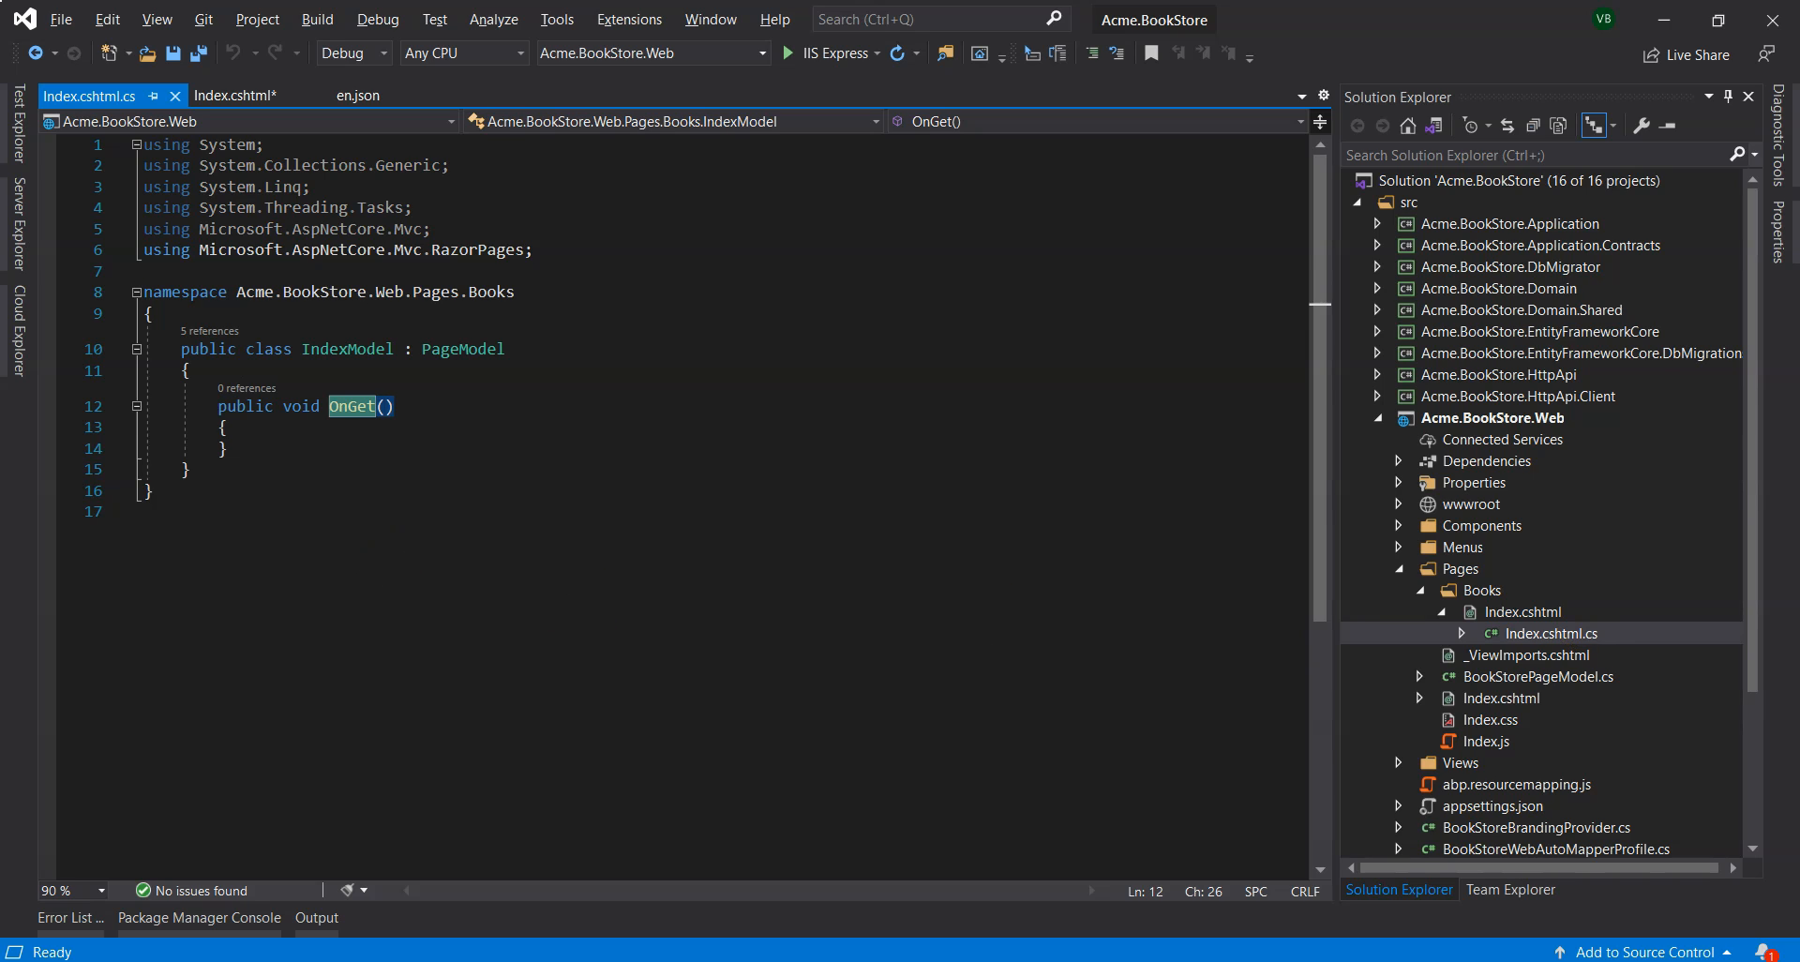
mouse_move(1500, 761)
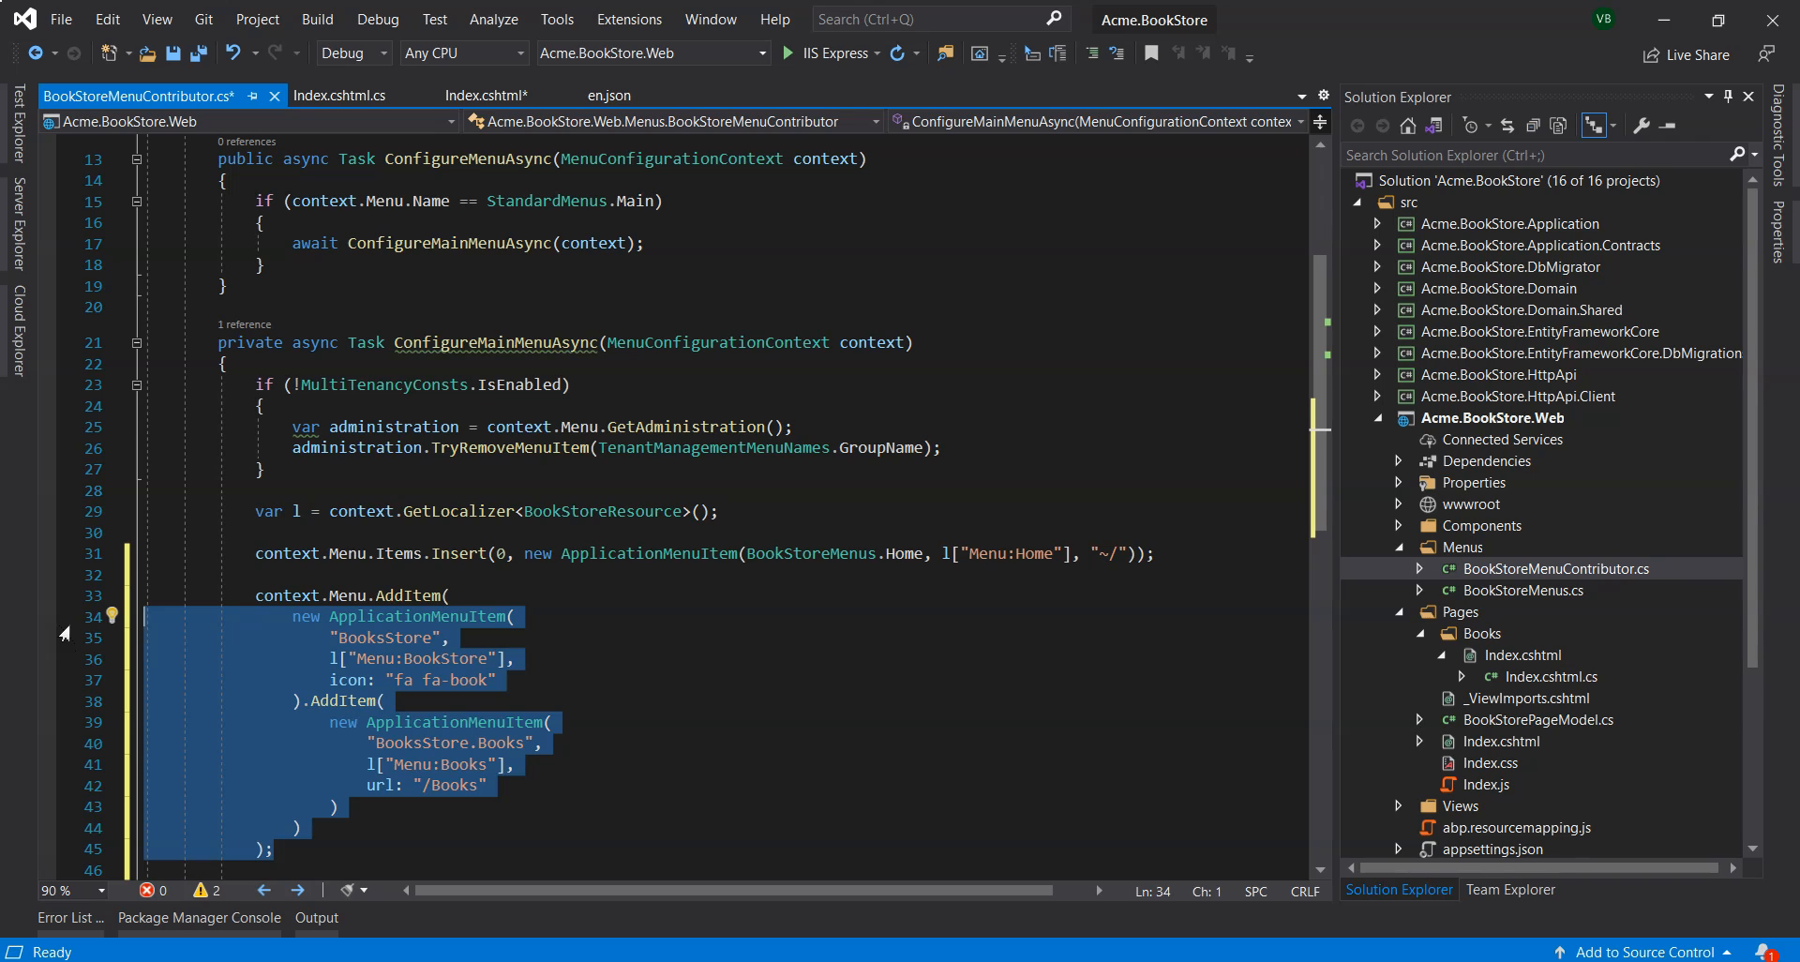
Add the BooksStore menu with icon fa fa-book and a BooksStore.Books child at /Books.
left_click(622, 642)
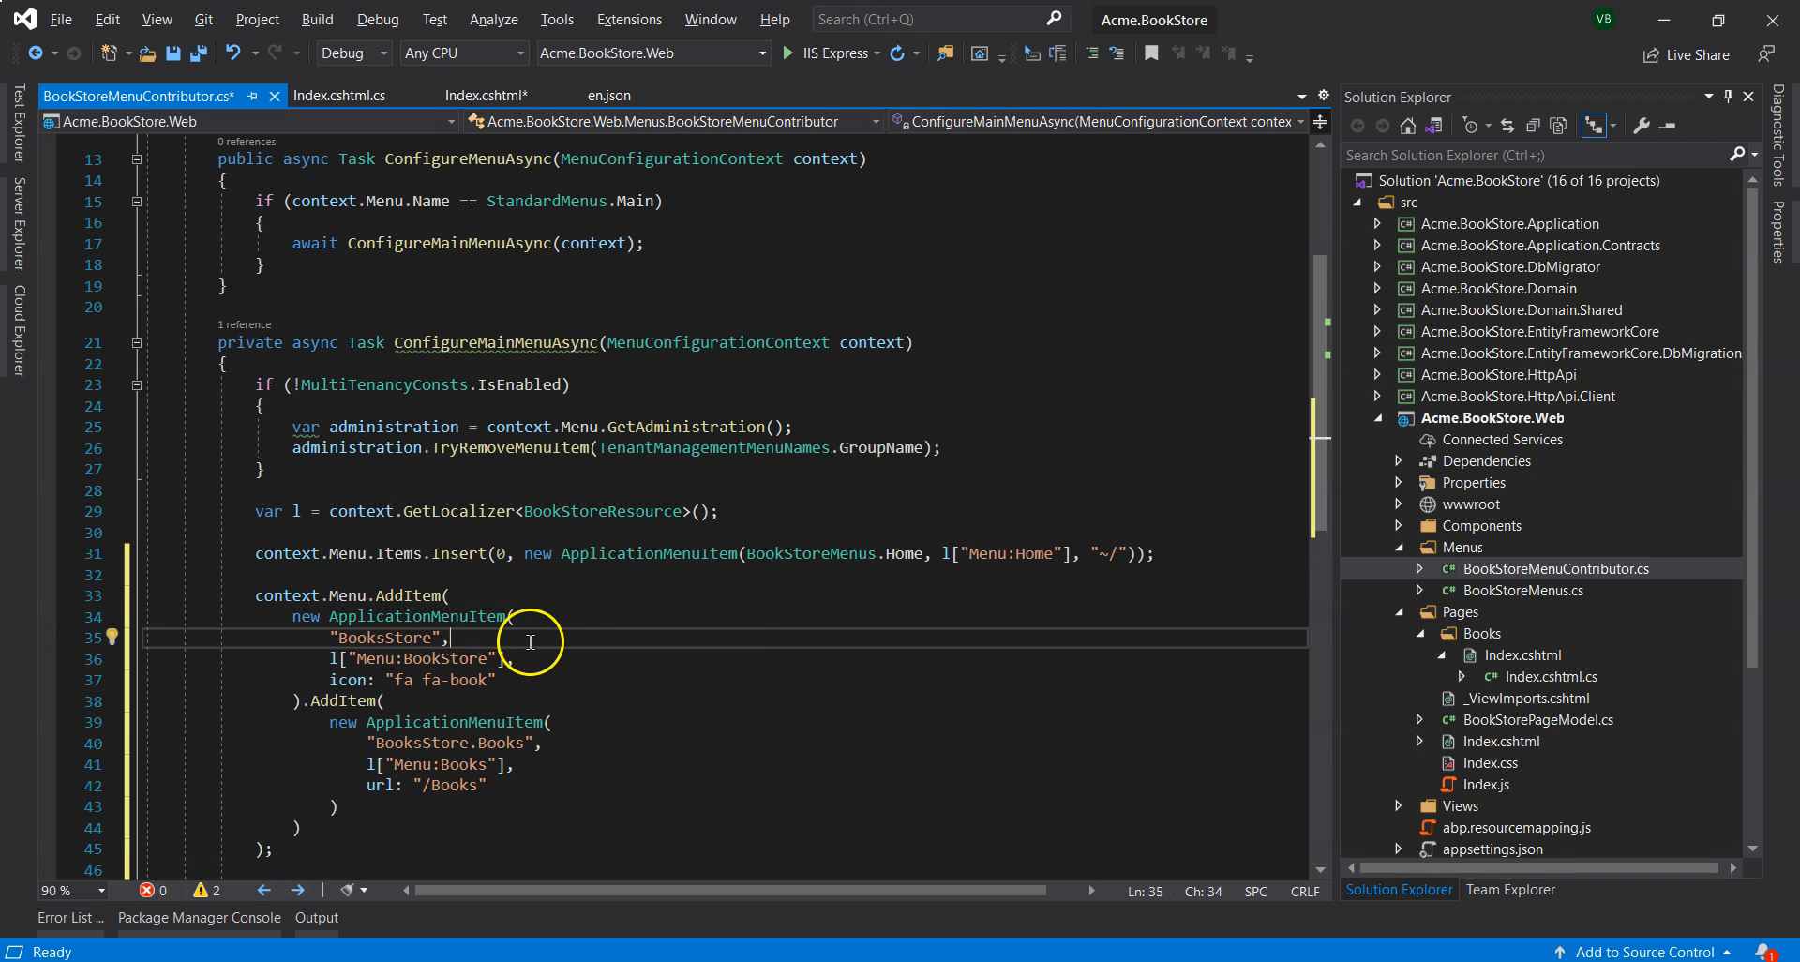
double_click(384, 638)
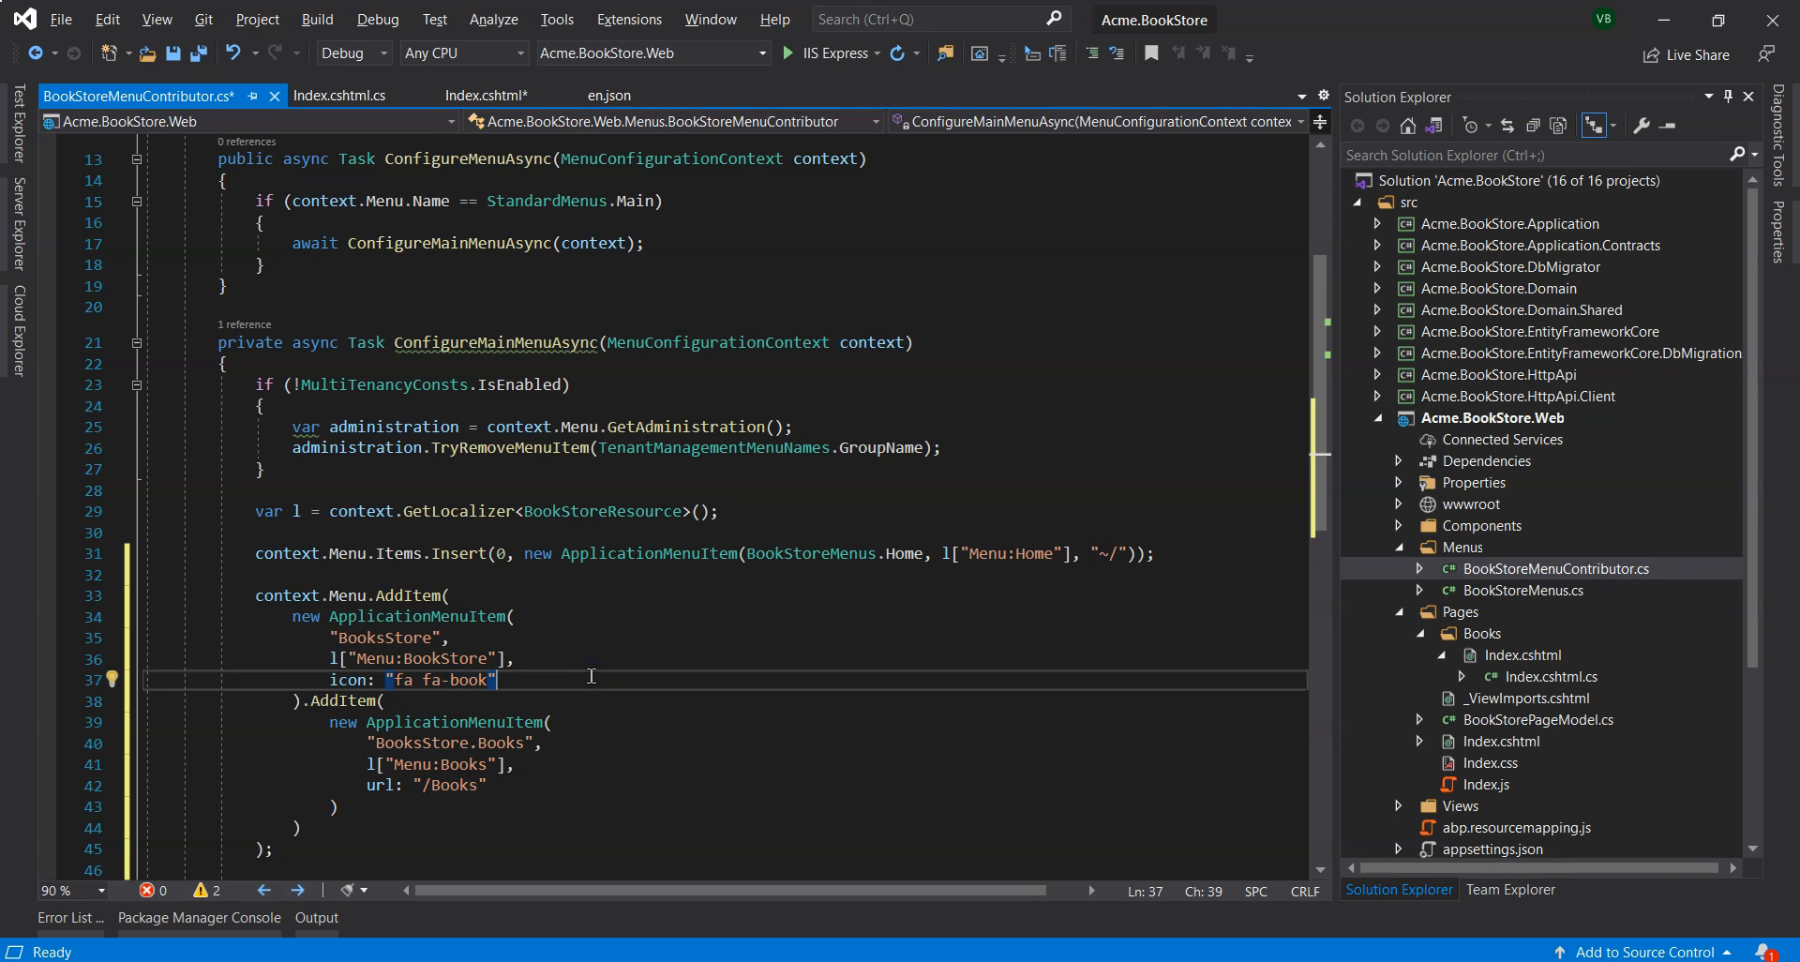
mouse_move(555, 739)
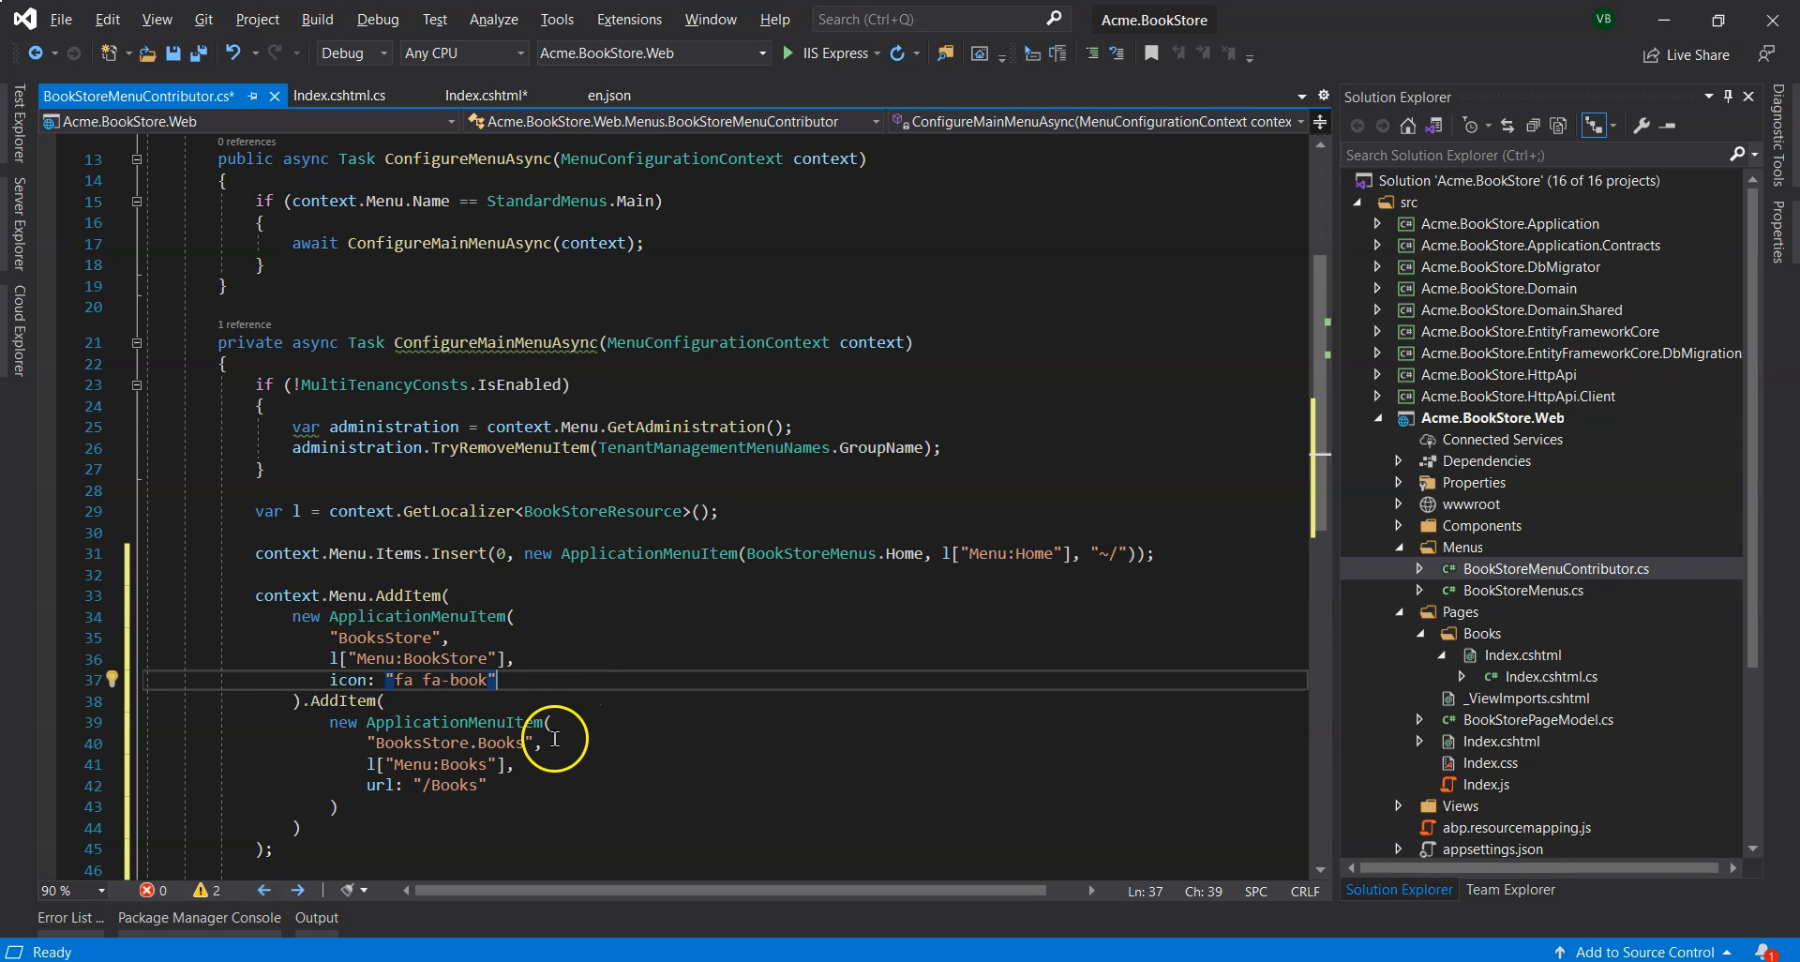
double_click(447, 743)
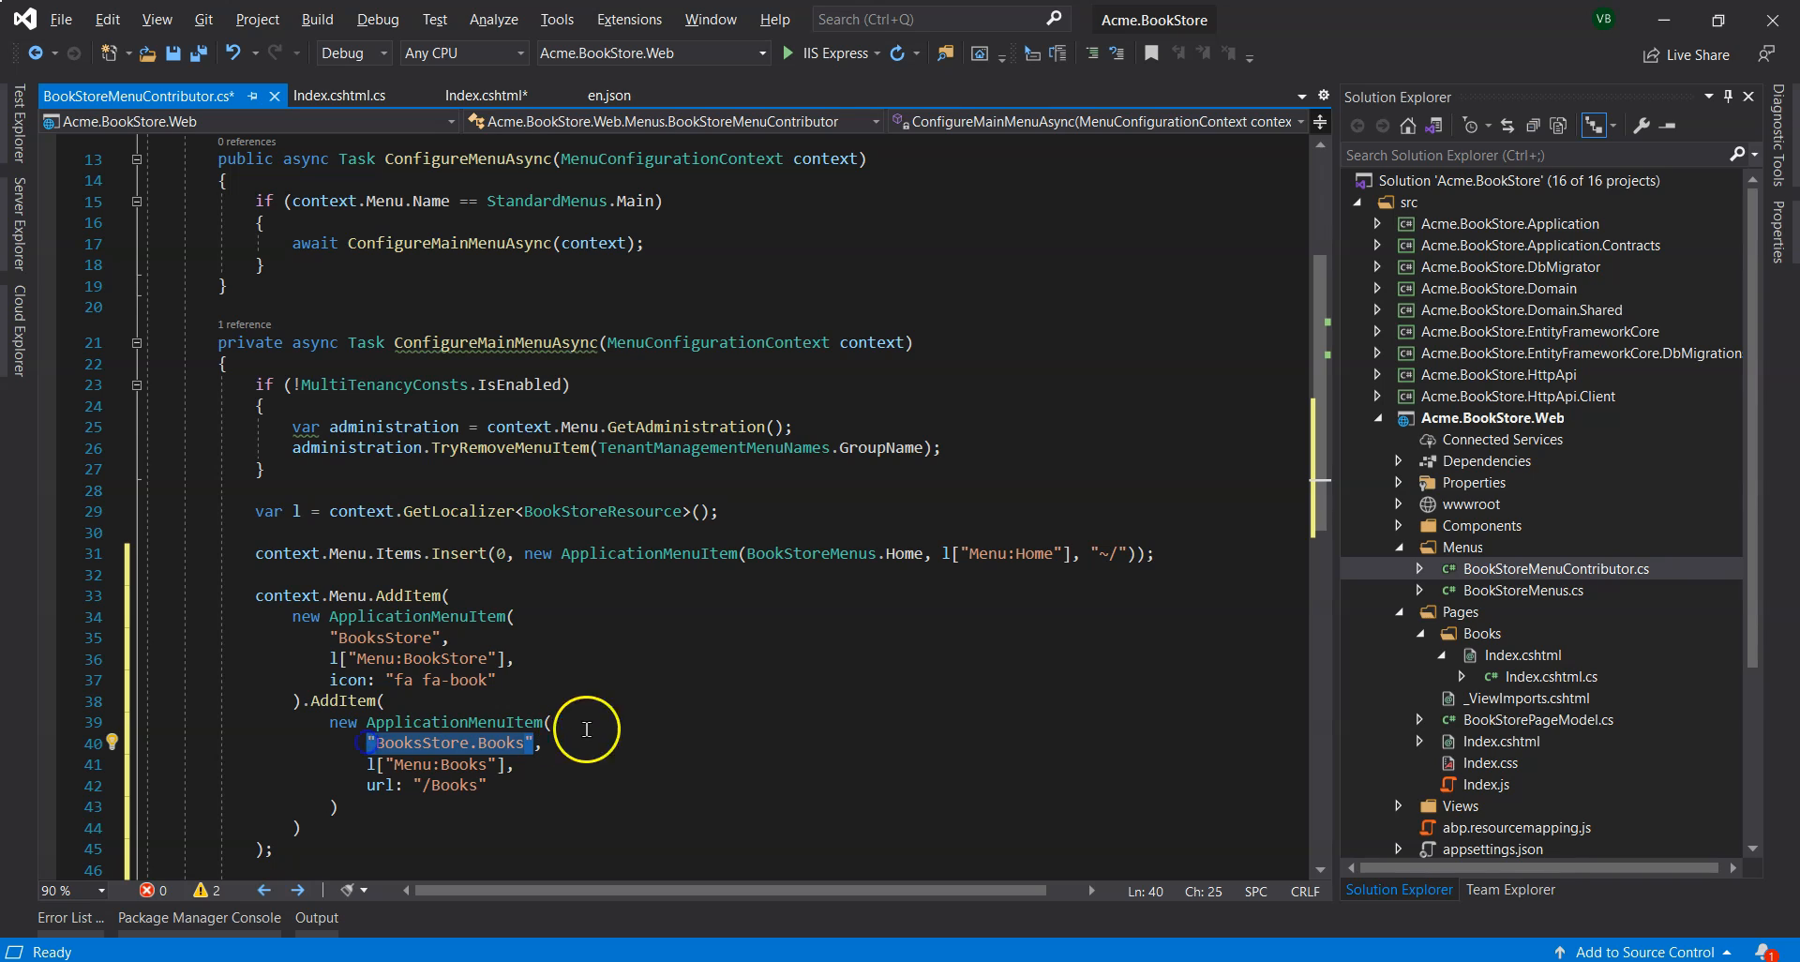
mouse_move(694, 709)
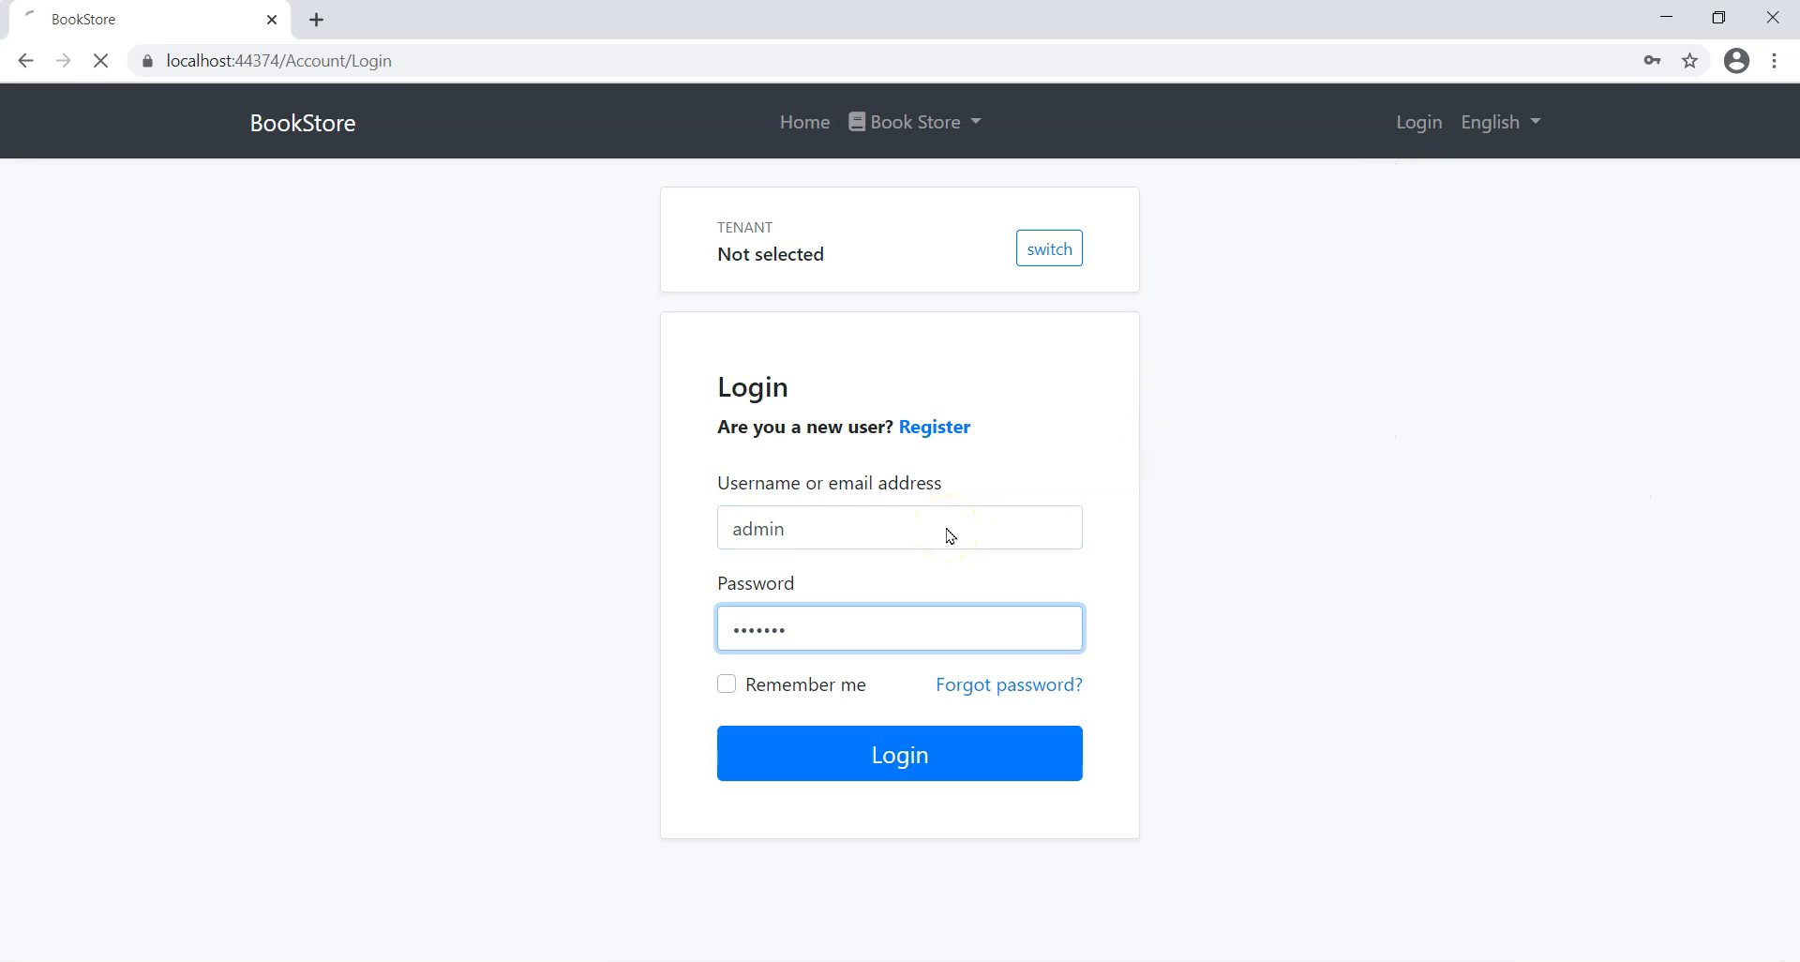
Sign in as admin and go to the Books page via the Book Store menu.
left_click(898, 754)
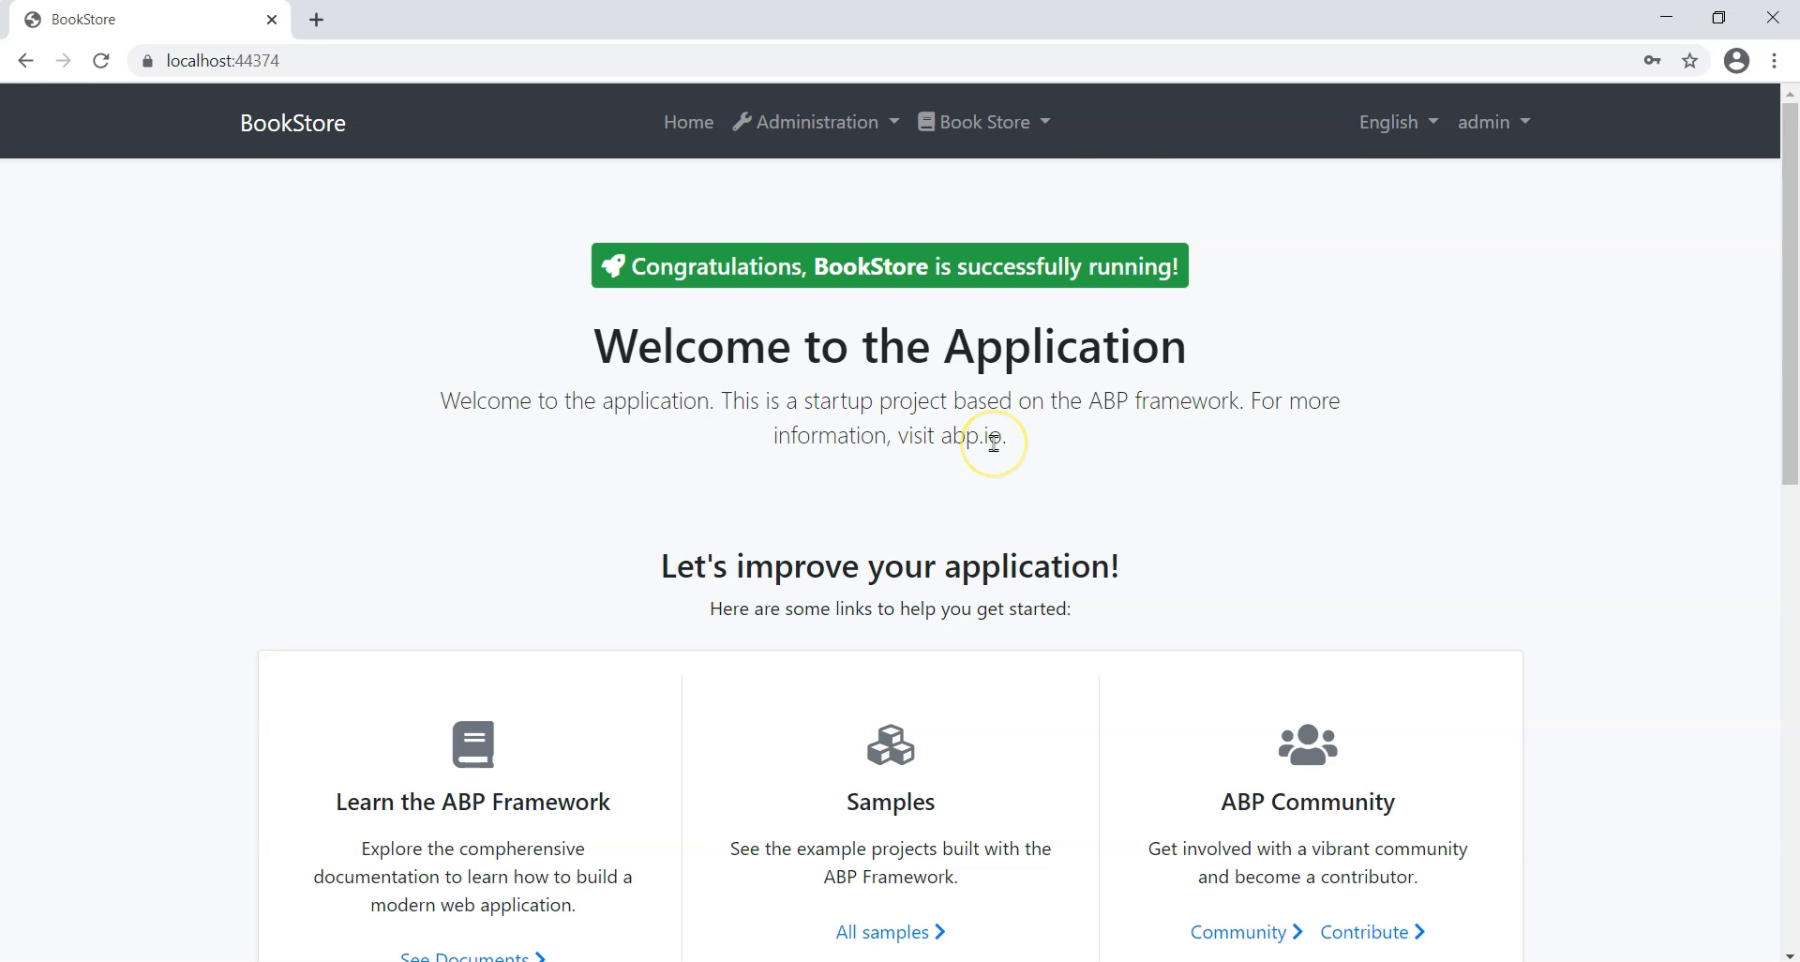
left_click(975, 122)
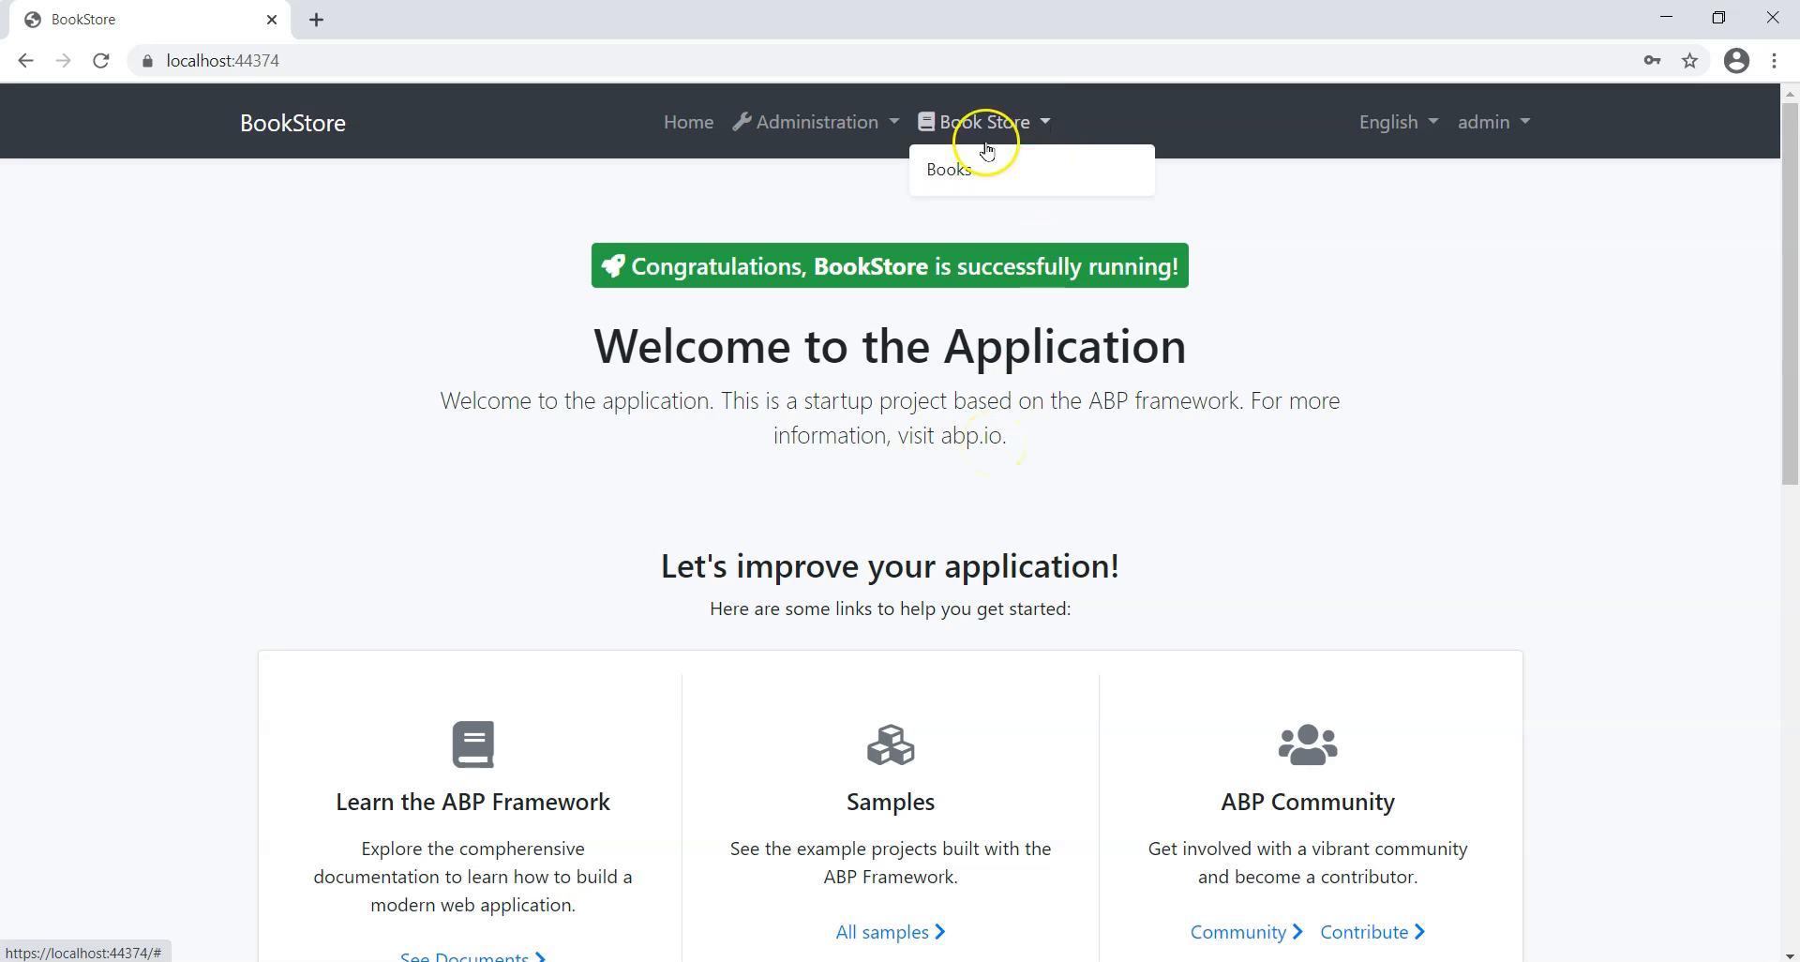
mouse_move(1000, 168)
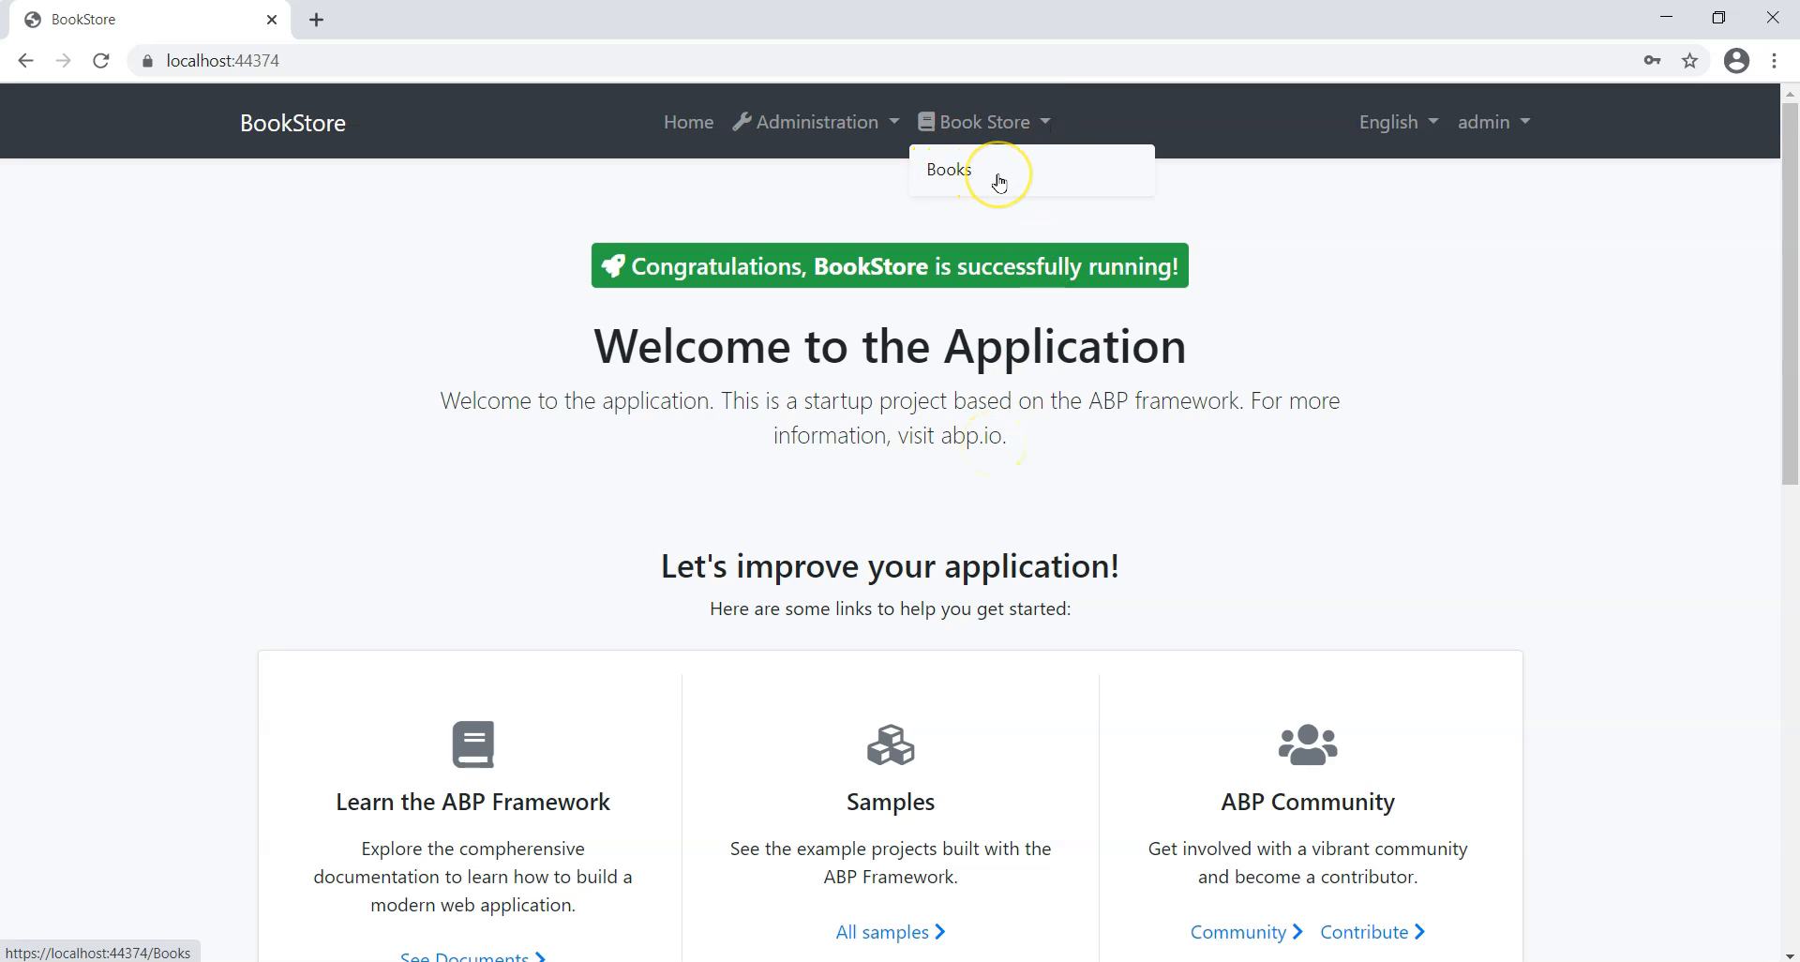
left_click(949, 168)
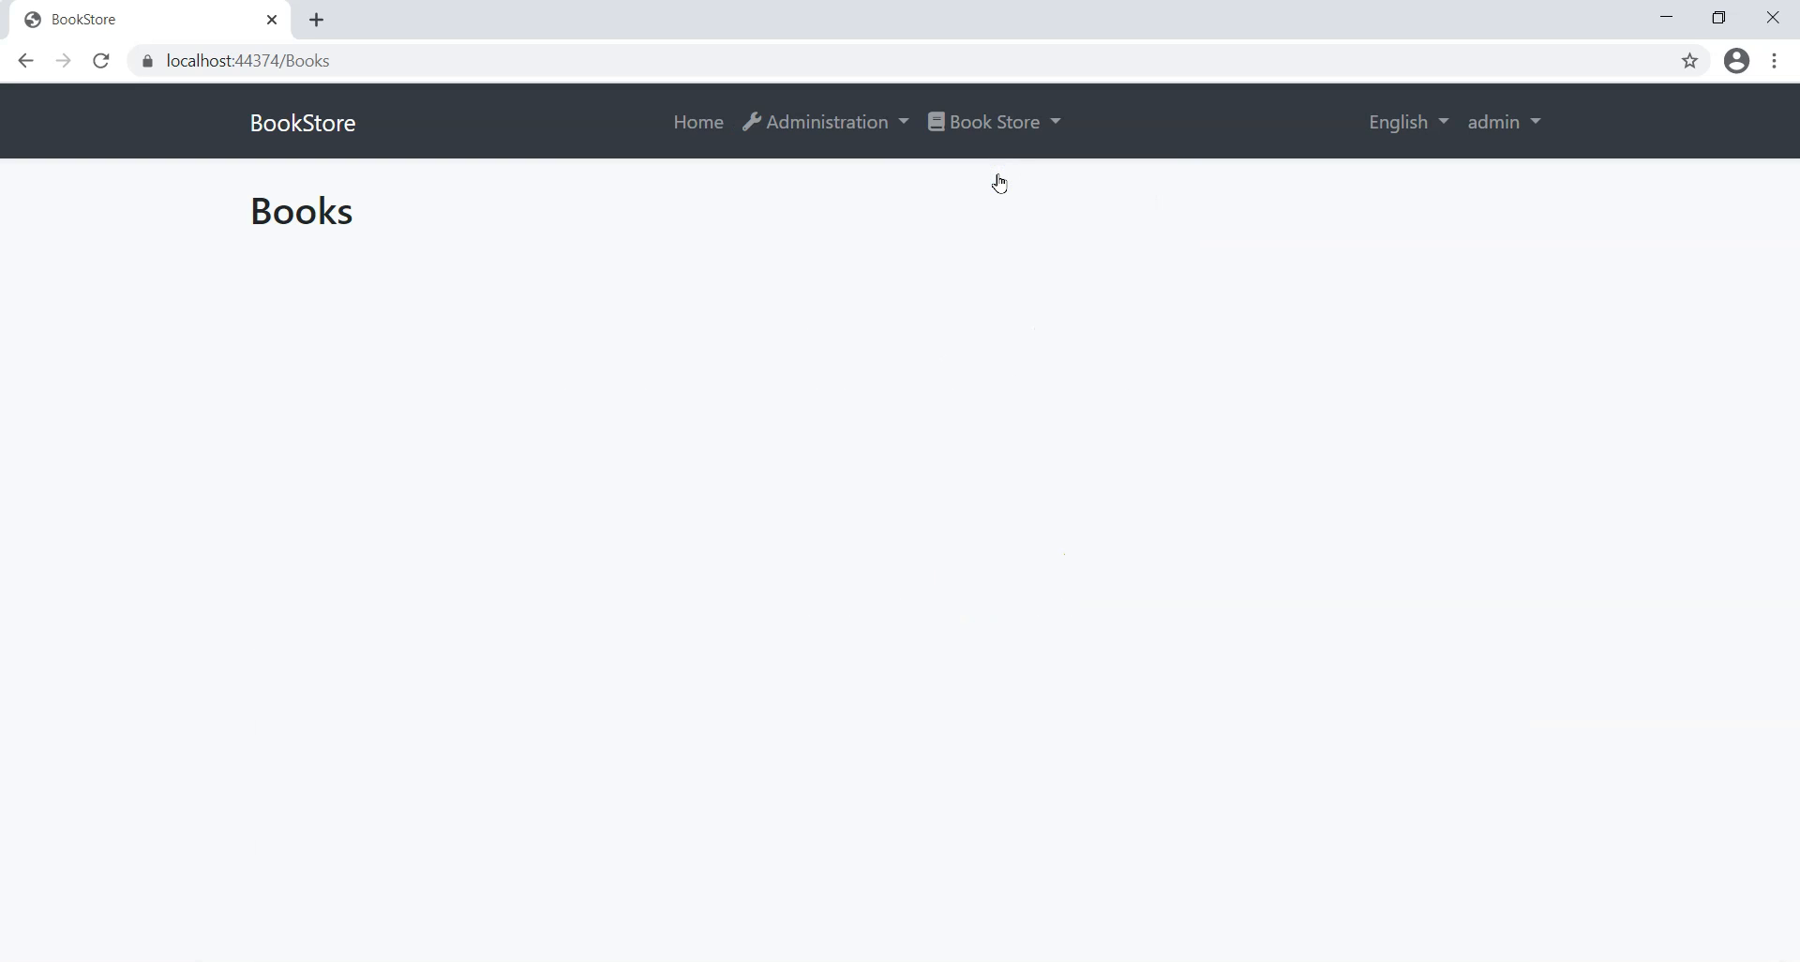
mouse_move(1123, 111)
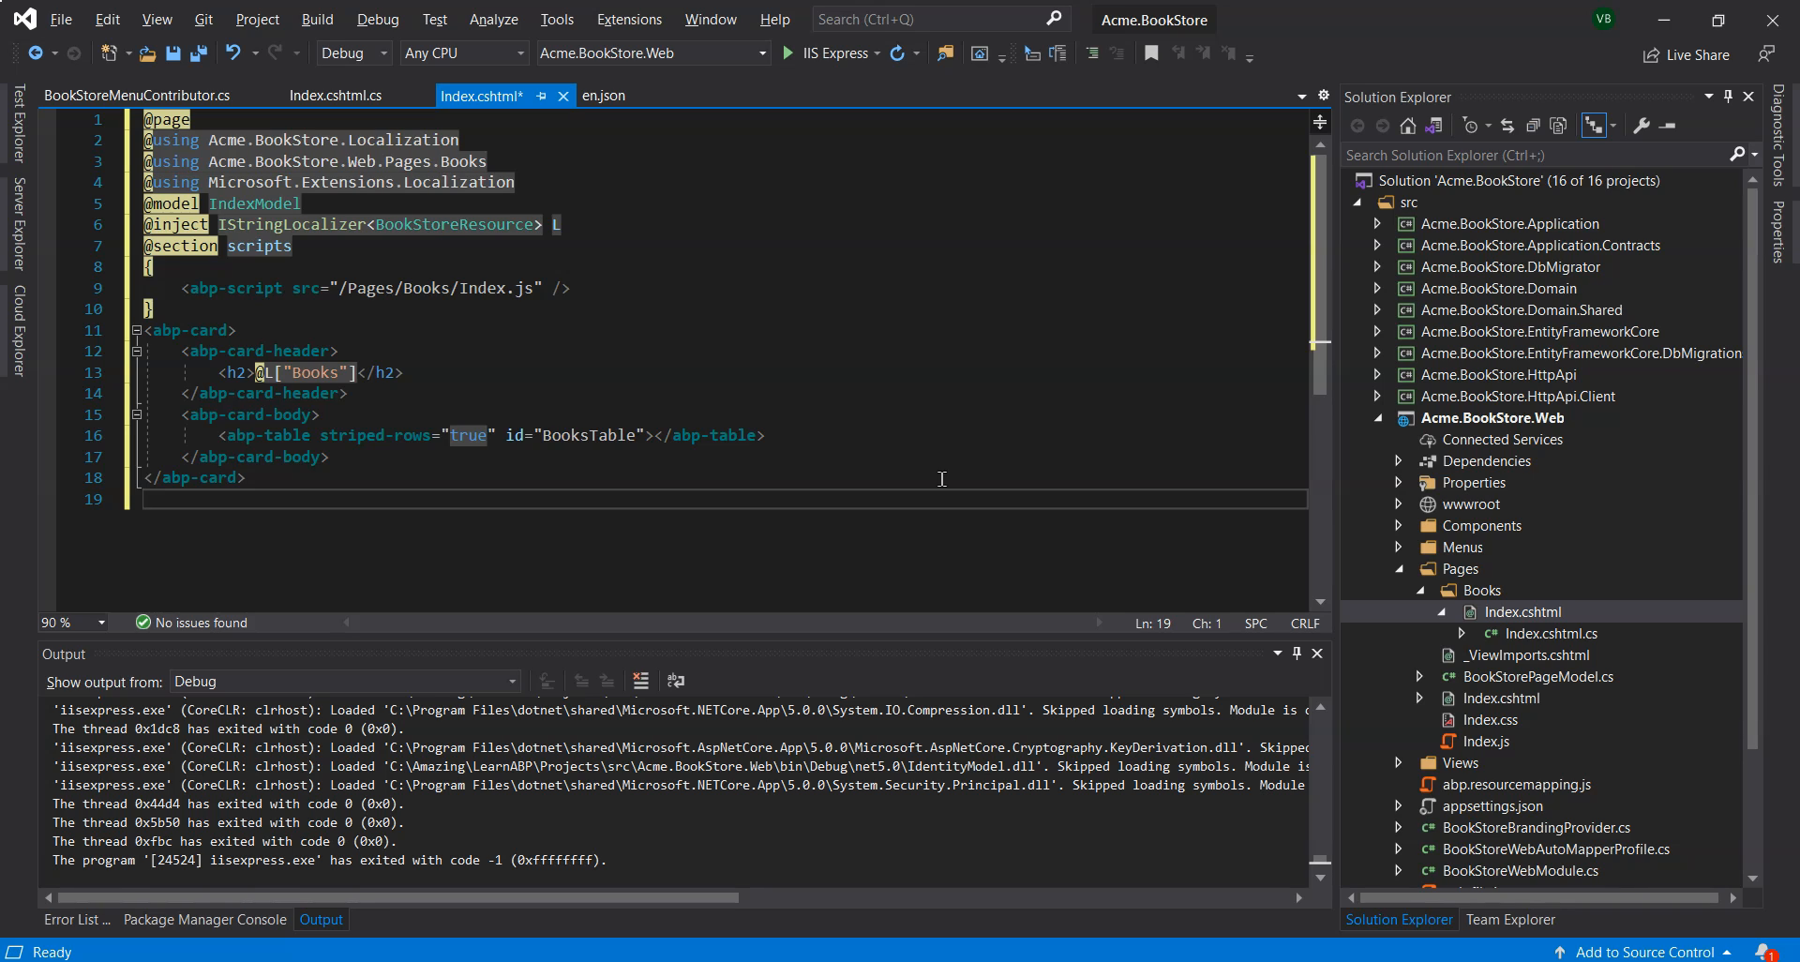
mouse_move(869, 401)
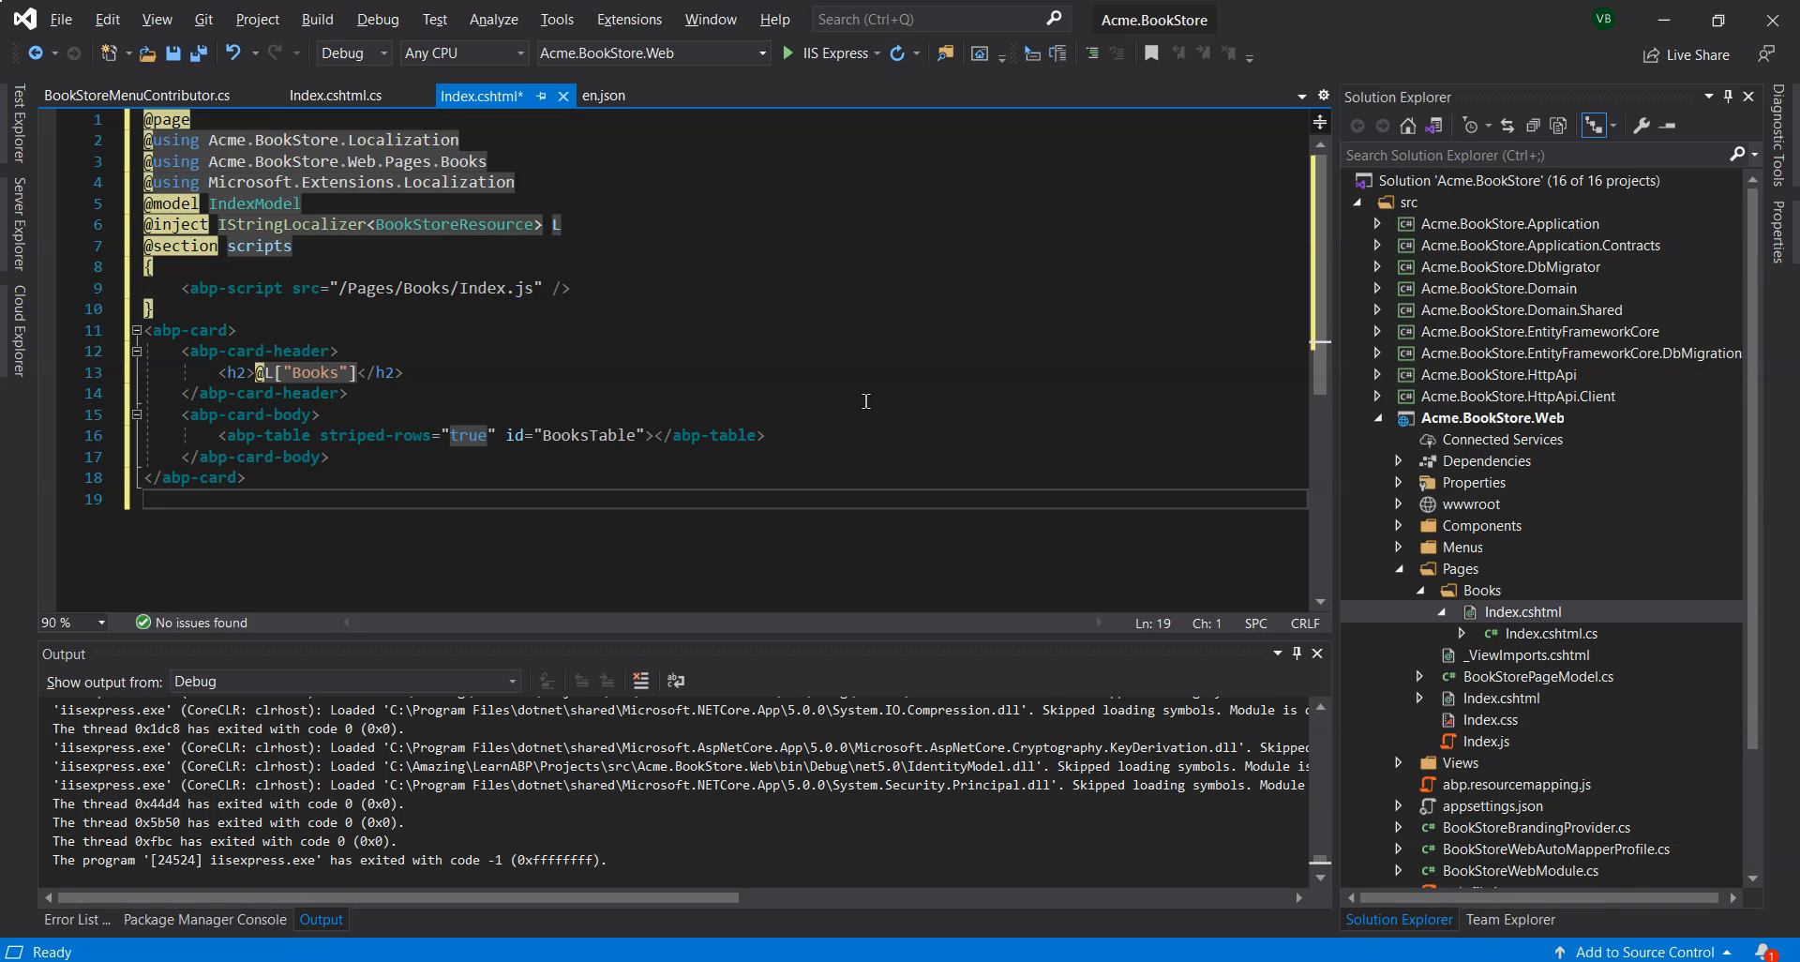
Give Index.cshtml an abp-card with L["Books"] header, striped BooksTable and Index.js script section.
left_click(217, 330)
type("java")
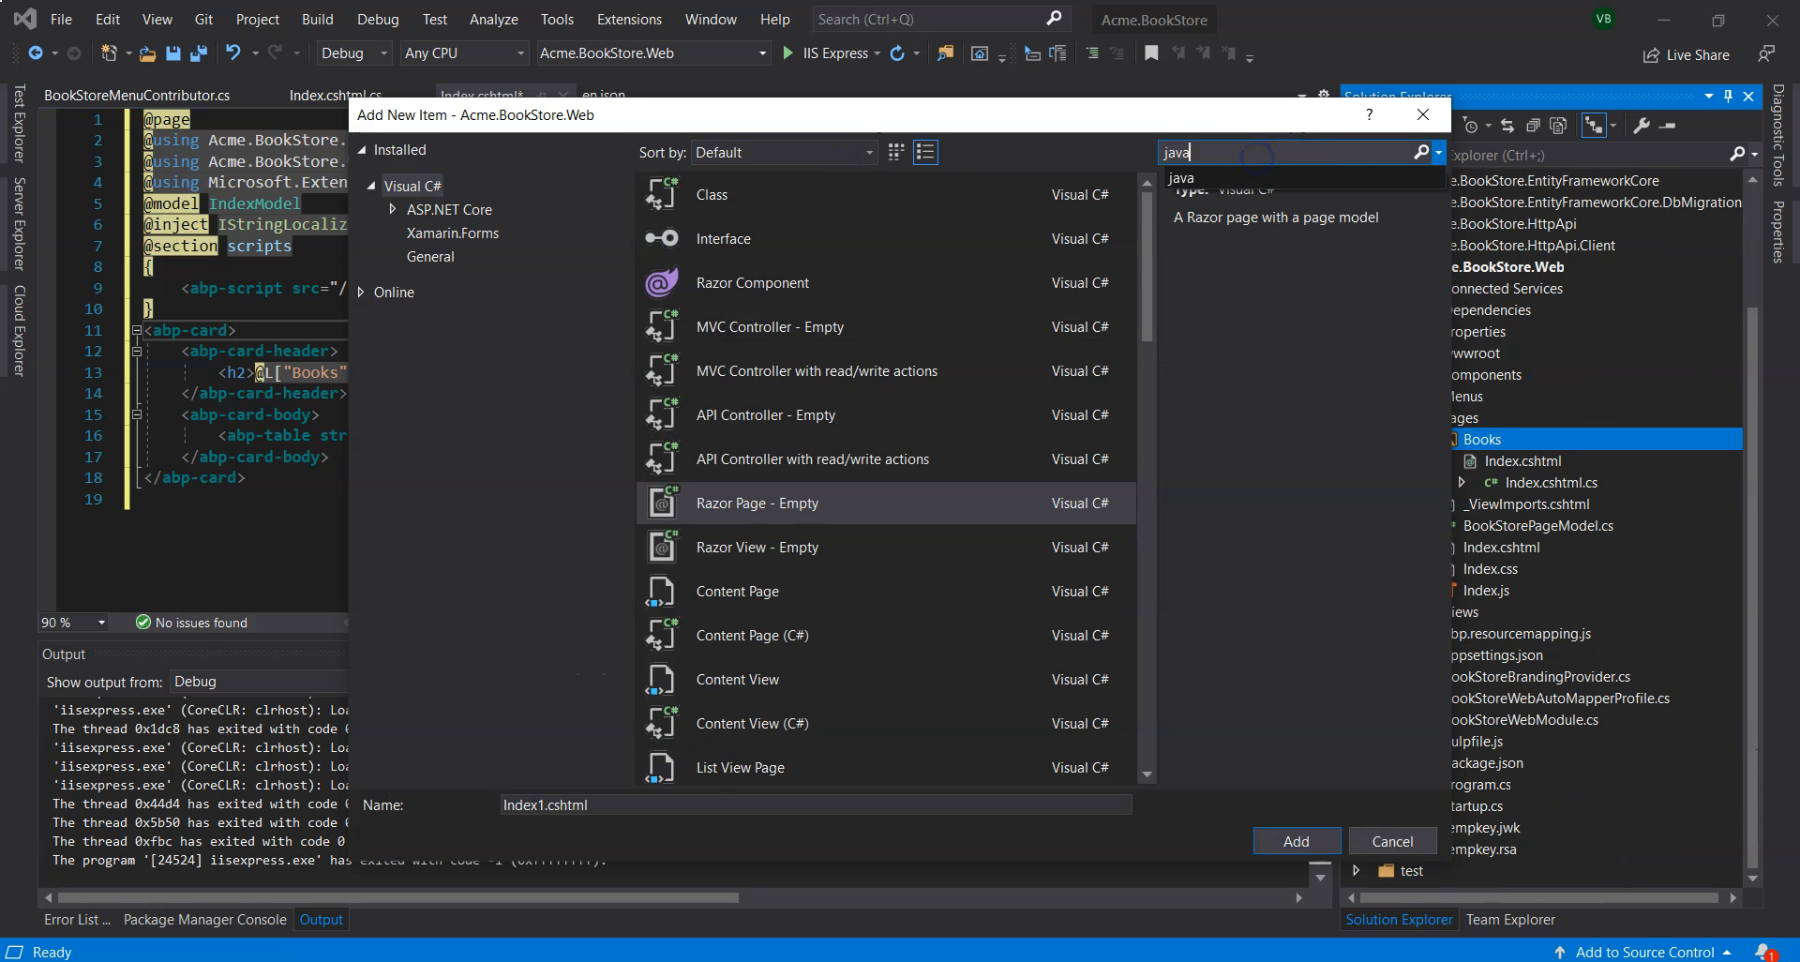
Add a new JavaScript File item to the Books pages folder.
left_click(1390, 840)
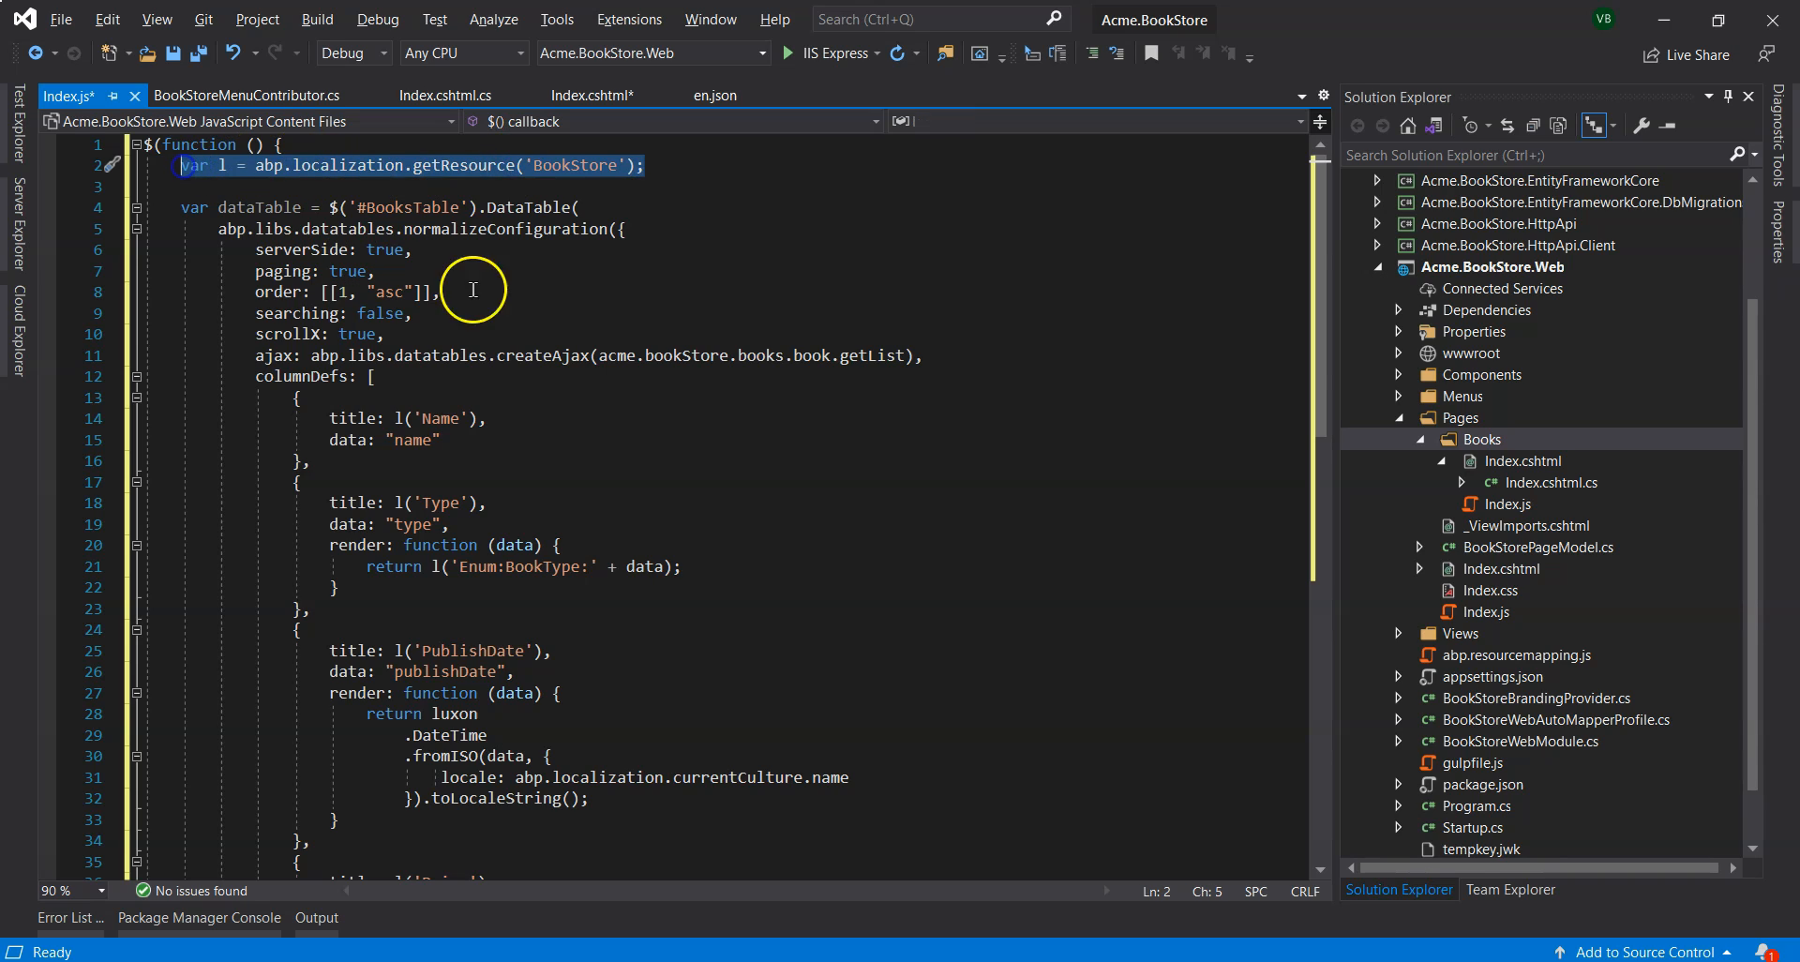
mouse_move(536, 298)
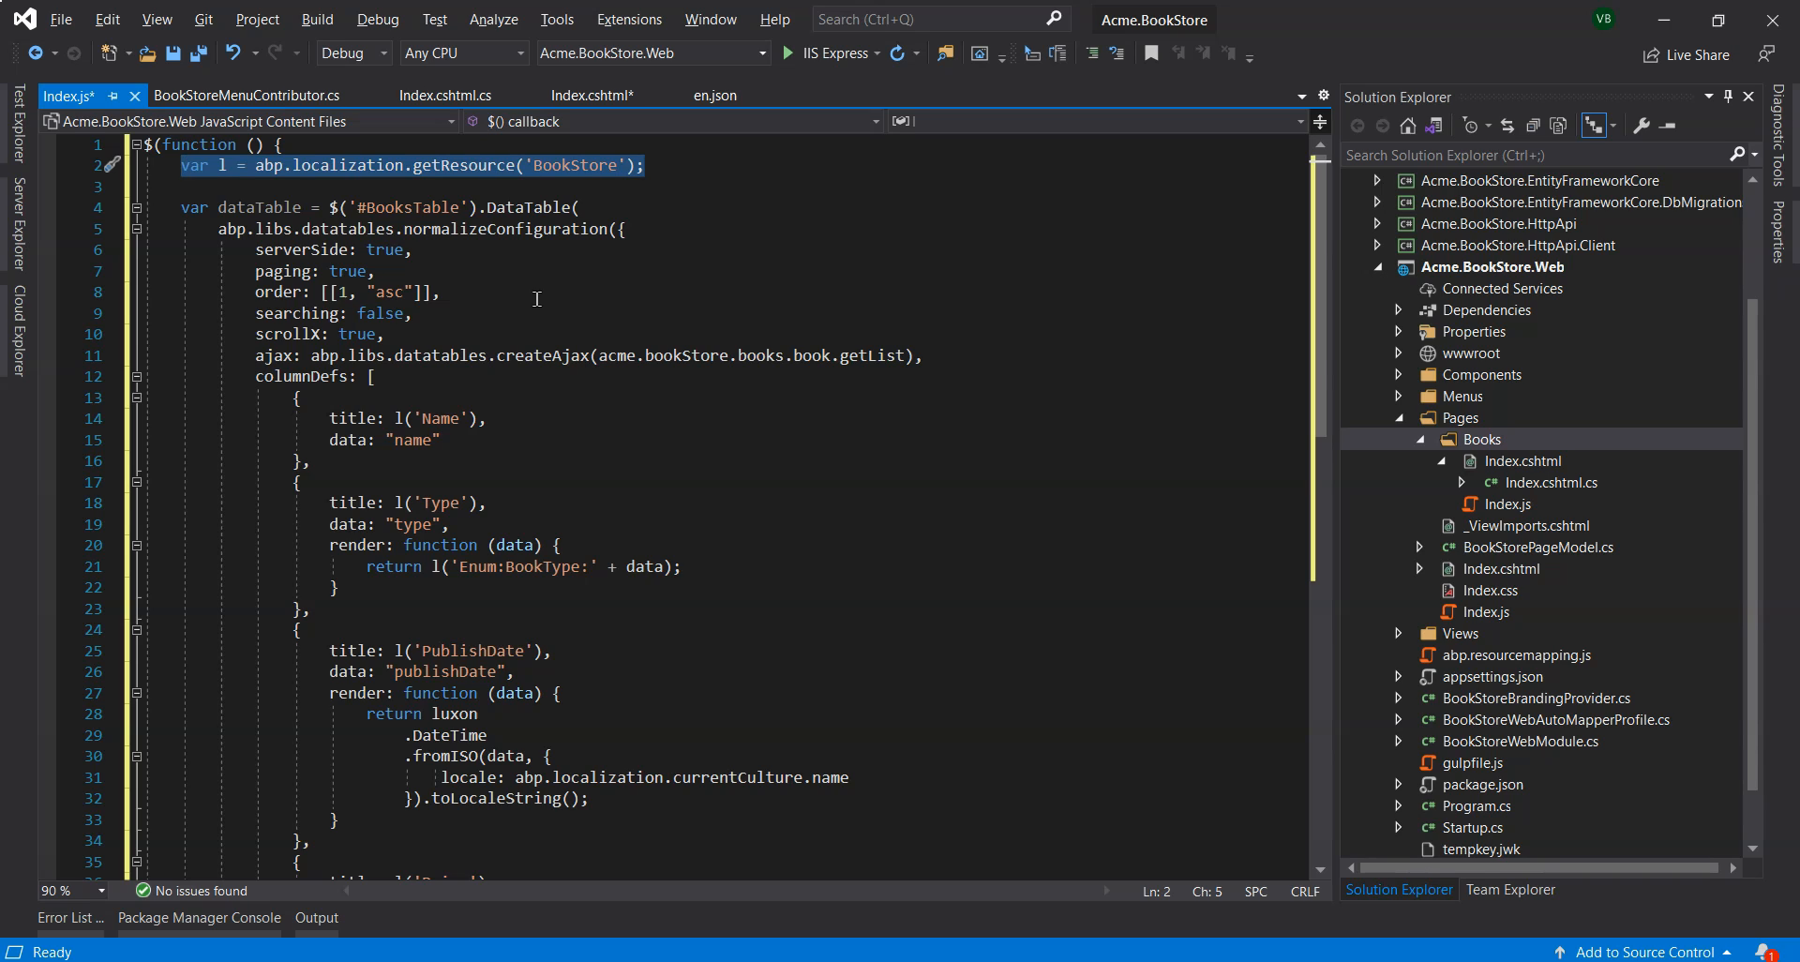
Paste the DataTable code into Index.js, loading books via getList with Name, Type, PublishDate, Price and CreationTime columns.
left_click(648, 165)
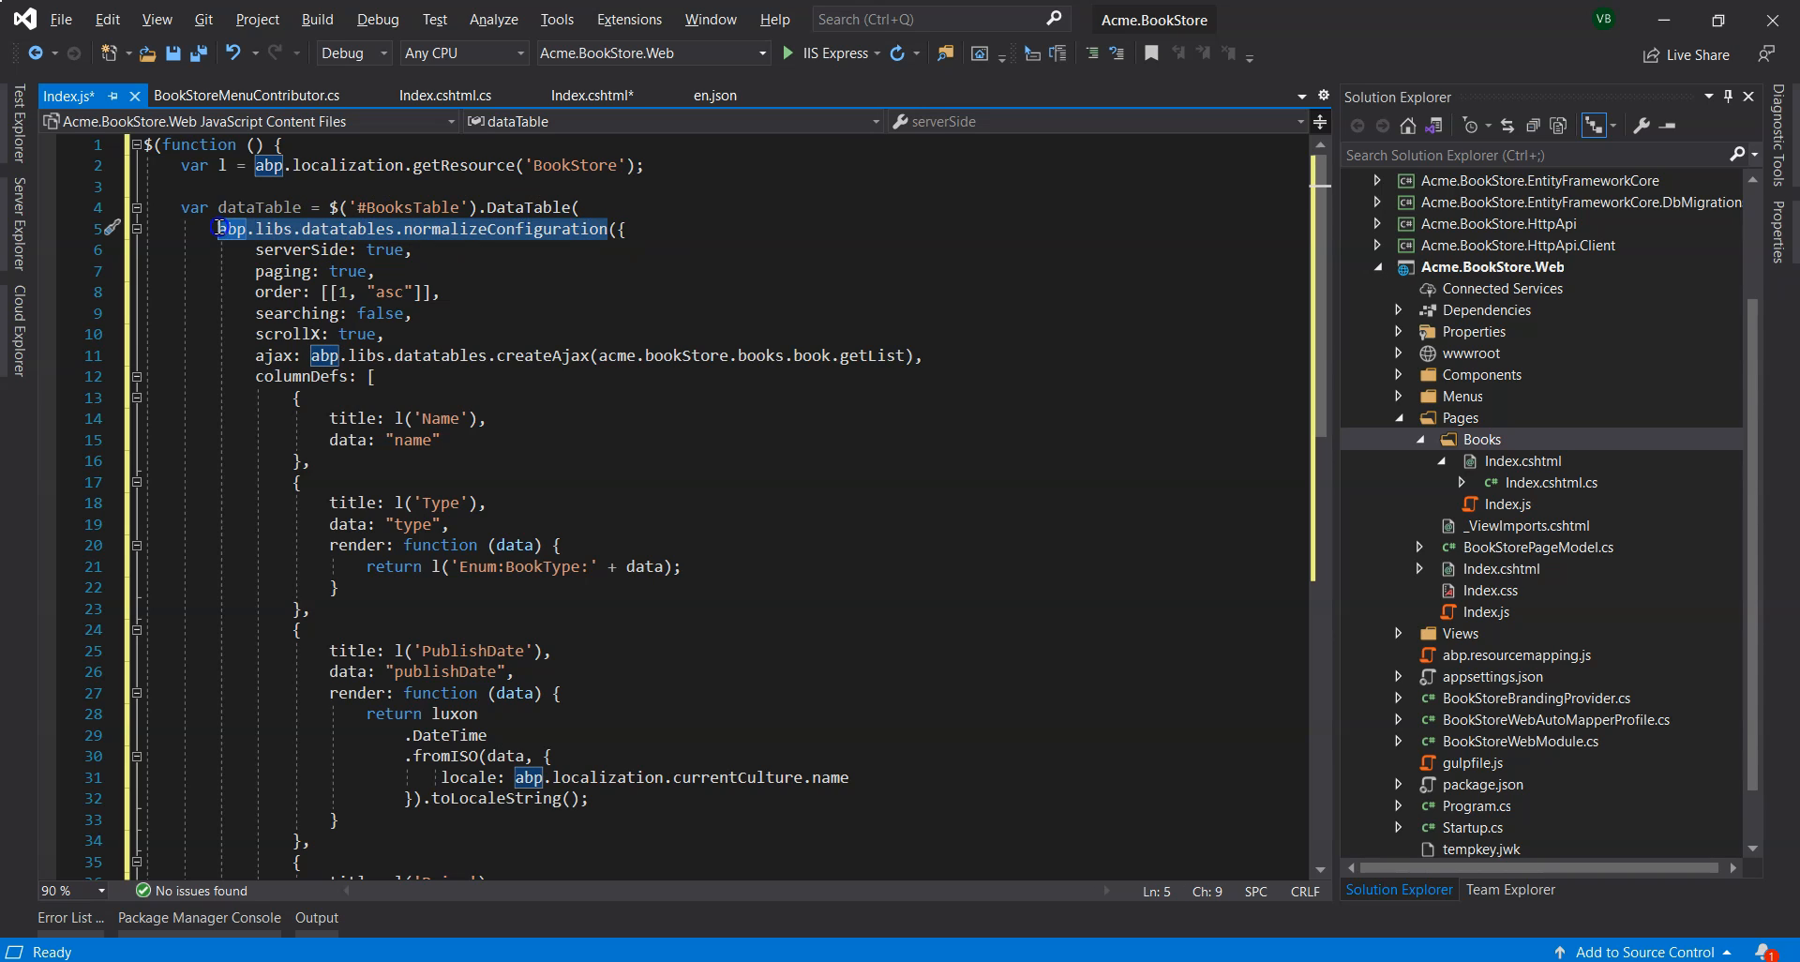
mouse_move(955, 212)
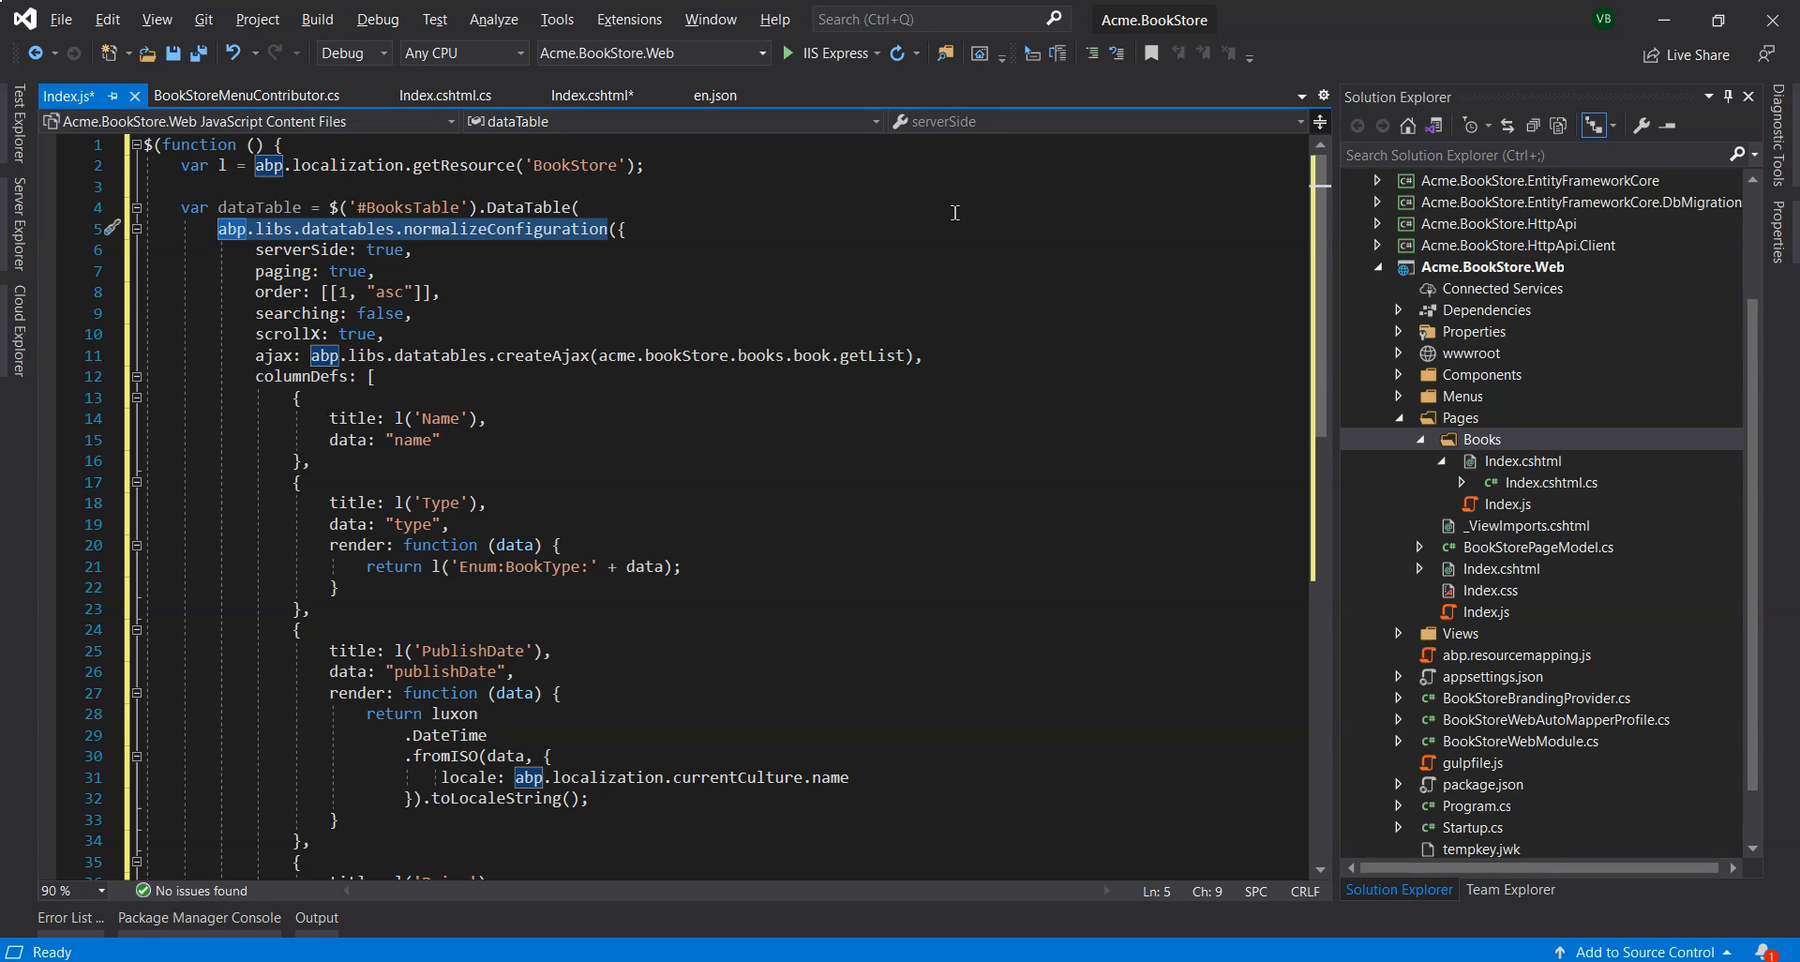
mouse_move(939, 231)
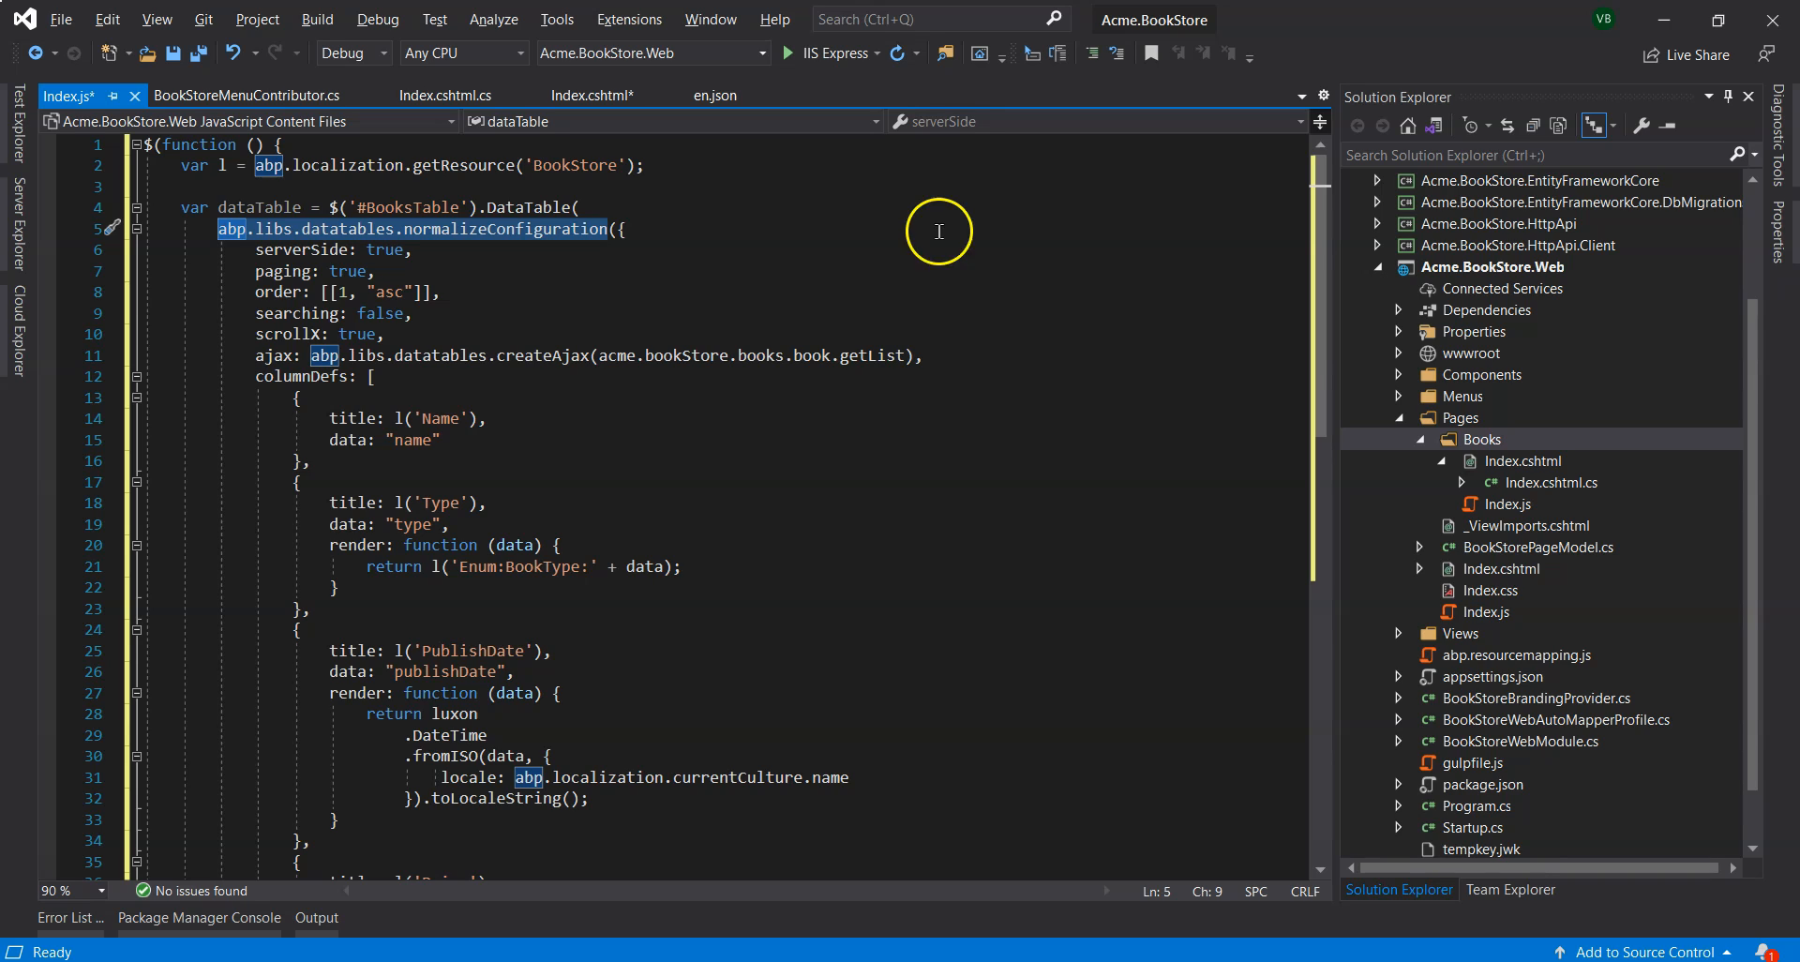
mouse_move(913, 332)
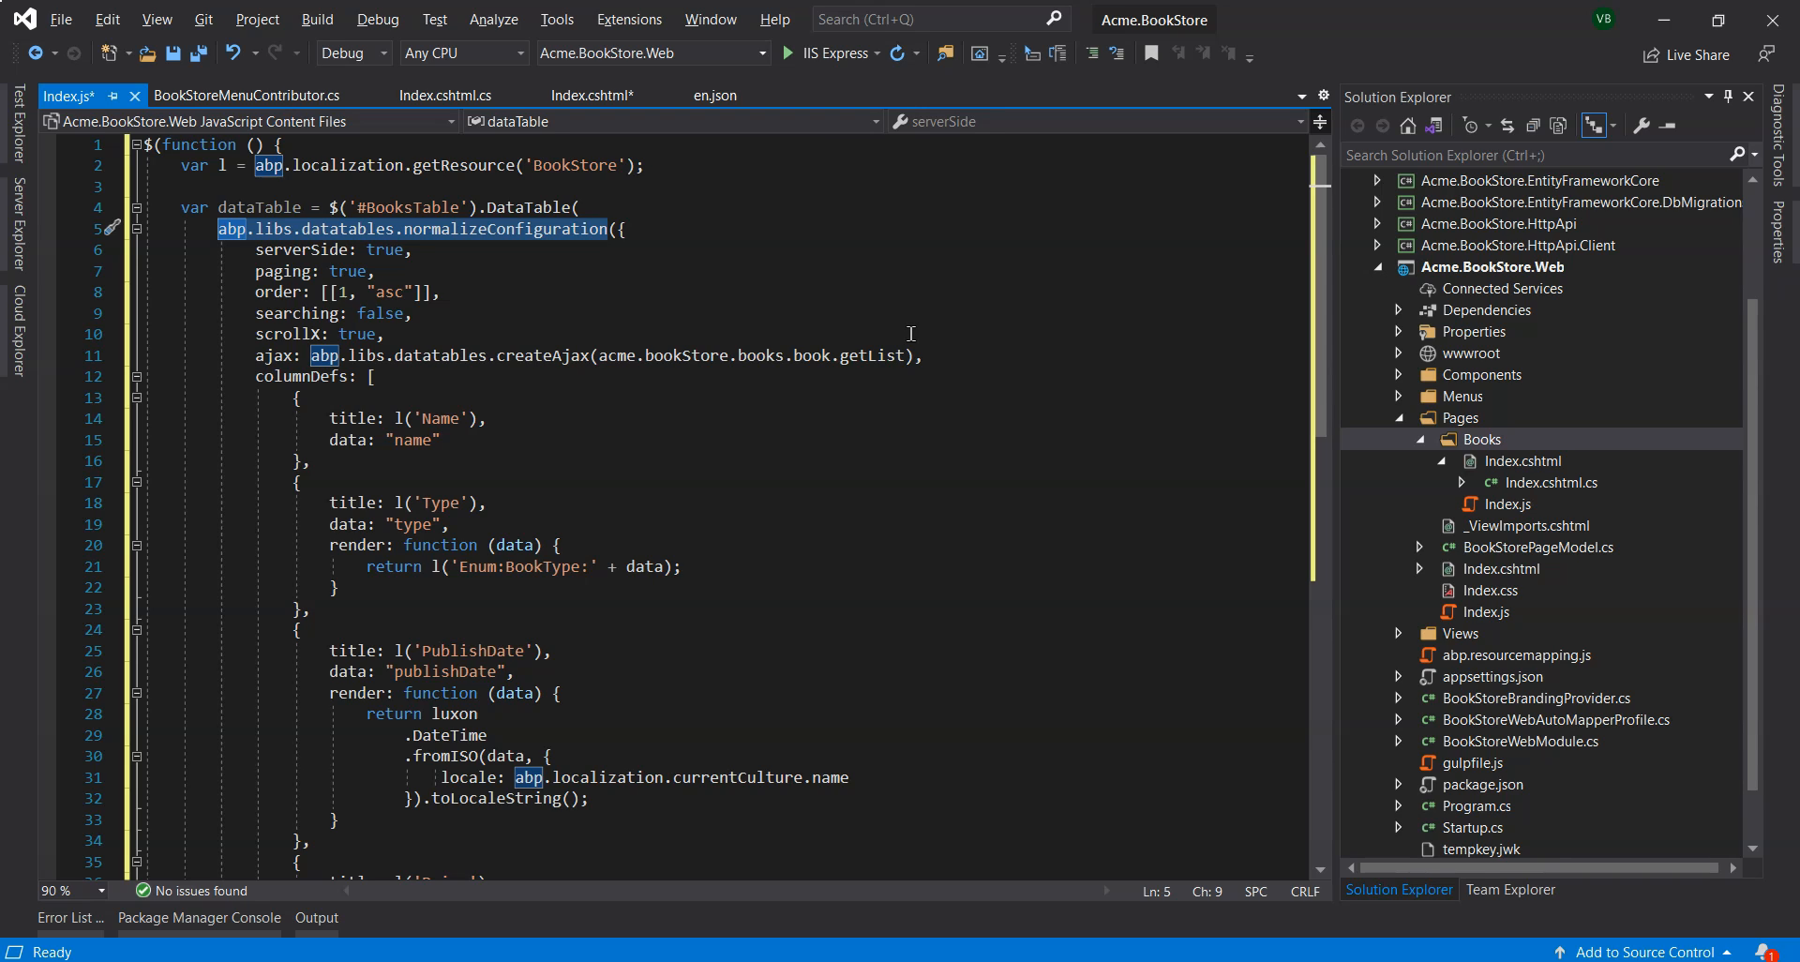
left_click(596, 354)
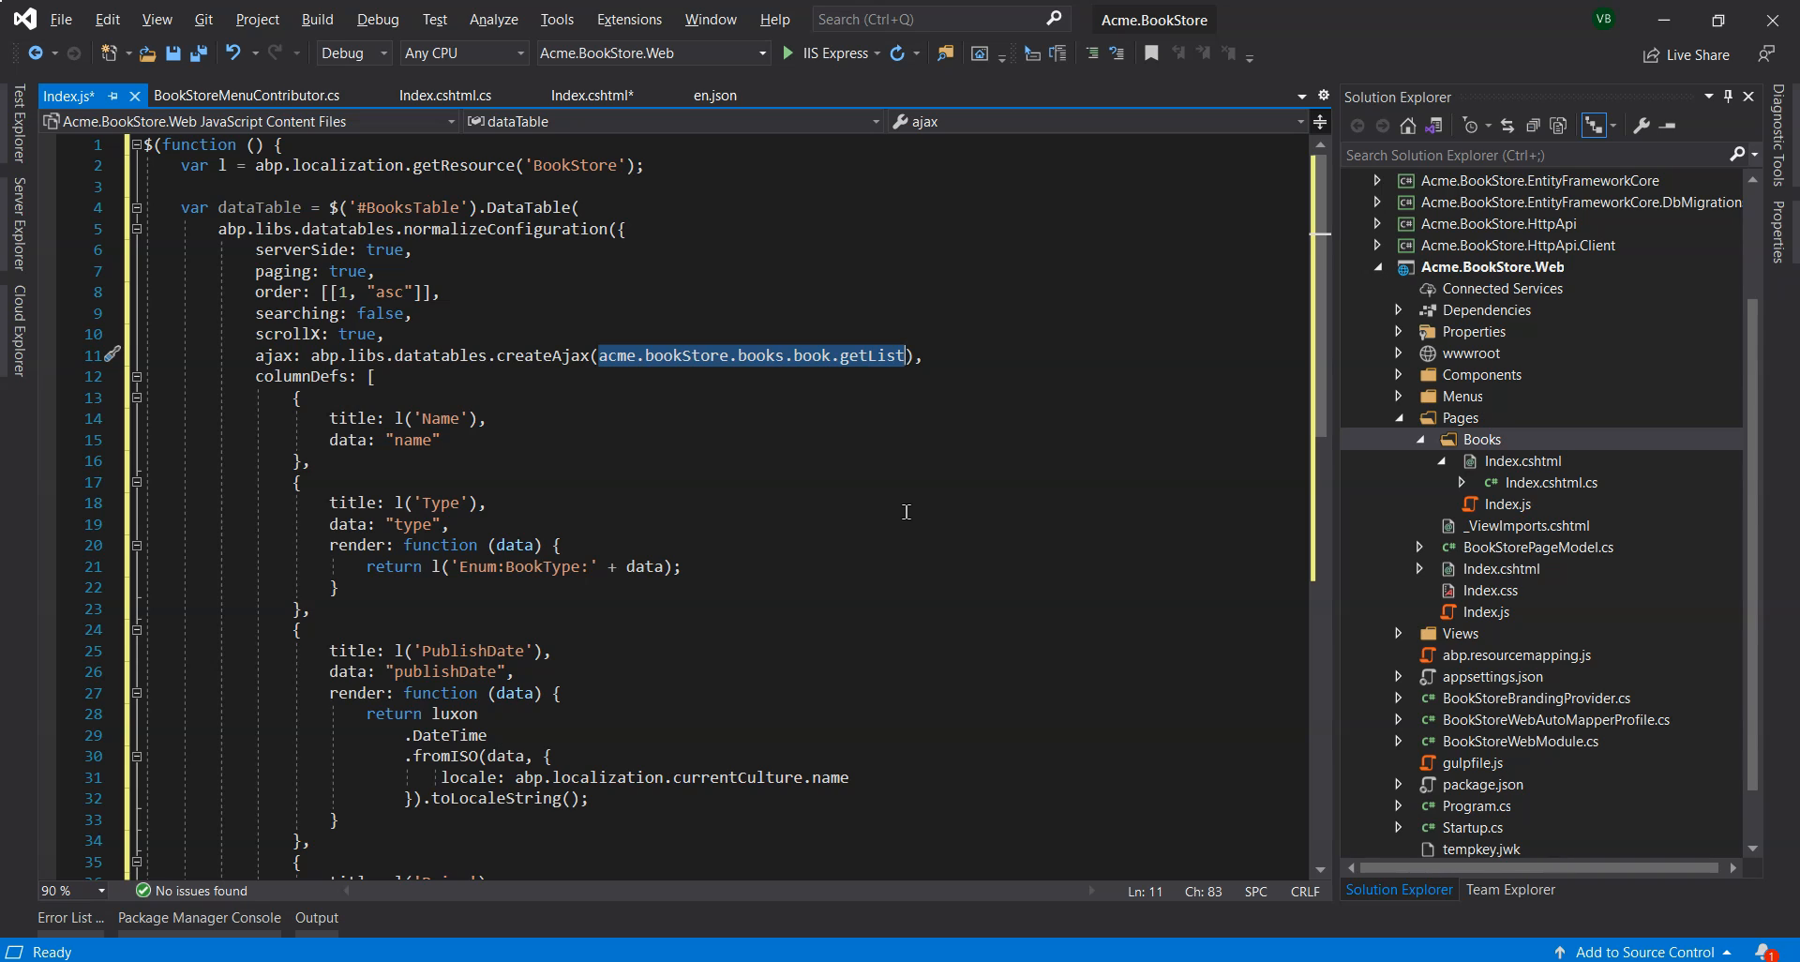
scroll("down", 3)
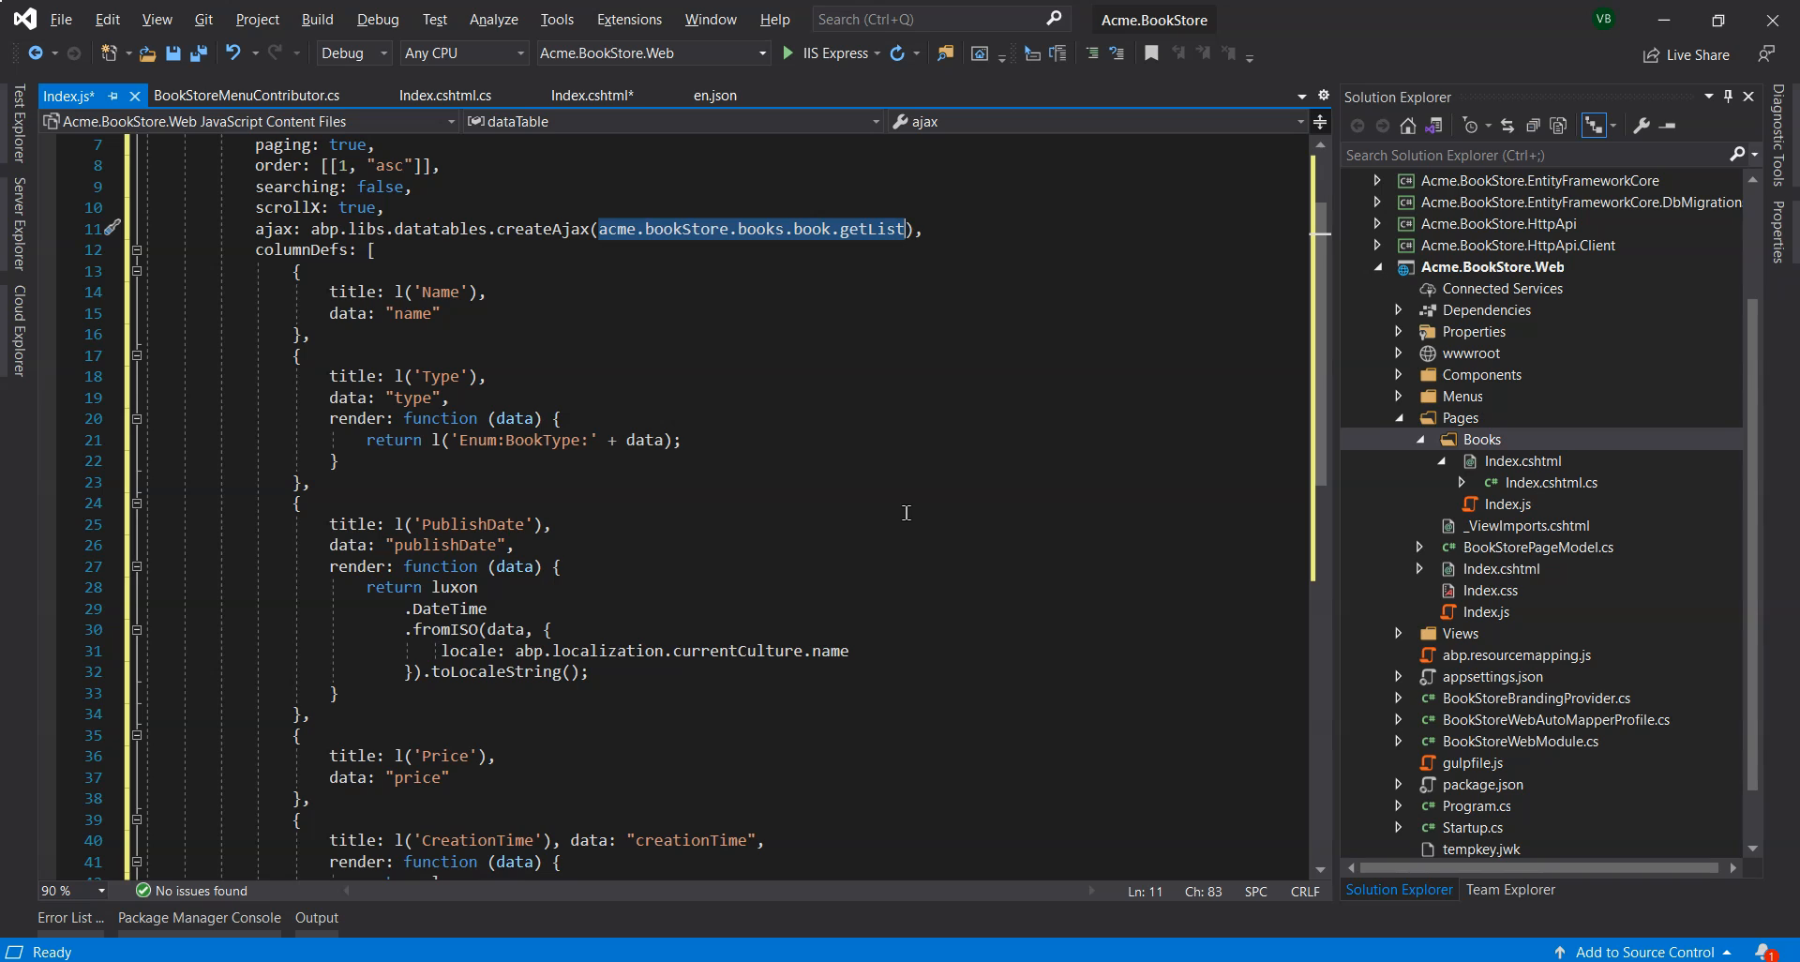
mouse_move(717, 567)
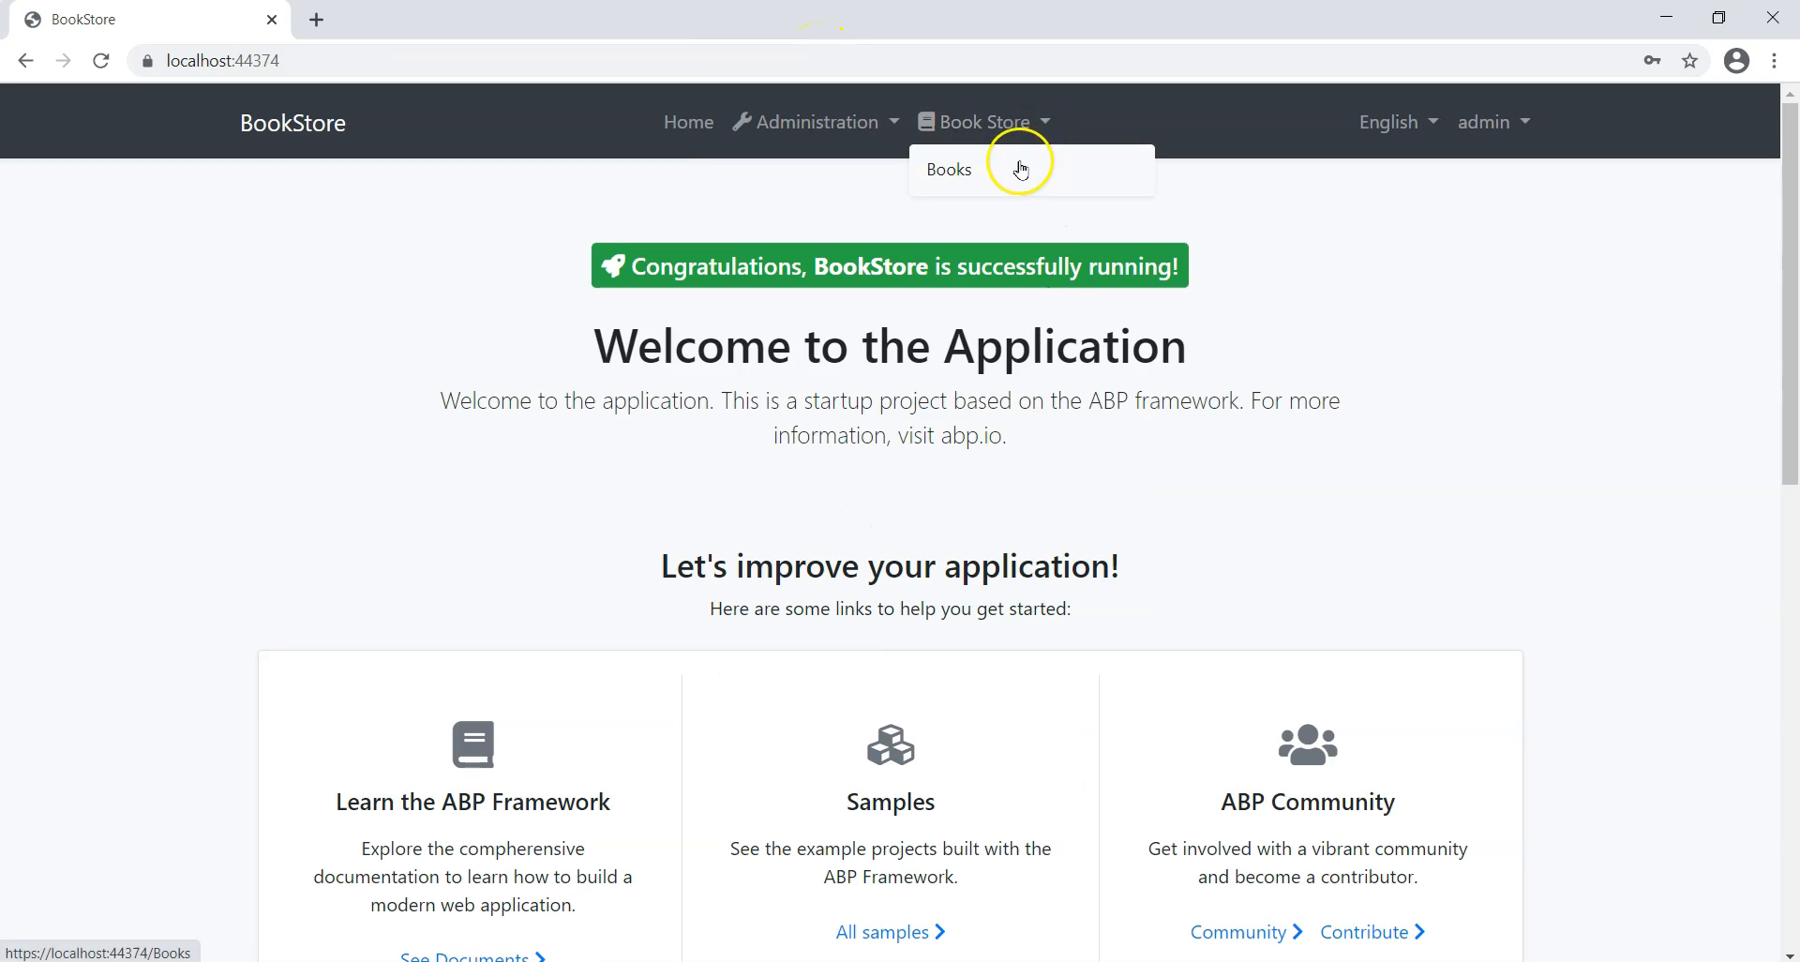
Go to Book Store > Books and check the table listing three books with sorting and paging.
left_click(948, 169)
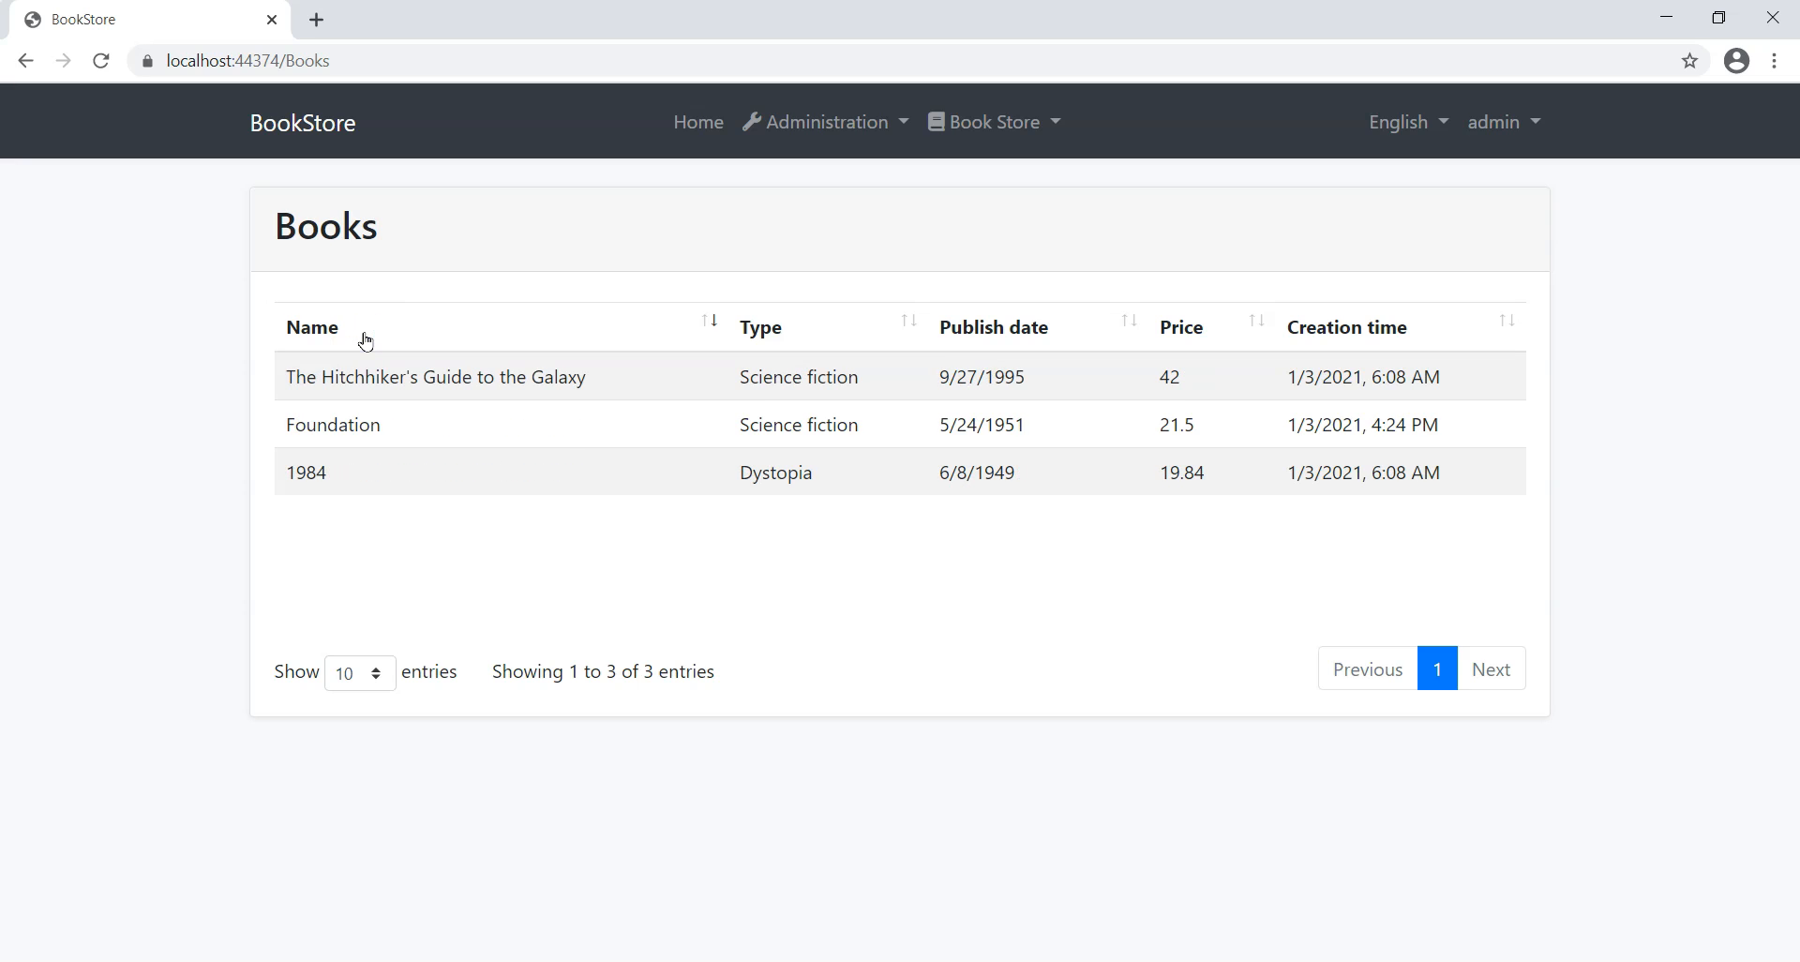
mouse_move(774, 339)
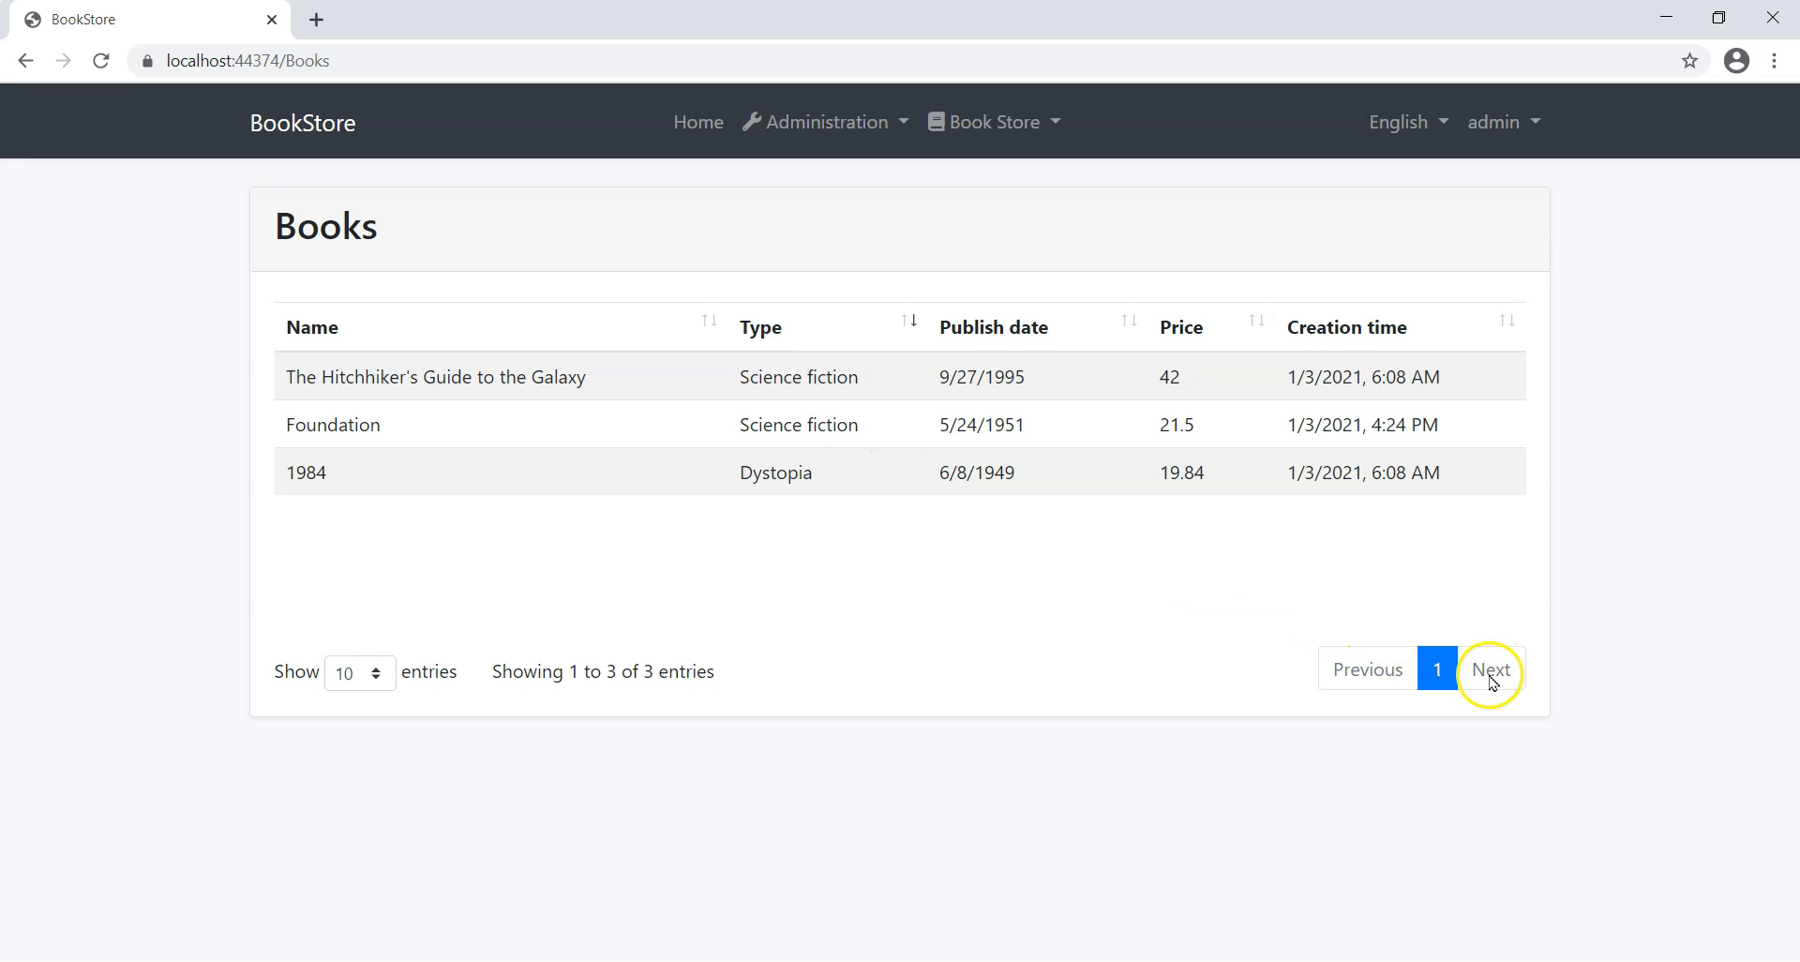
mouse_move(716, 759)
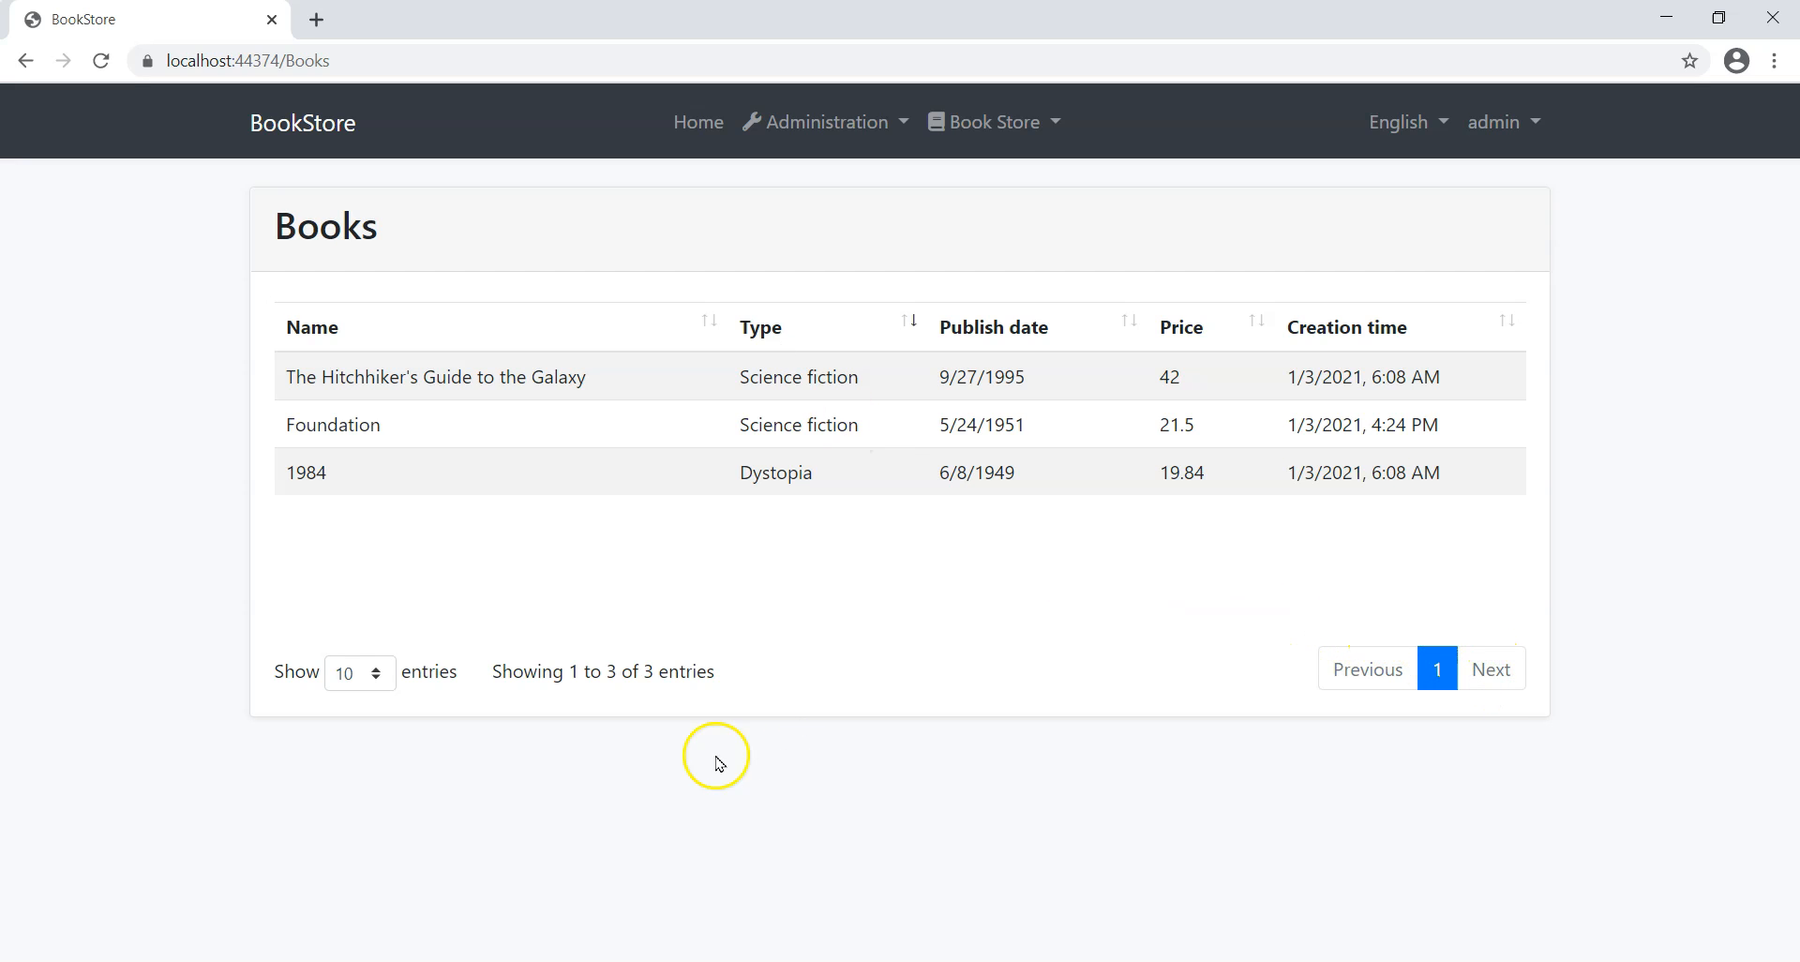
left_click(351, 671)
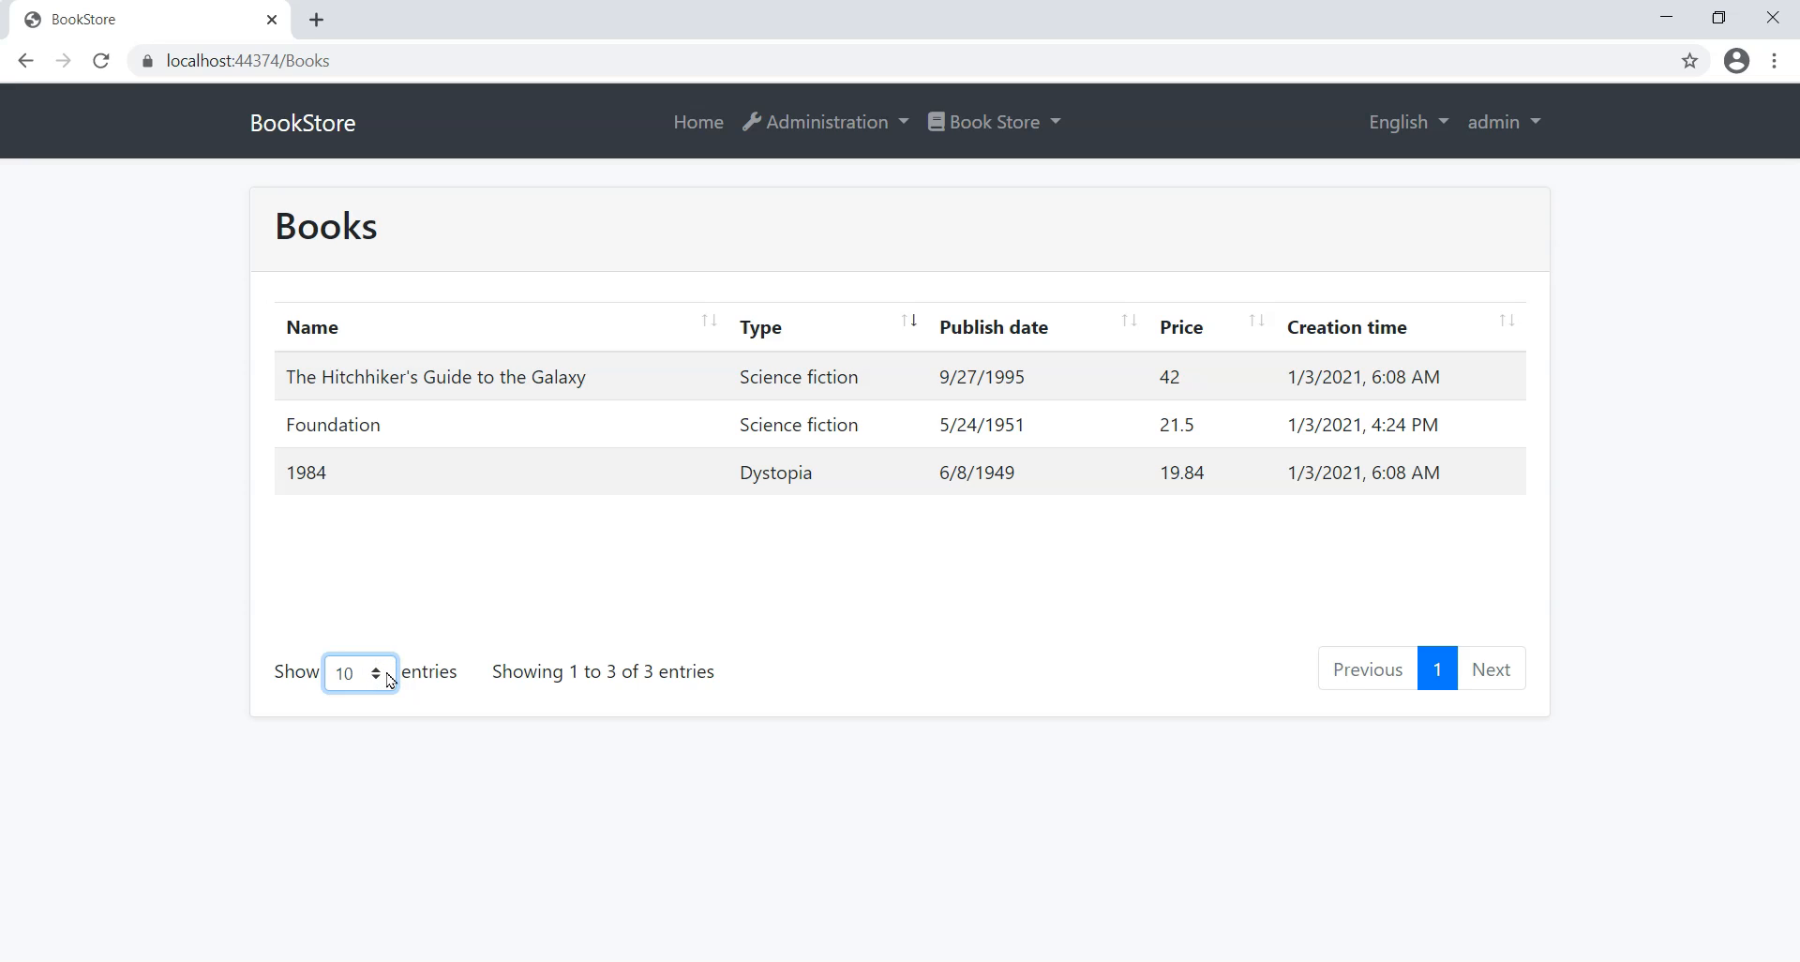
mouse_move(767, 632)
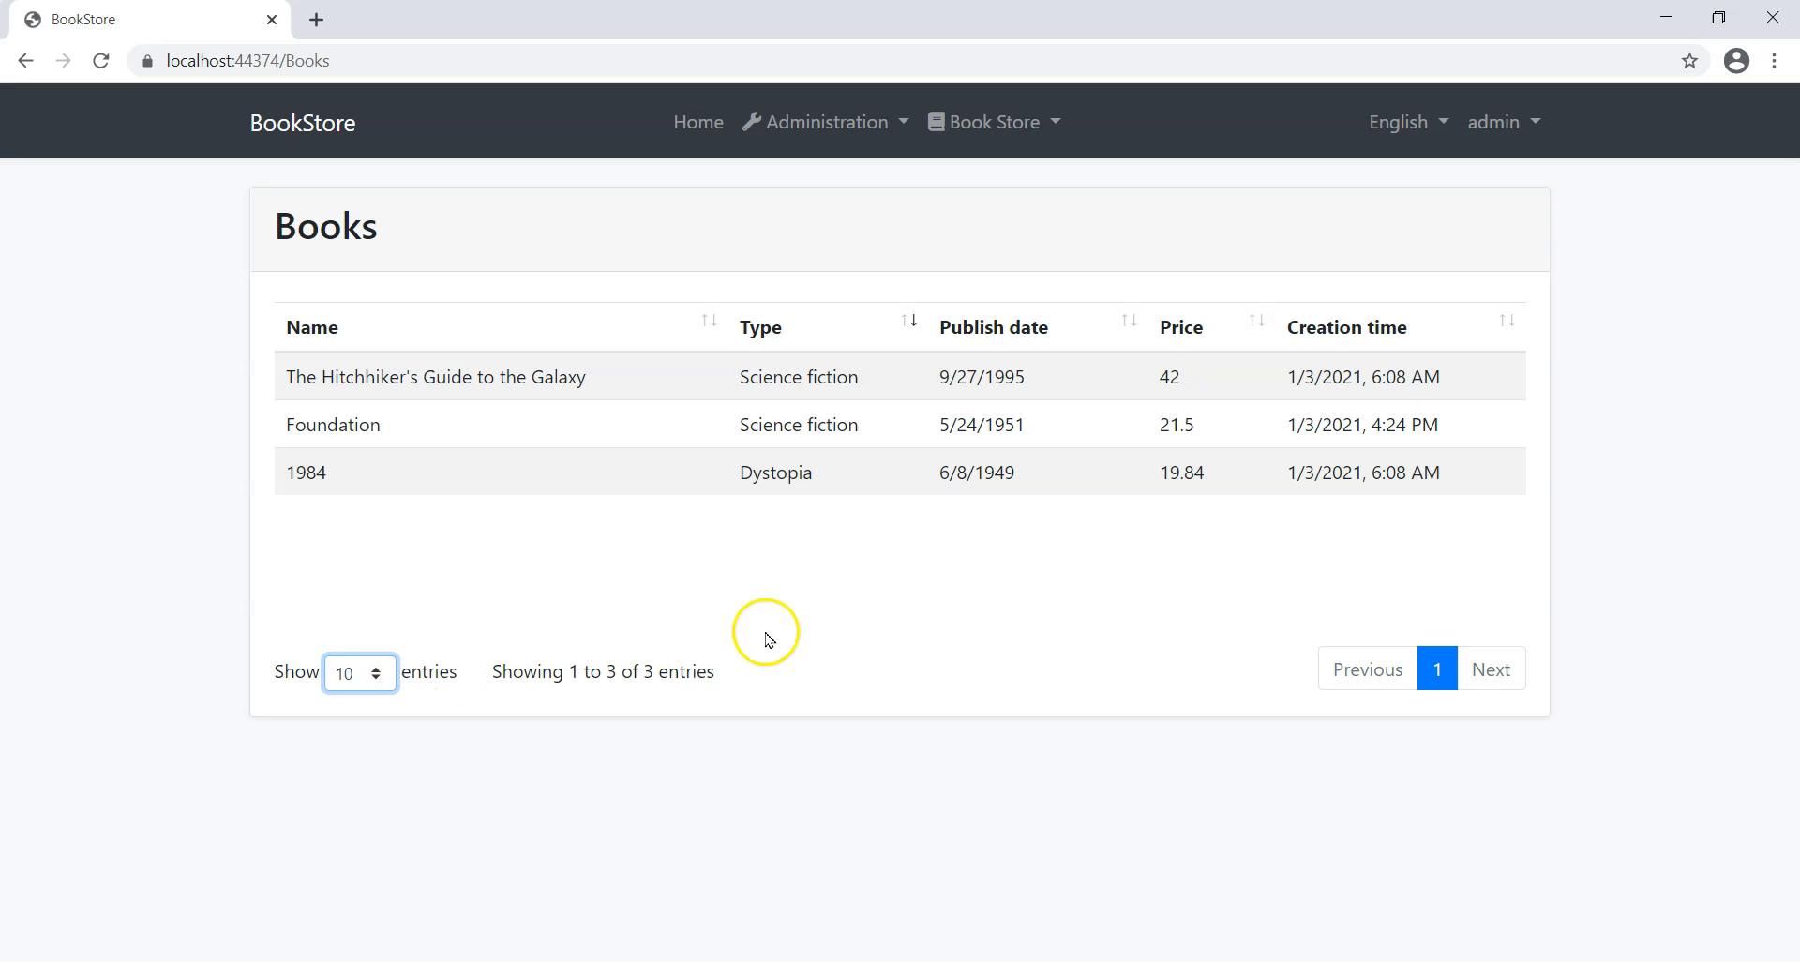
mouse_move(825, 639)
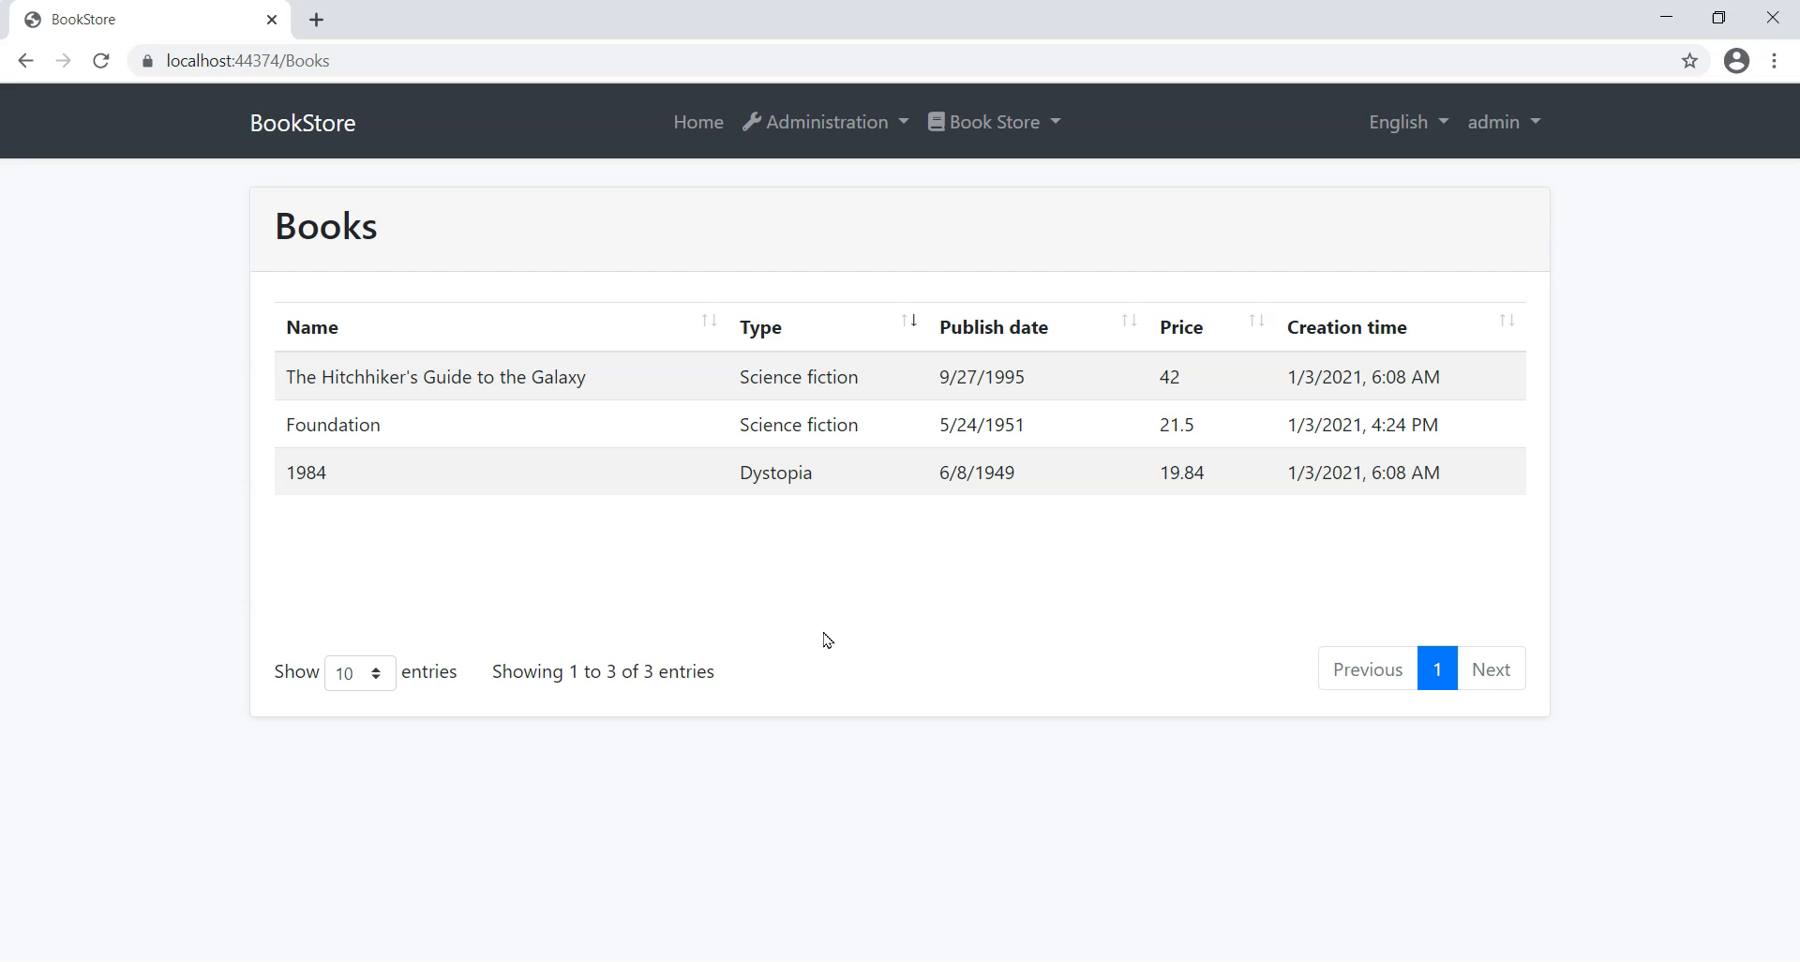